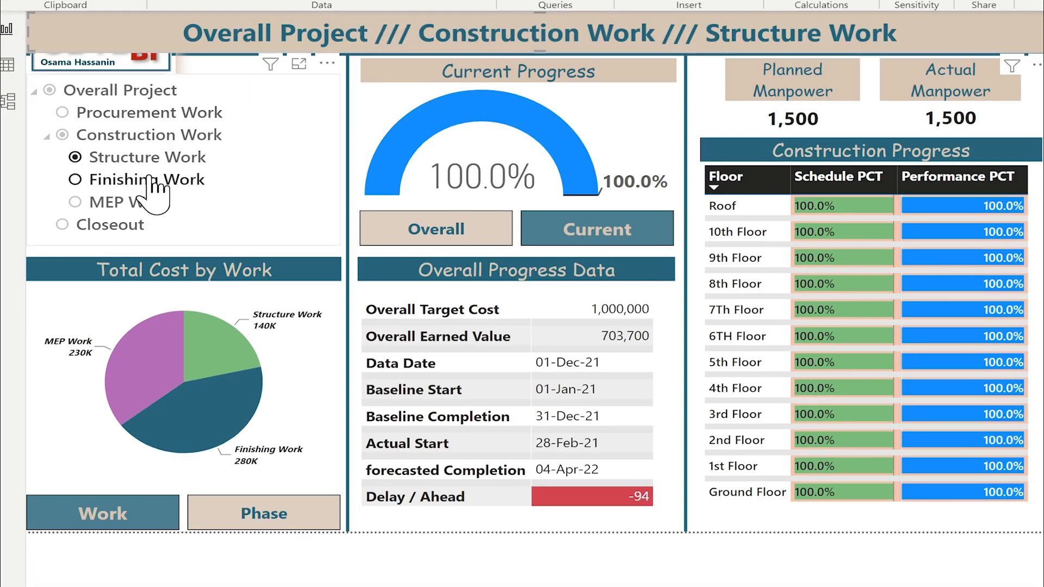
- Toggle Finishing Work in the hierarchy slicer so the title returns to Overall Project
left_click(74, 180)
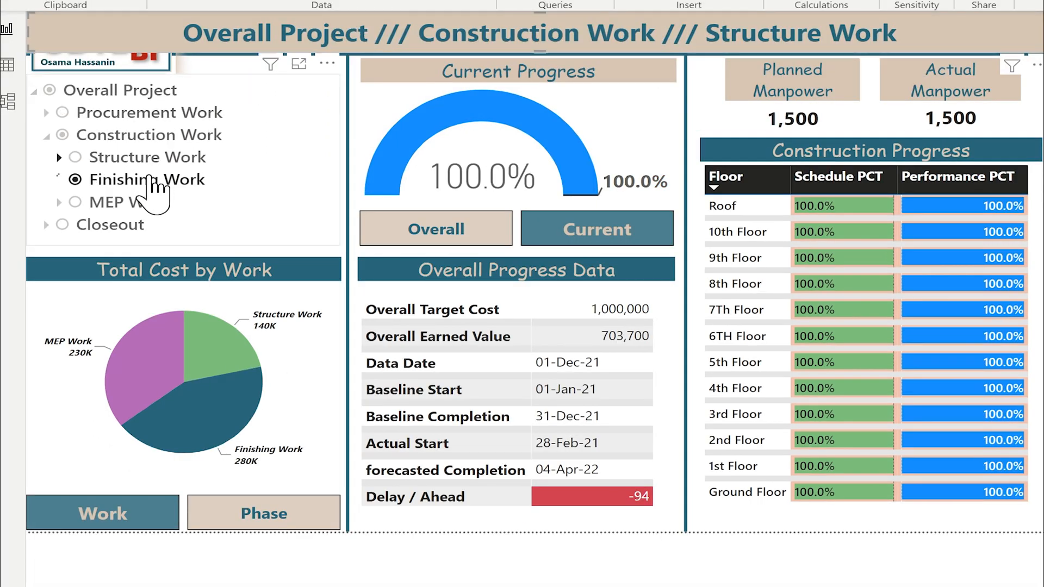
left_click(75, 180)
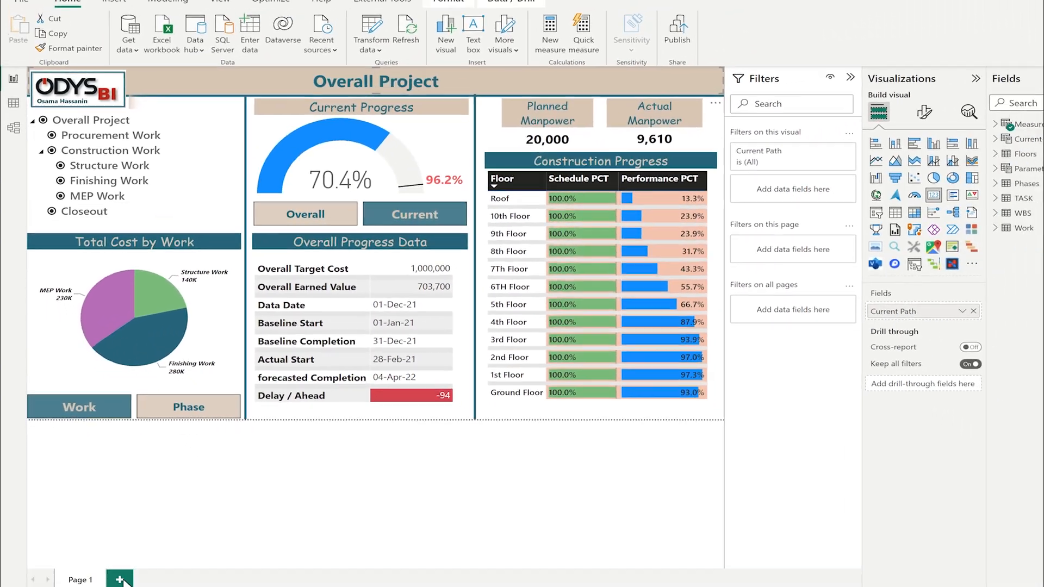
- Add a Phase slicer on a new page and enlarge its text via the 'size' format search
left_click(118, 578)
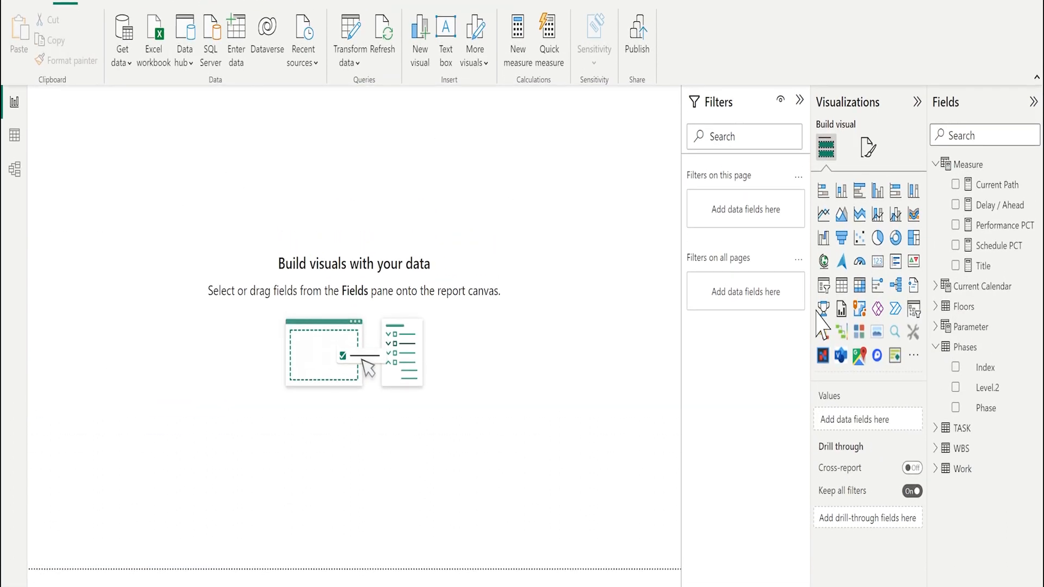
left_click(823, 286)
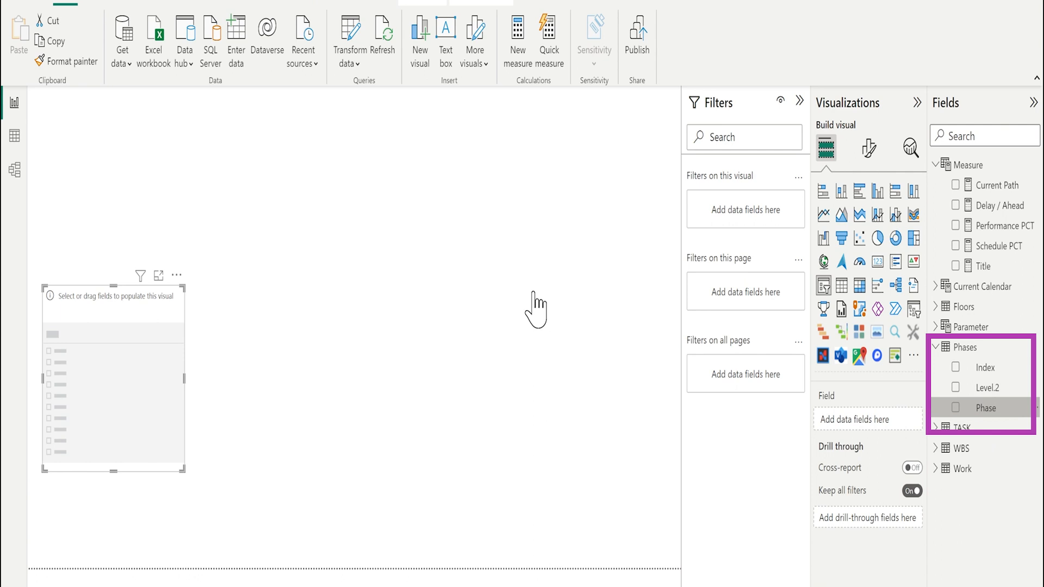
left_click(967, 408)
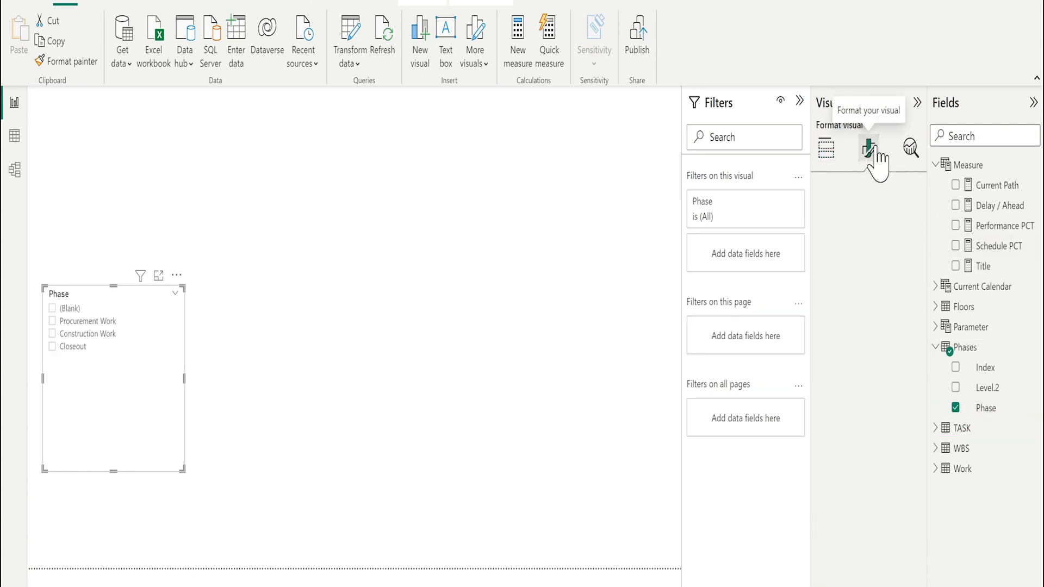
left_click(868, 148)
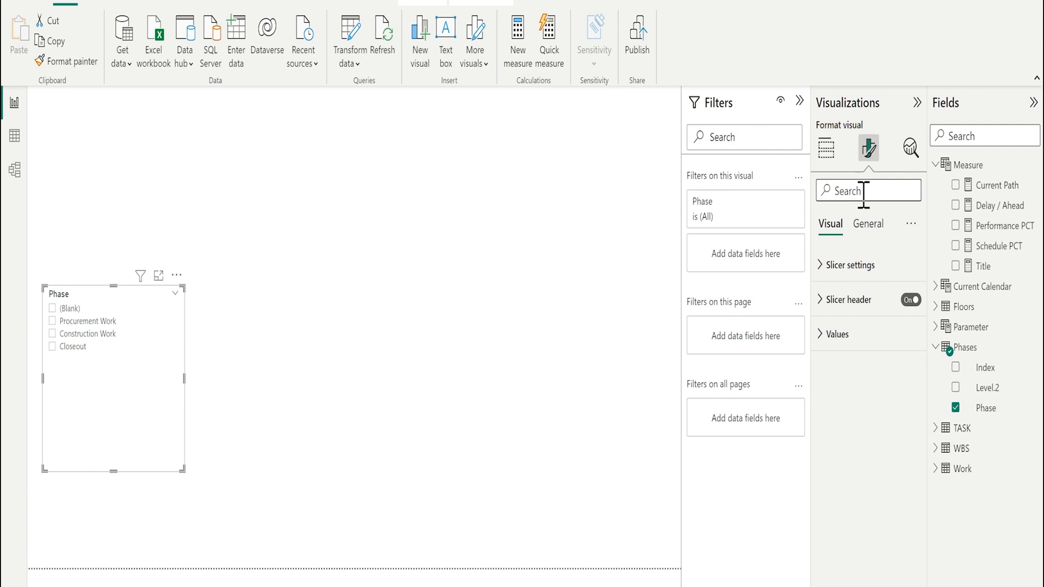
type("s")
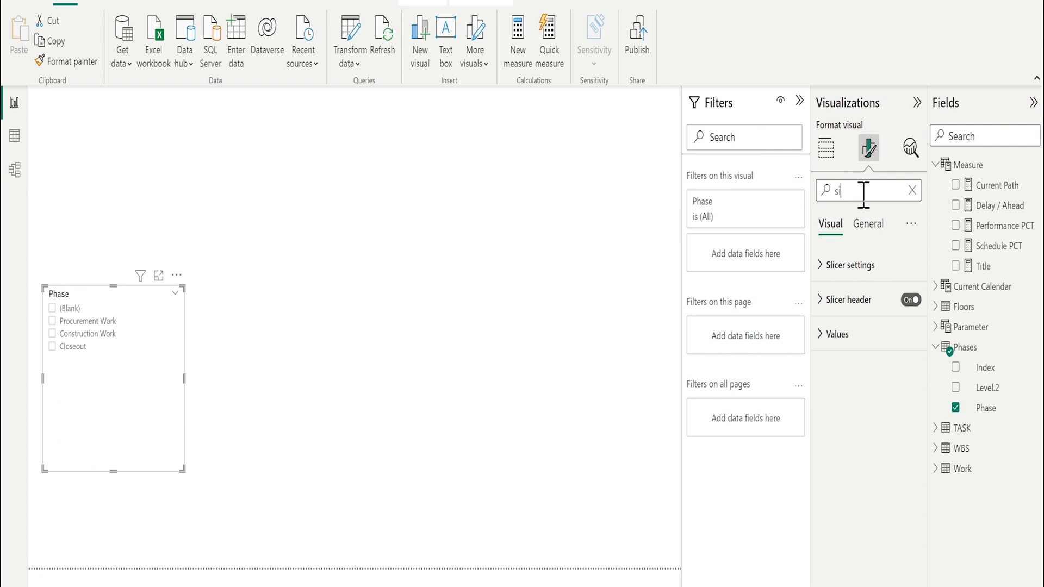
type("ize")
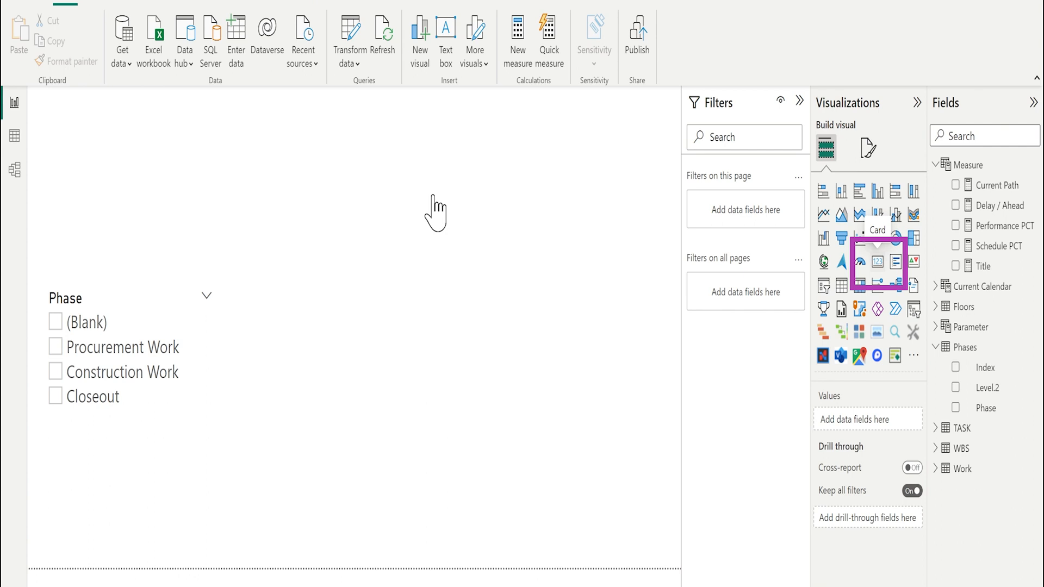
- Add a card and define Phase Title = SELECTEDVALUE(Phases[Phase])
left_click(878, 245)
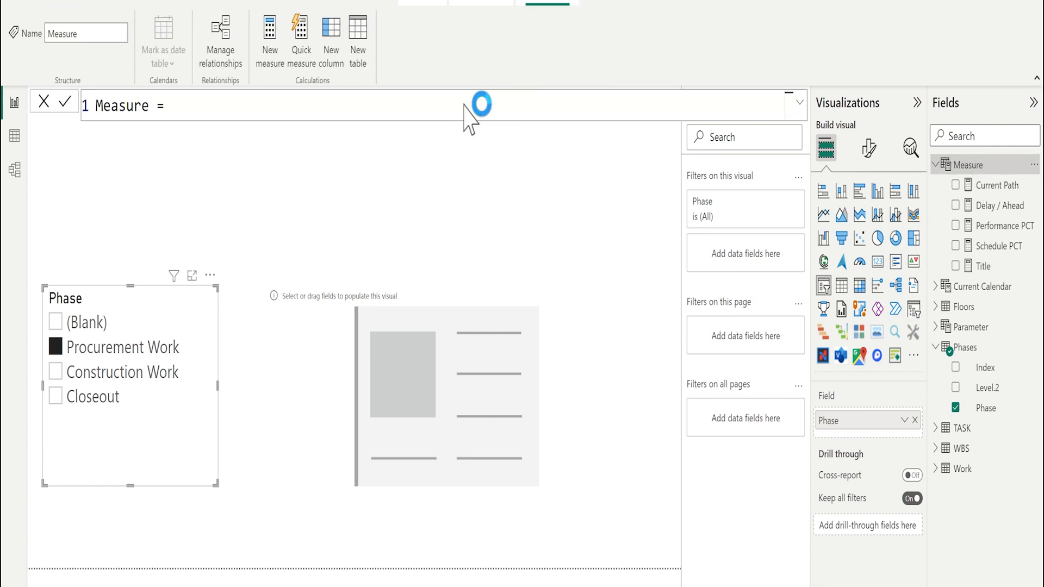
type("Phase Title=")
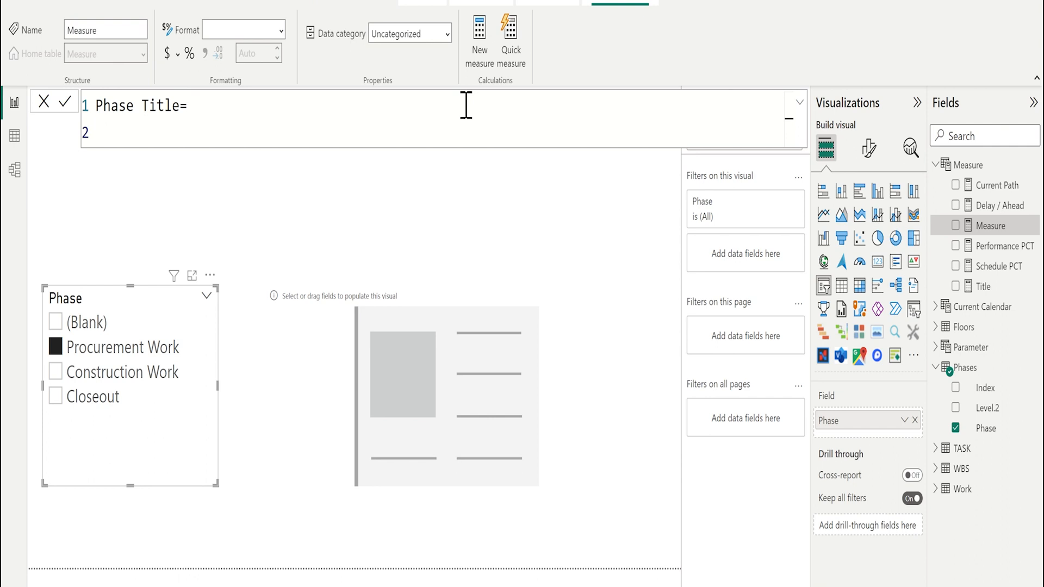
mouse_move(120, 138)
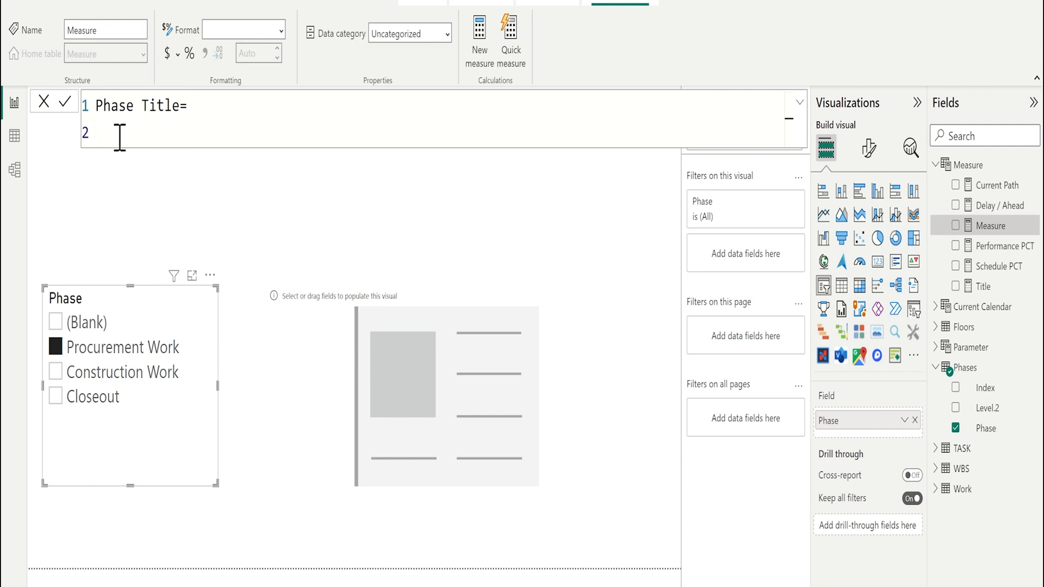
type("Selected")
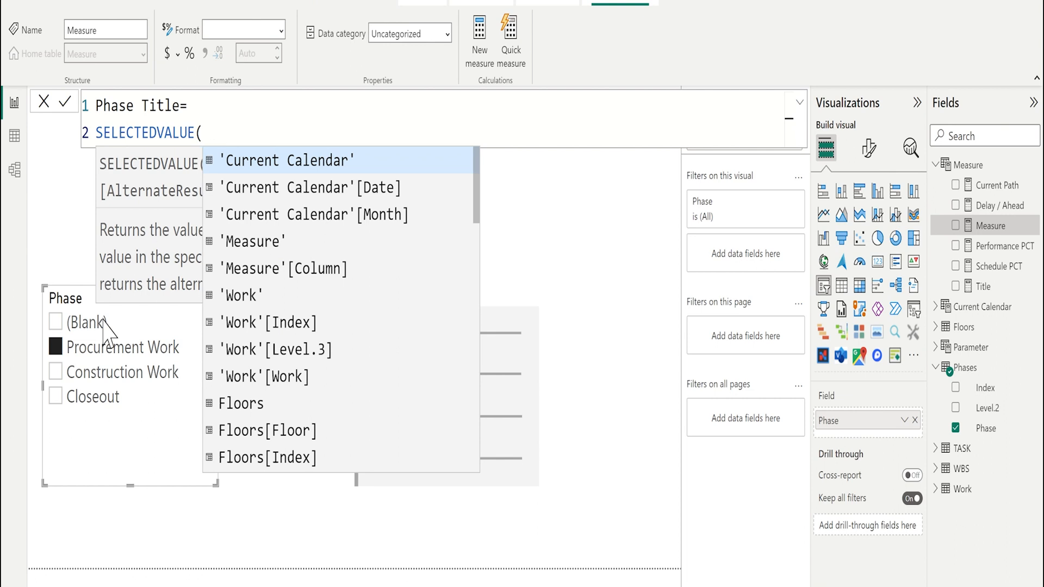
mouse_move(562, 353)
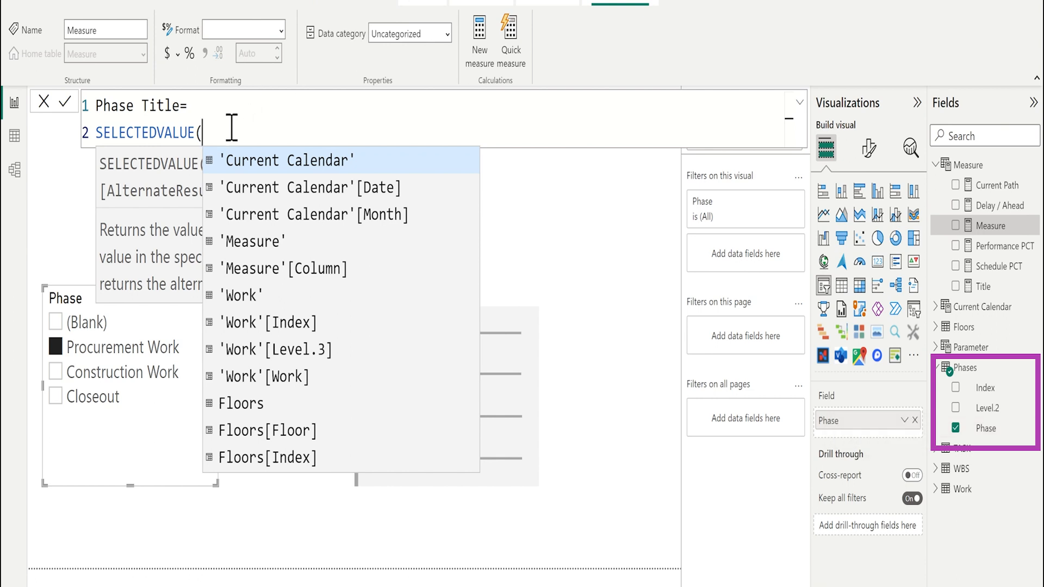
type("ph")
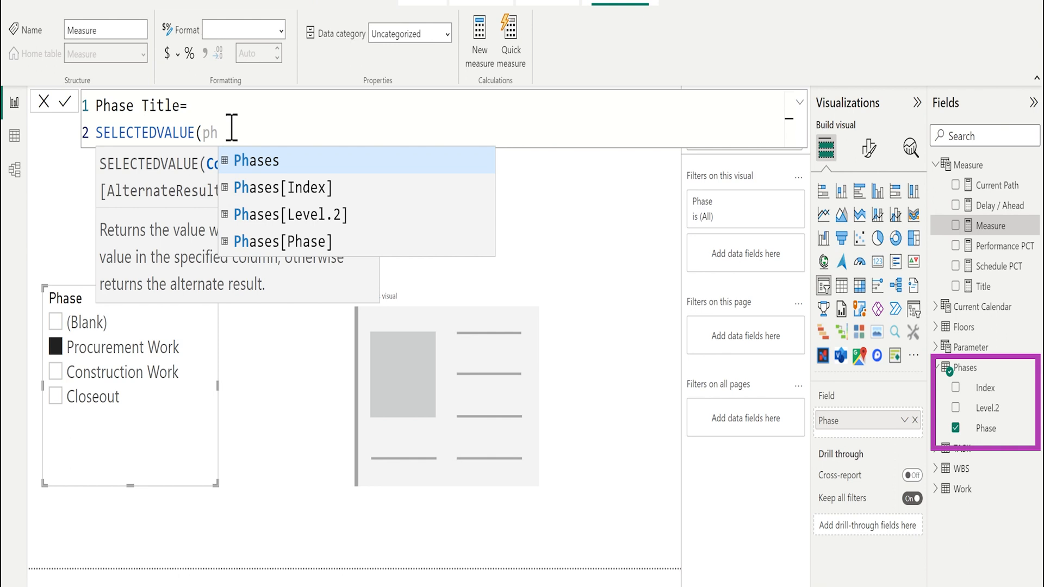
mouse_move(275, 258)
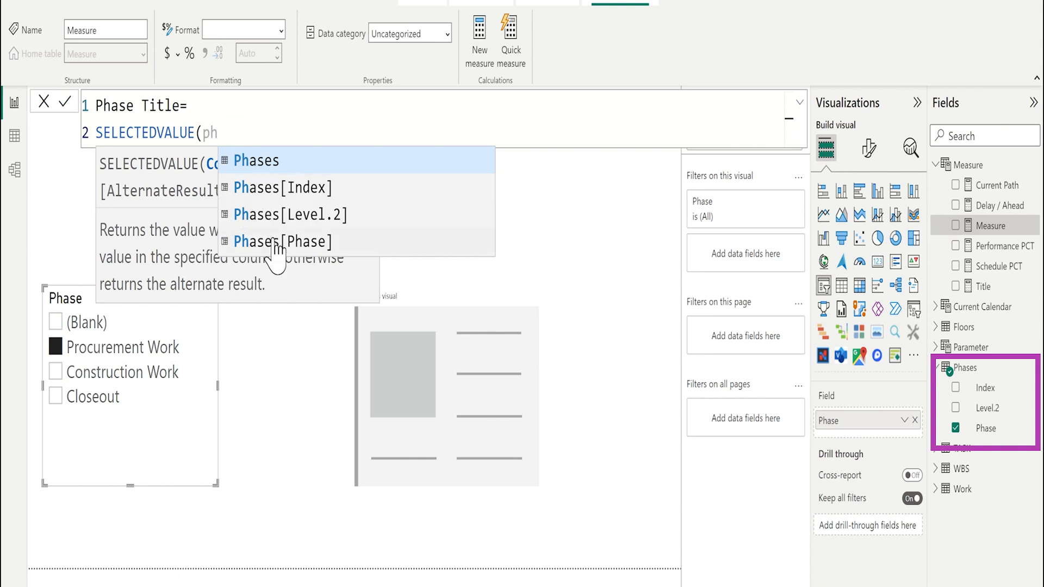
left_click(282, 242)
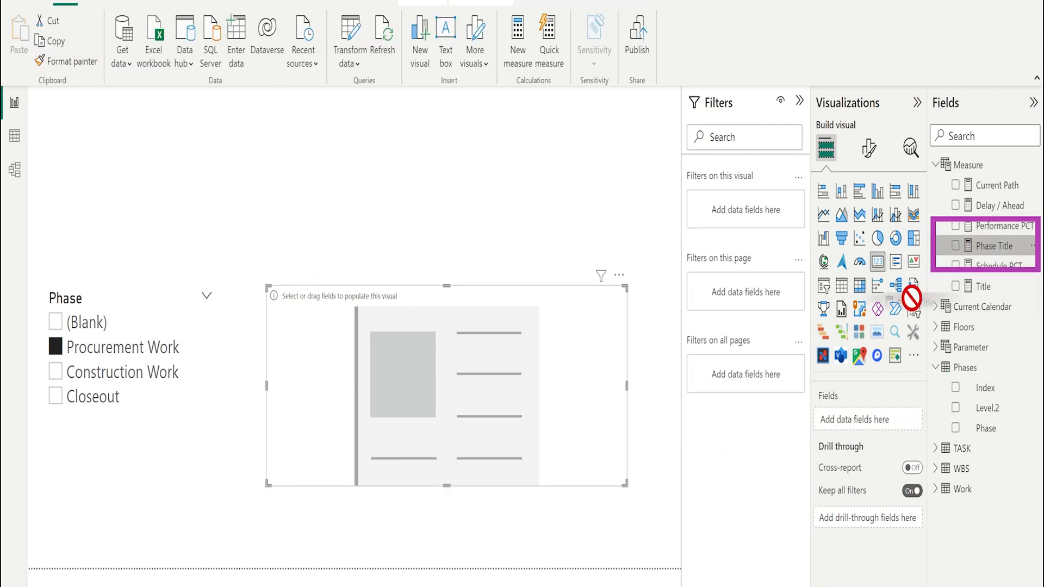
- Show Phase Title on the card and test it with Construction Work and Closeout selections
left_click(956, 244)
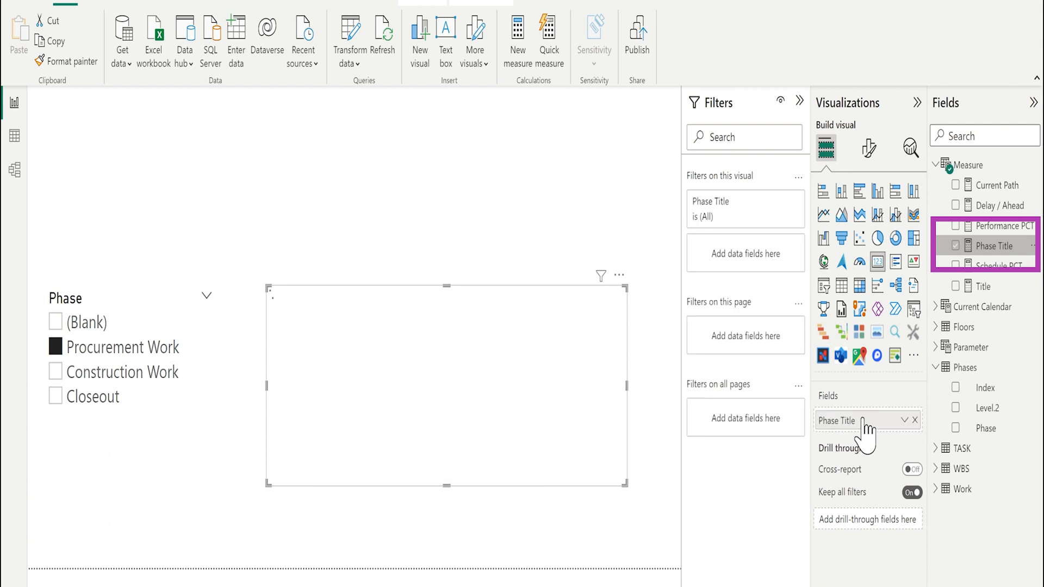
left_click(956, 244)
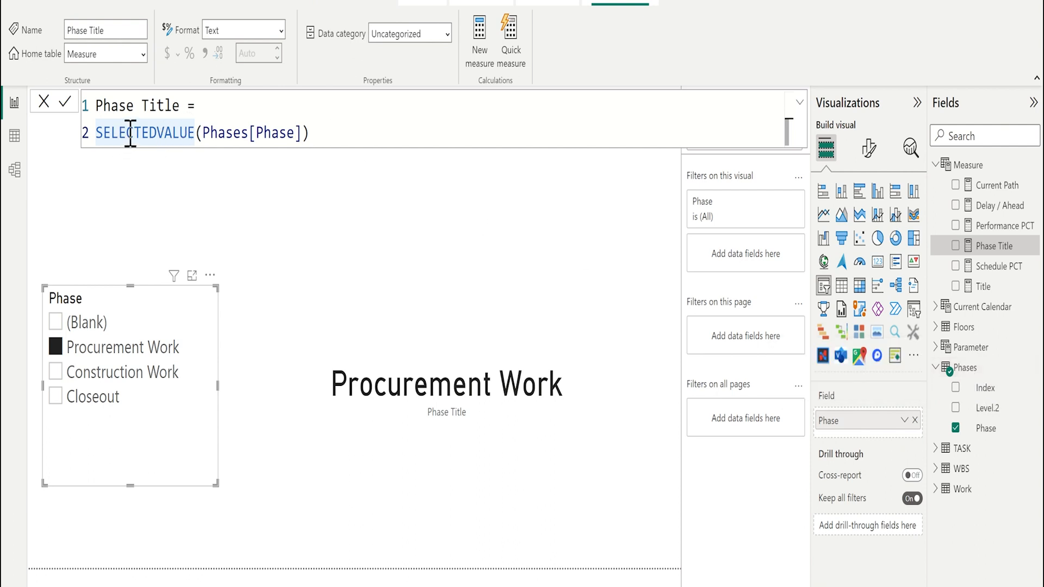
mouse_move(222, 133)
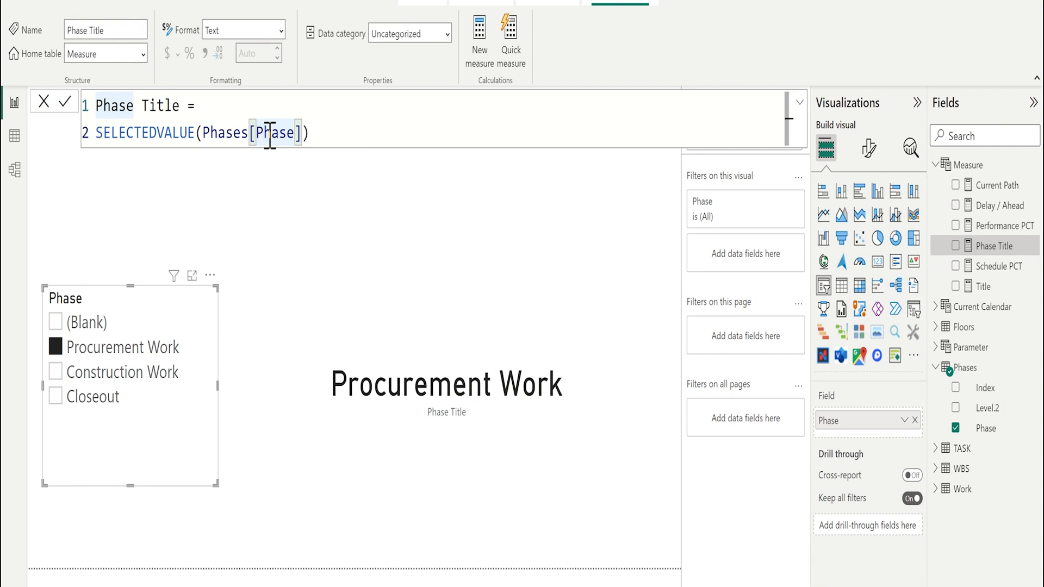
mouse_move(57, 371)
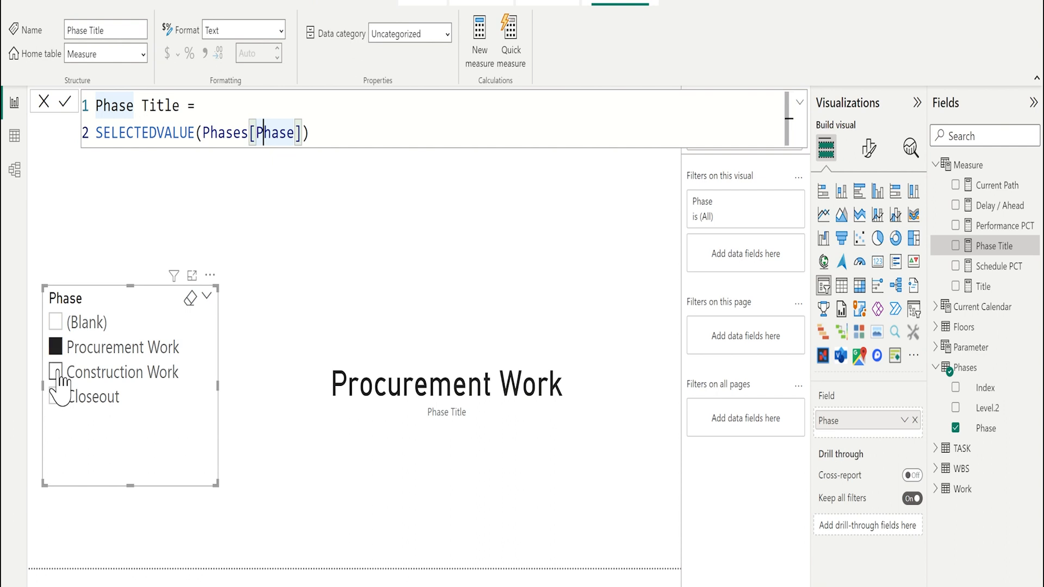
left_click(55, 372)
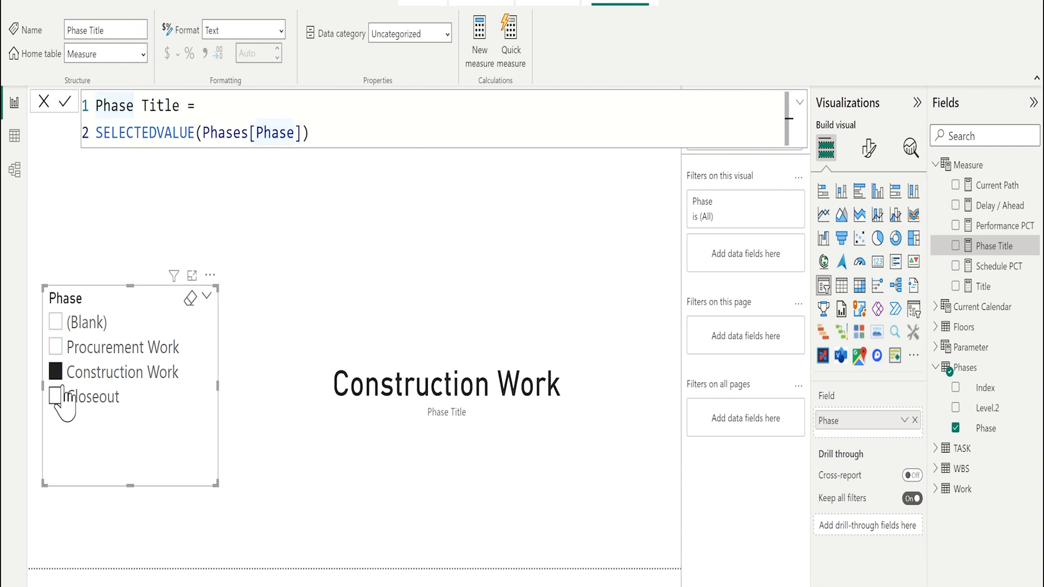
left_click(55, 397)
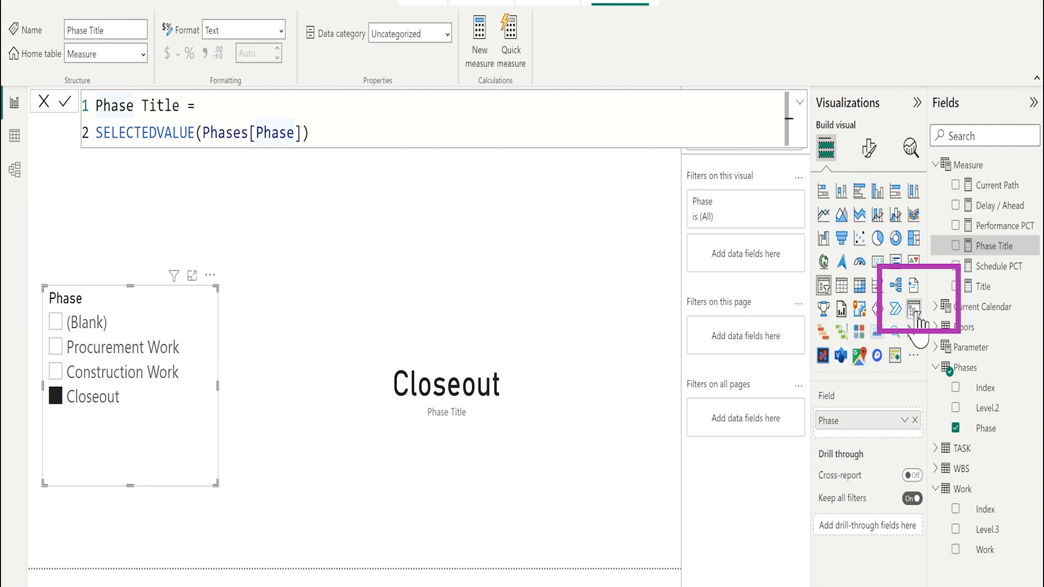
mouse_move(913, 308)
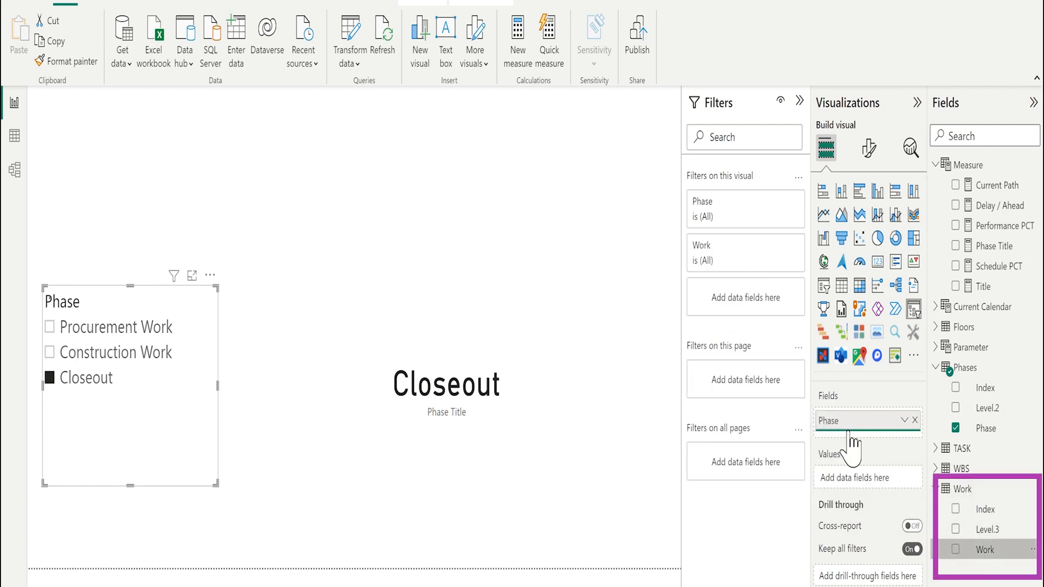
- Nest Work under Phase in the slicer, expand Construction Work and enlarge the slicer to fit
left_click(956, 550)
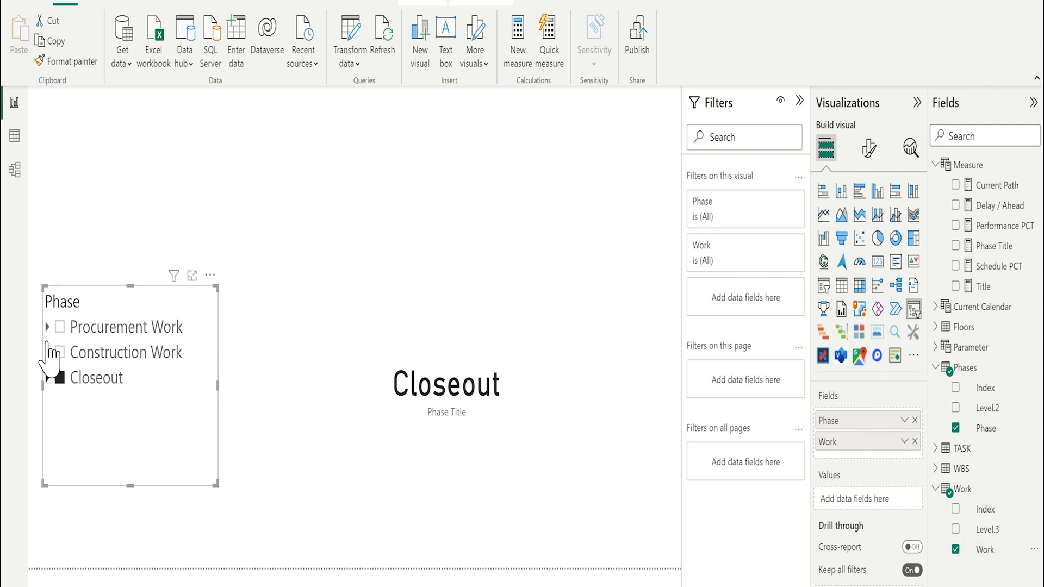
left_click(47, 353)
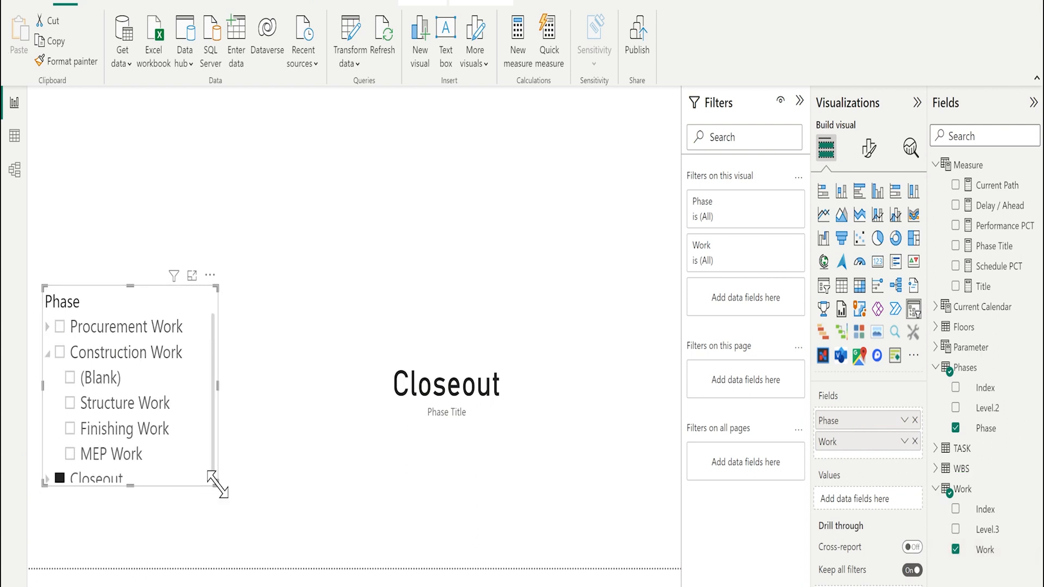
left_click_drag(222, 489, 292, 556)
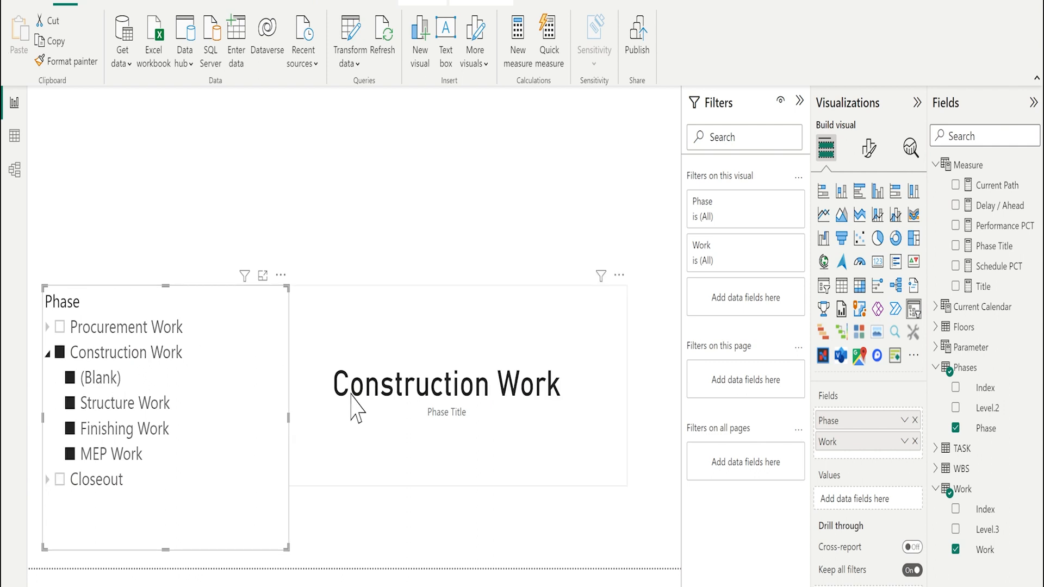
mouse_move(144, 420)
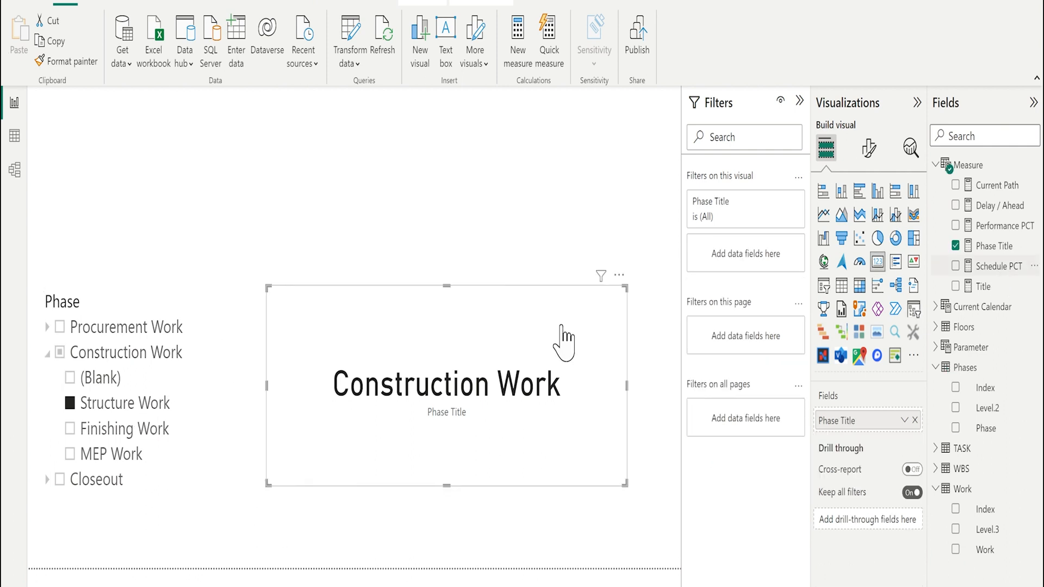
mouse_move(999, 269)
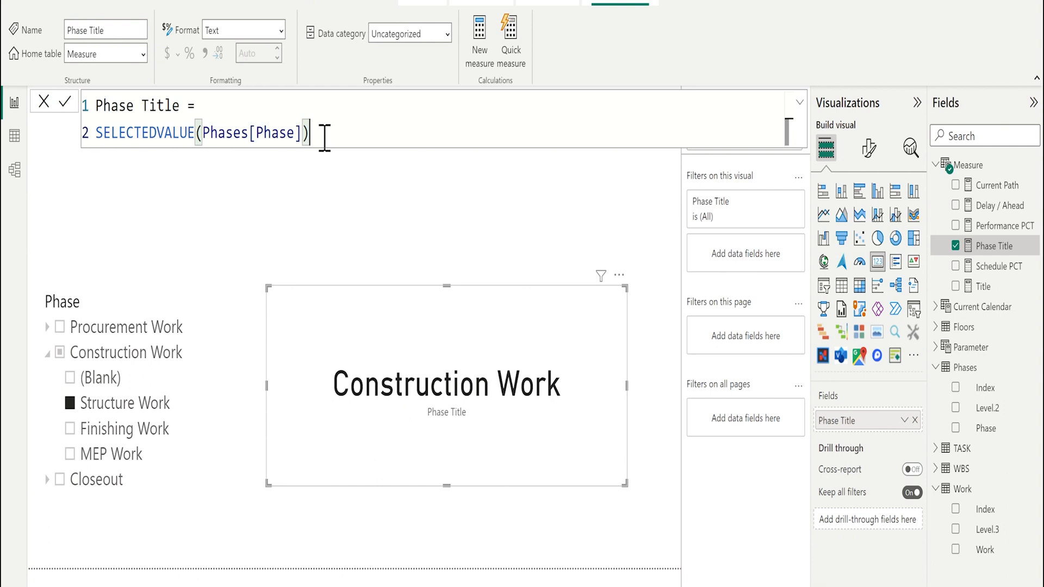
- Append & "///" & SELECTEDVALUE('Work'[Work]) to the Phase Title measure
type("&")
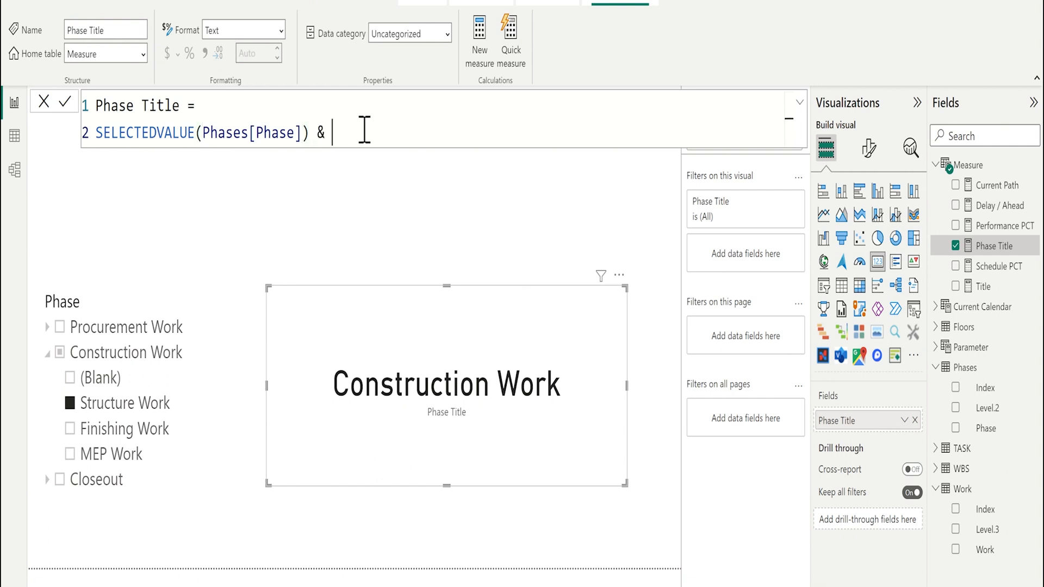
type("\"///")
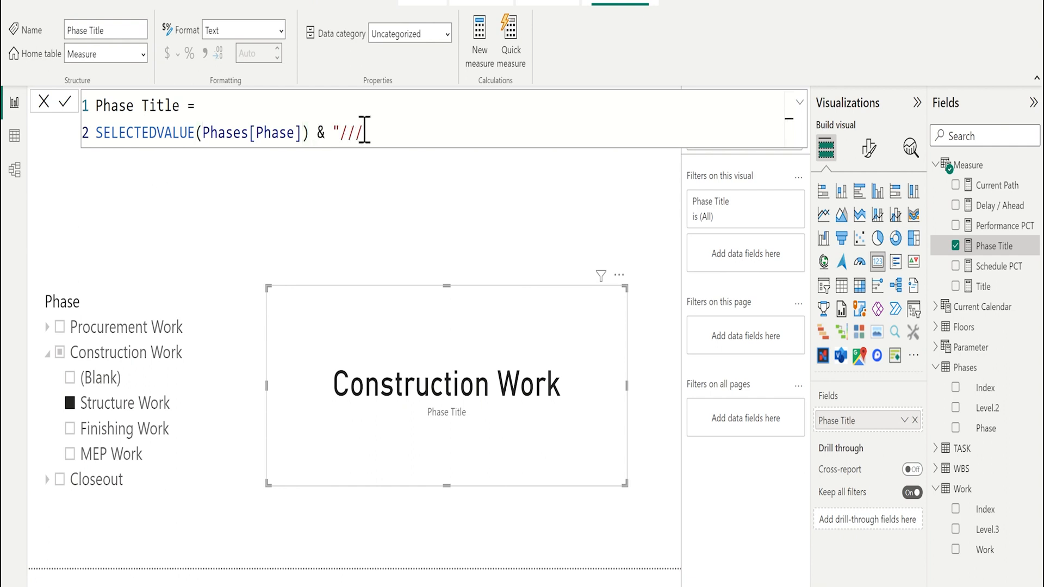
type("&")
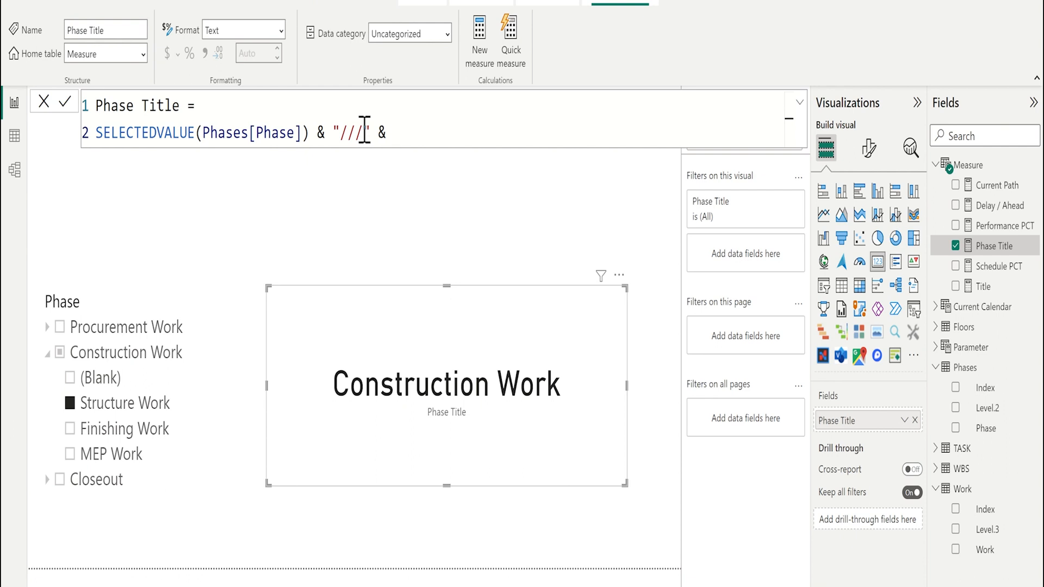
type("selecte")
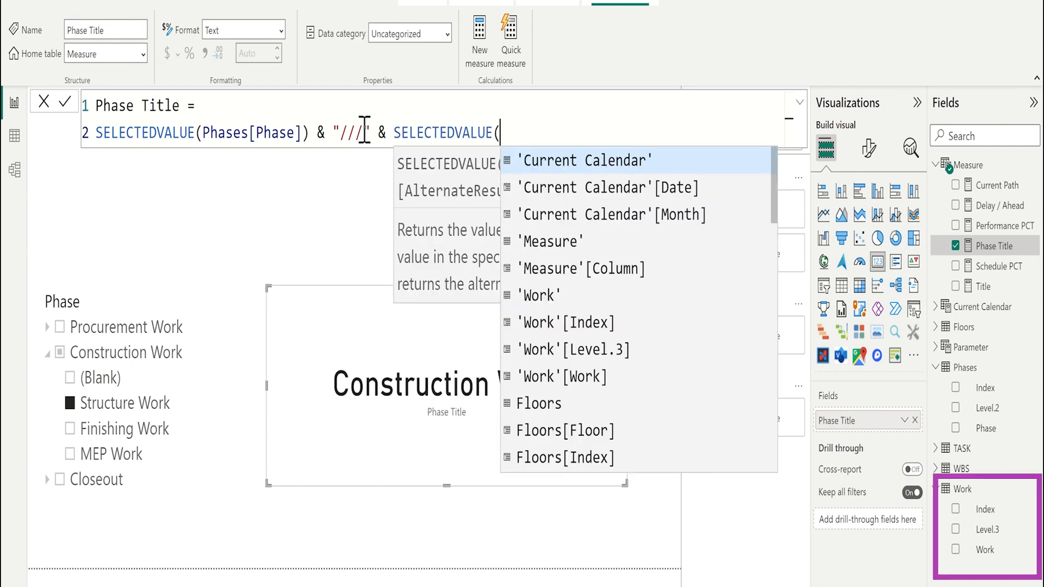
type("Work")
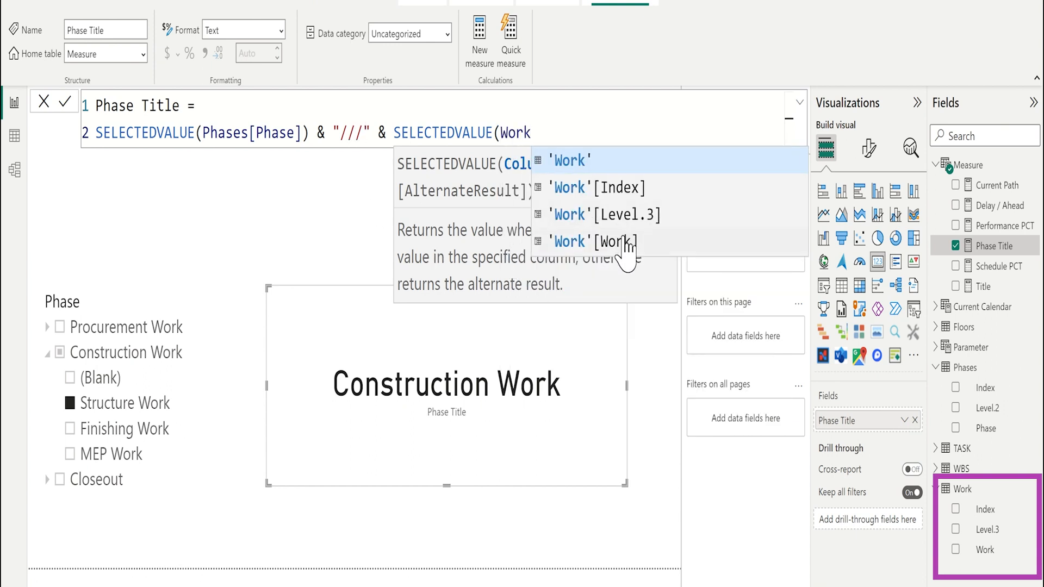
left_click(604, 241)
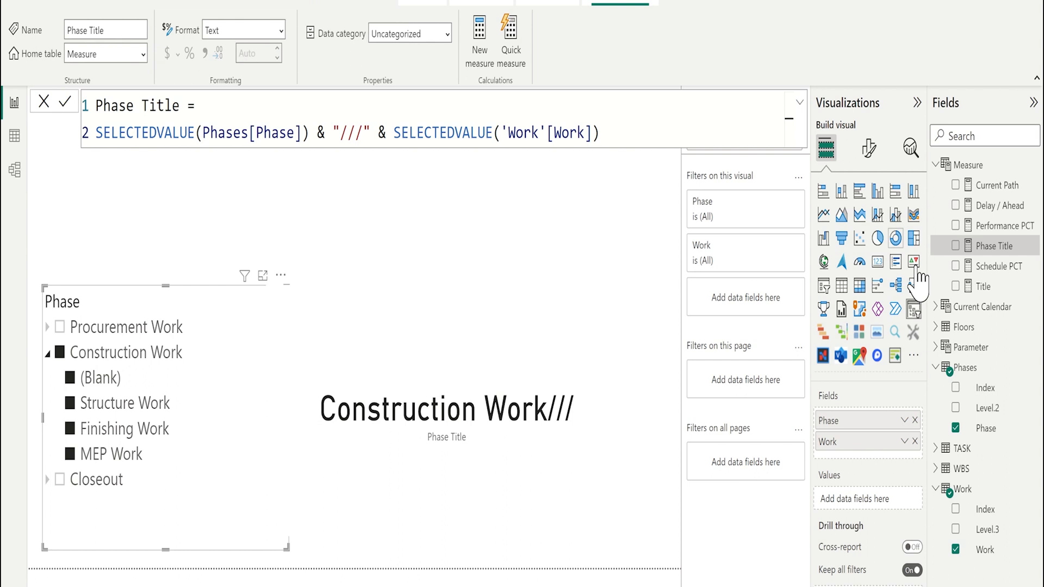
left_click(330, 132)
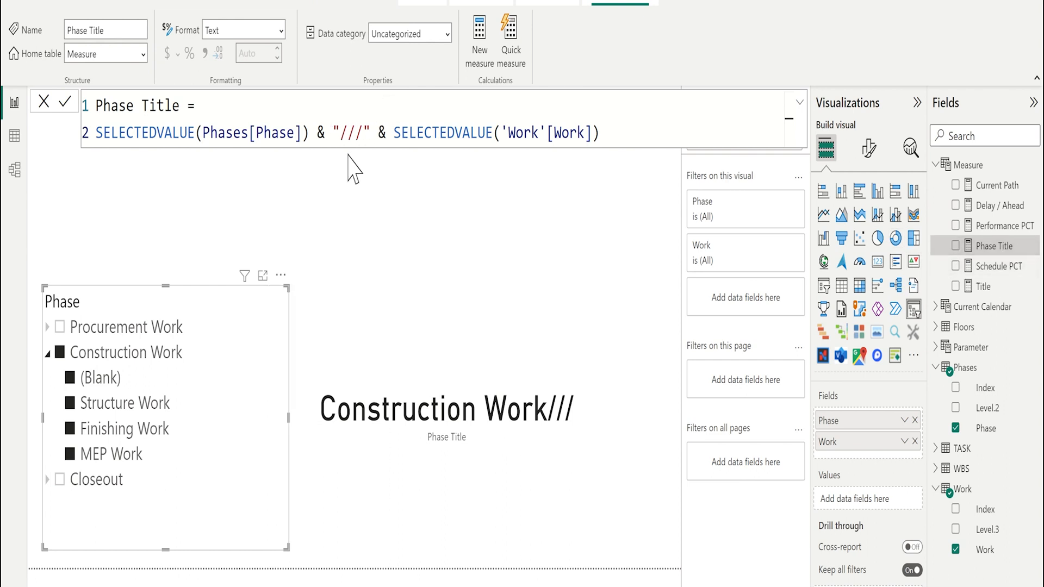
left_click(334, 132)
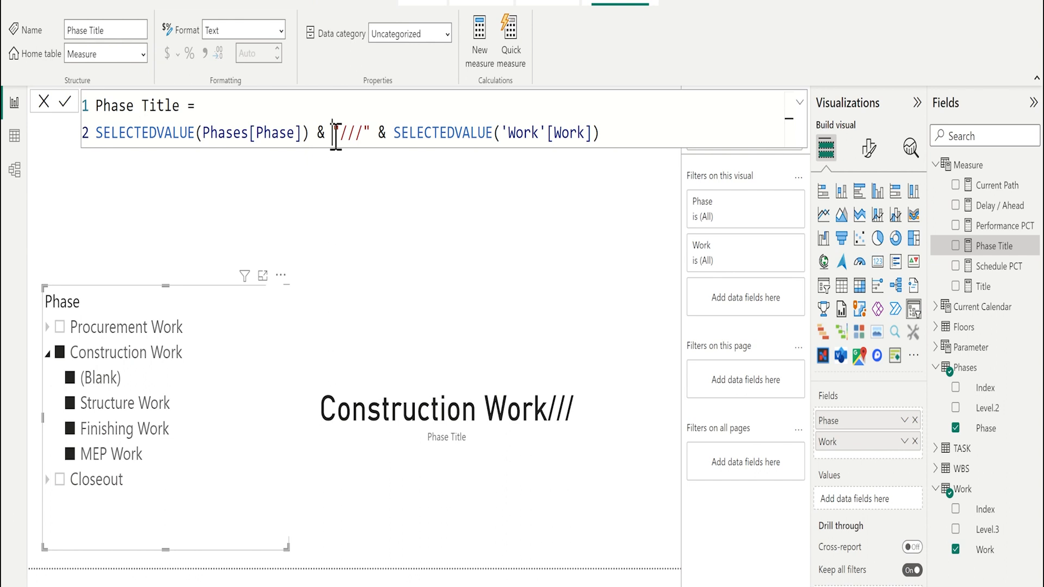
- Wrap the Work part in IF(HASONEVALUE('Work'[Work]), …, BLANK())
key("Enter")
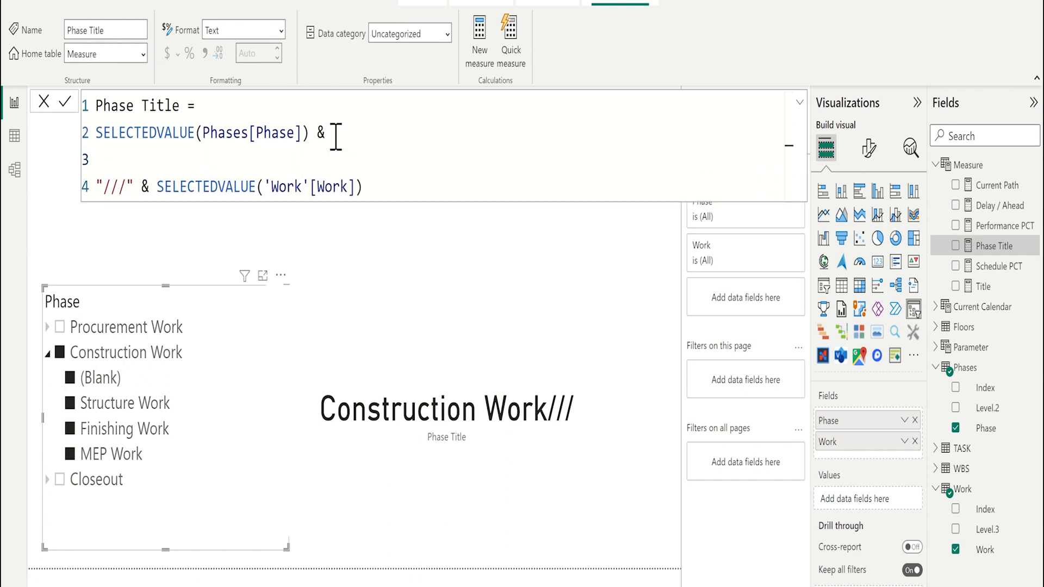
type("if(")
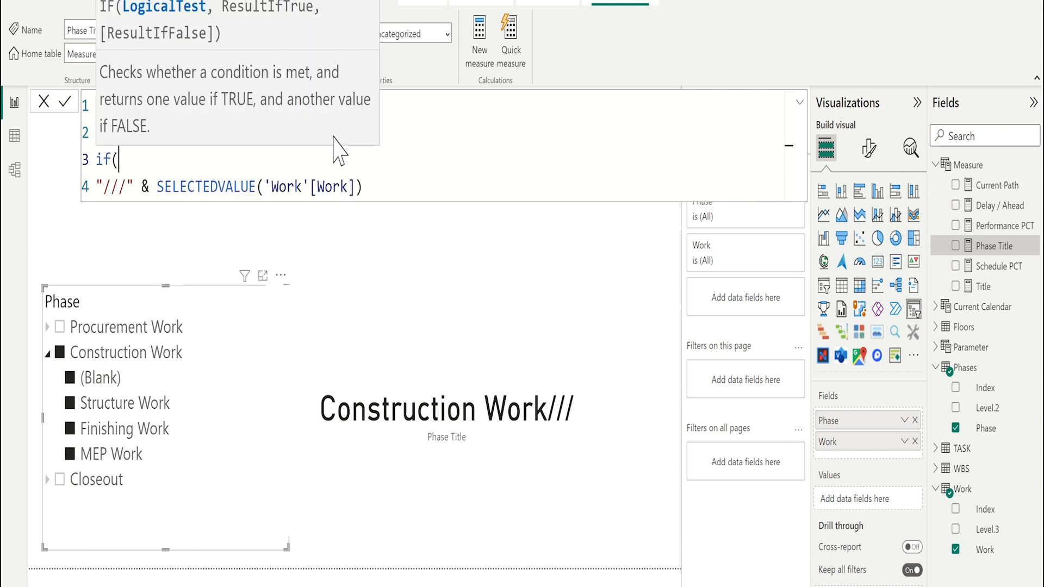
type("has")
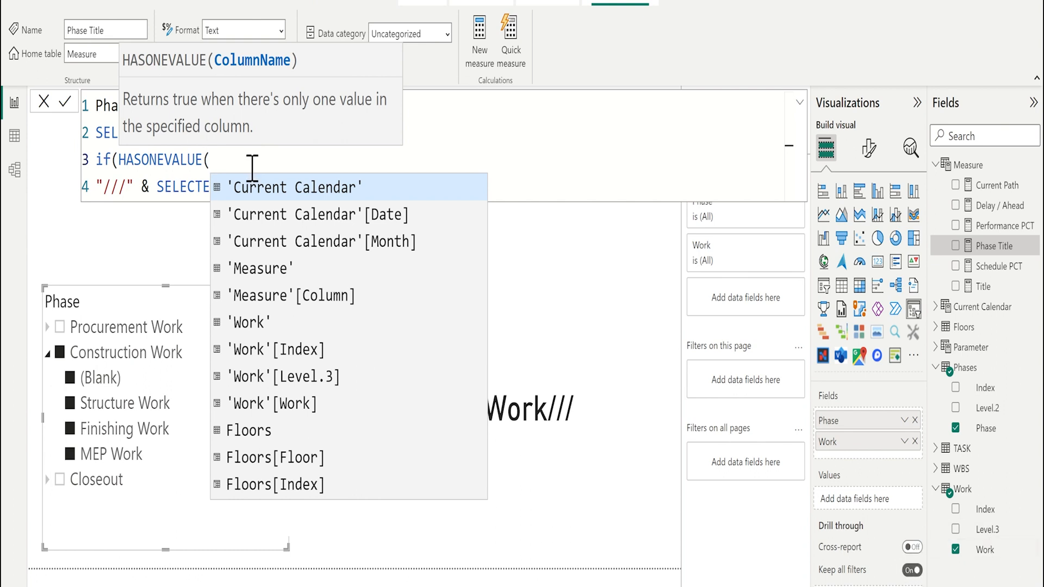
type("wor")
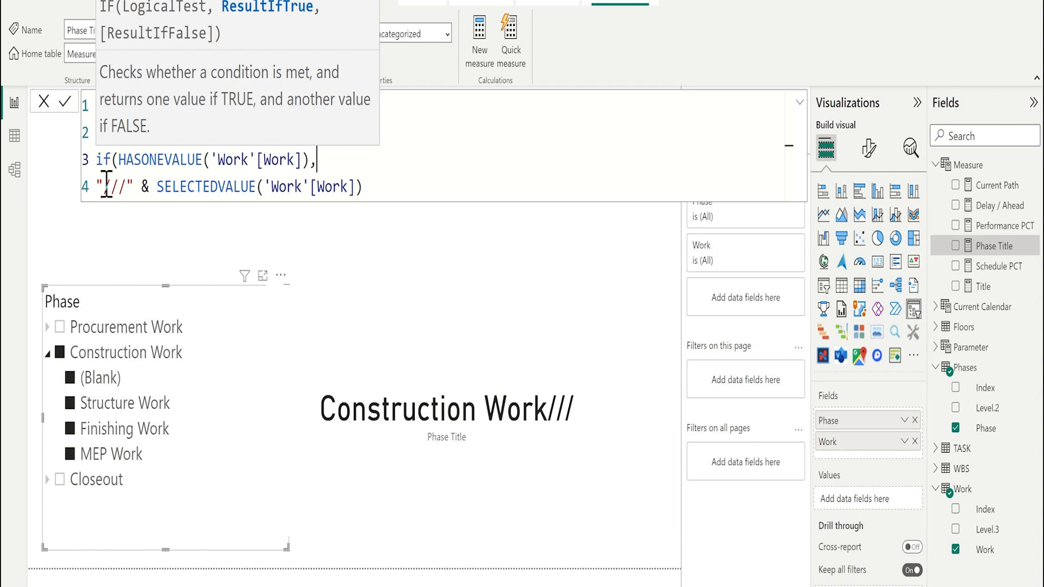
type(",")
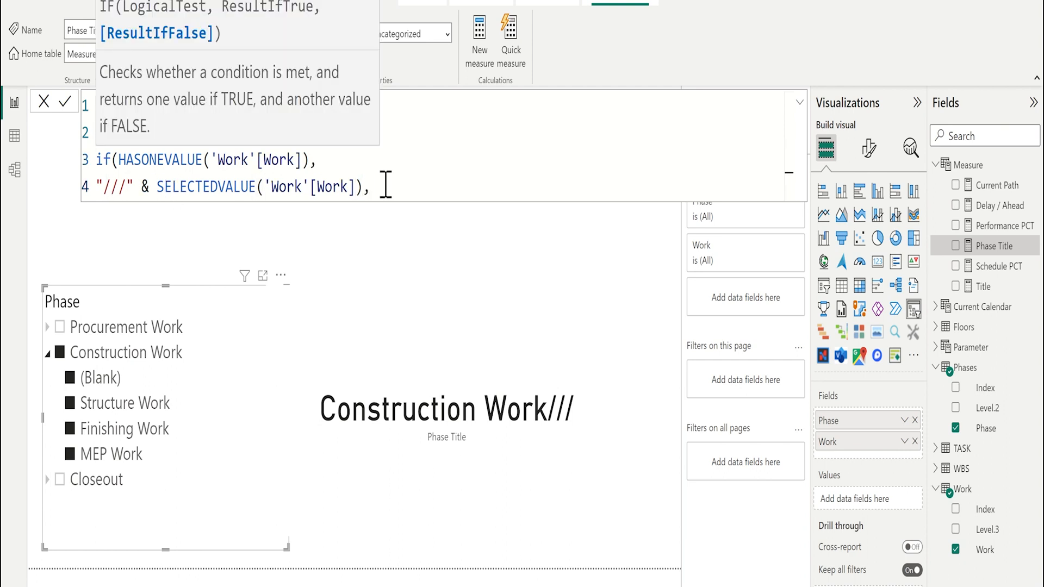
type(",Blank())")
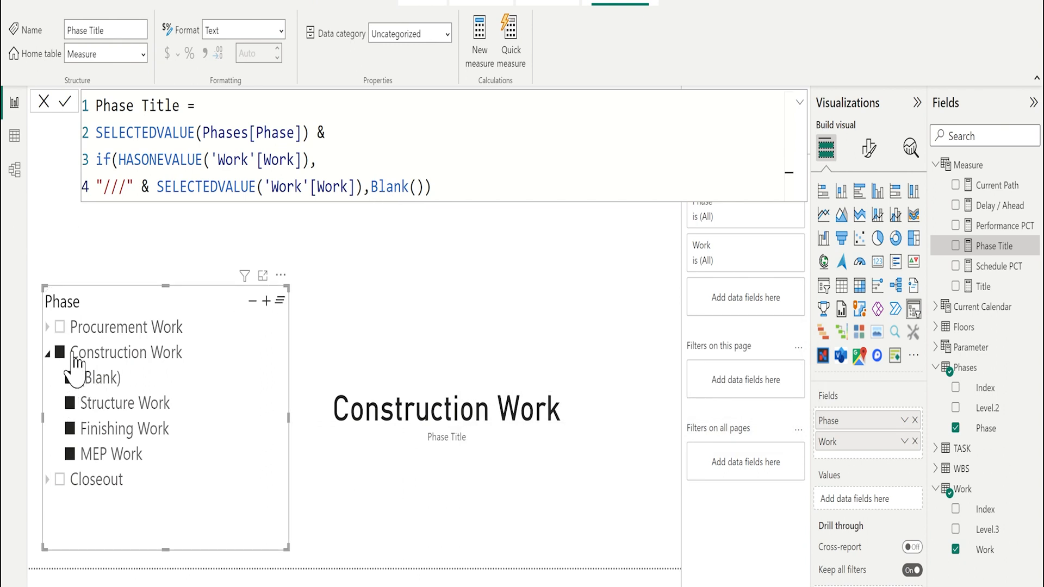
mouse_move(83, 413)
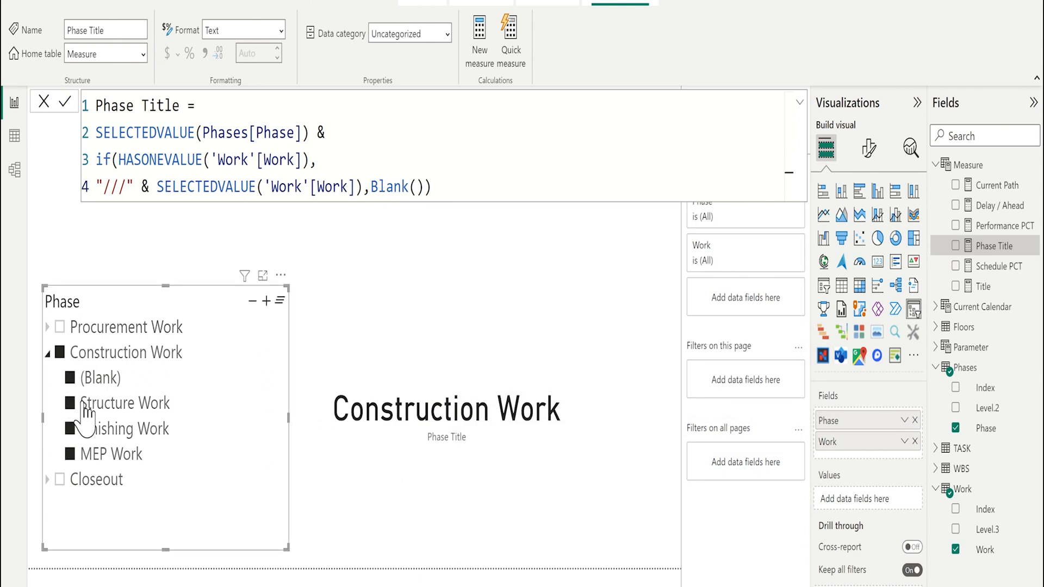
mouse_move(292, 254)
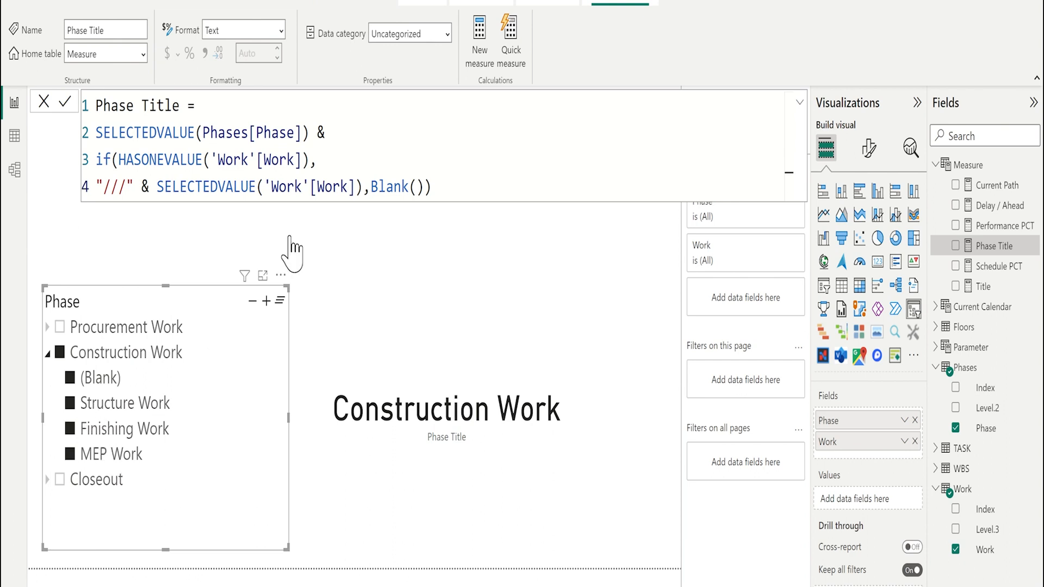
mouse_move(98, 410)
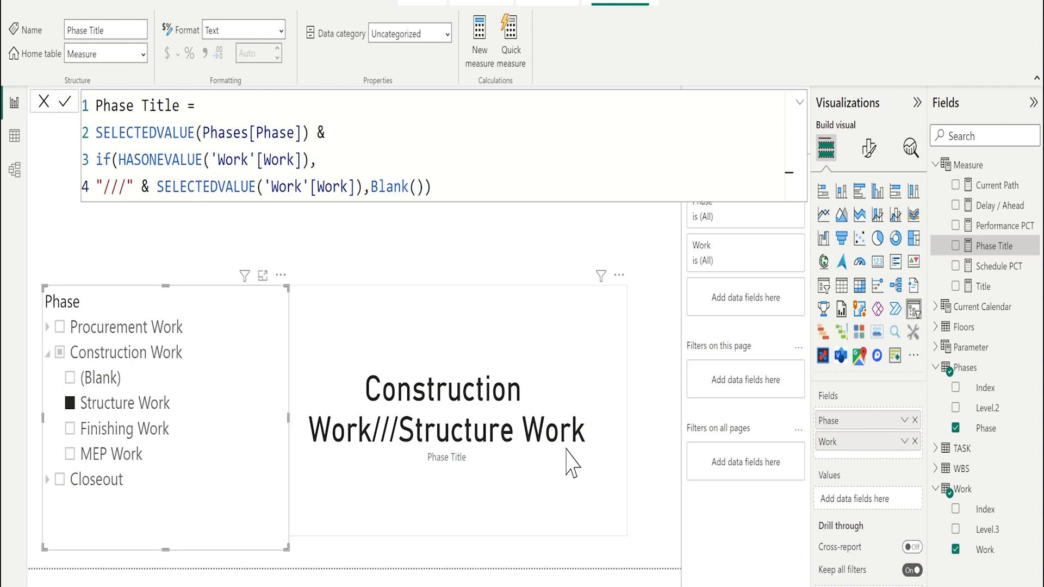
mouse_move(549, 463)
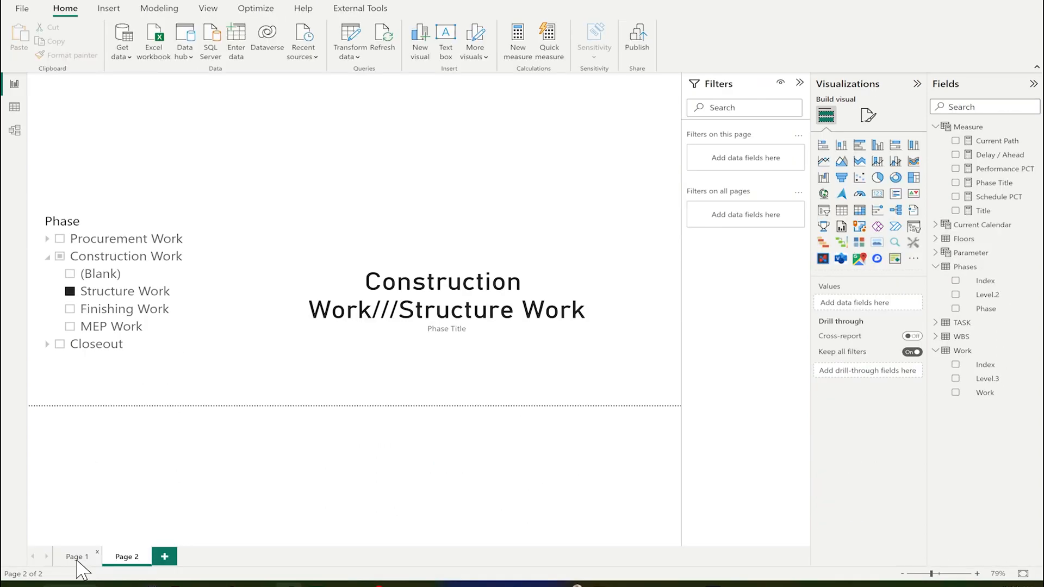
- Review the Current Path measure's VAR/IF logic on the Page 1 dashboard, highlighting the Wk variable
left_click(76, 557)
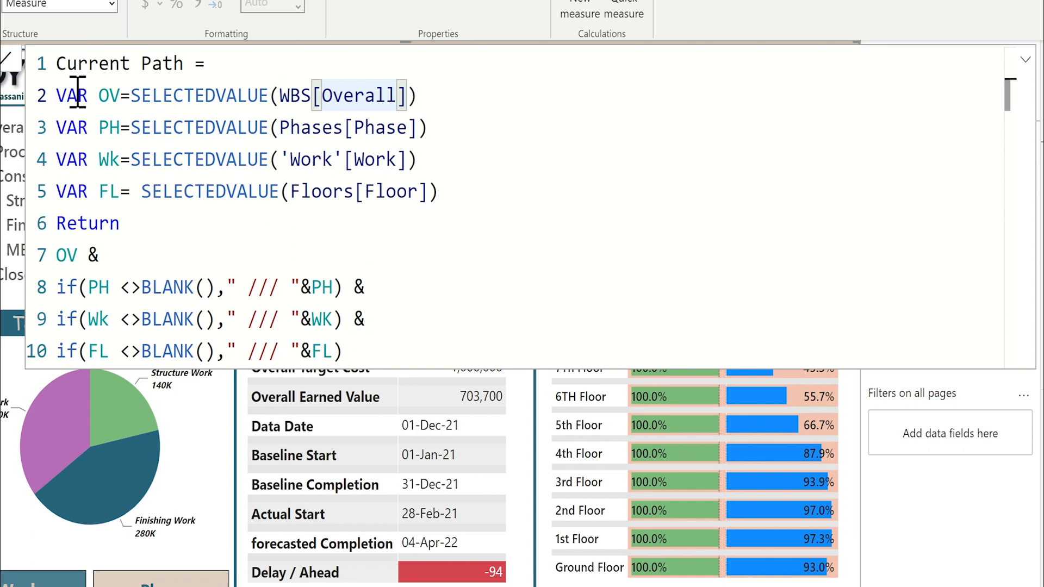
mouse_move(106, 128)
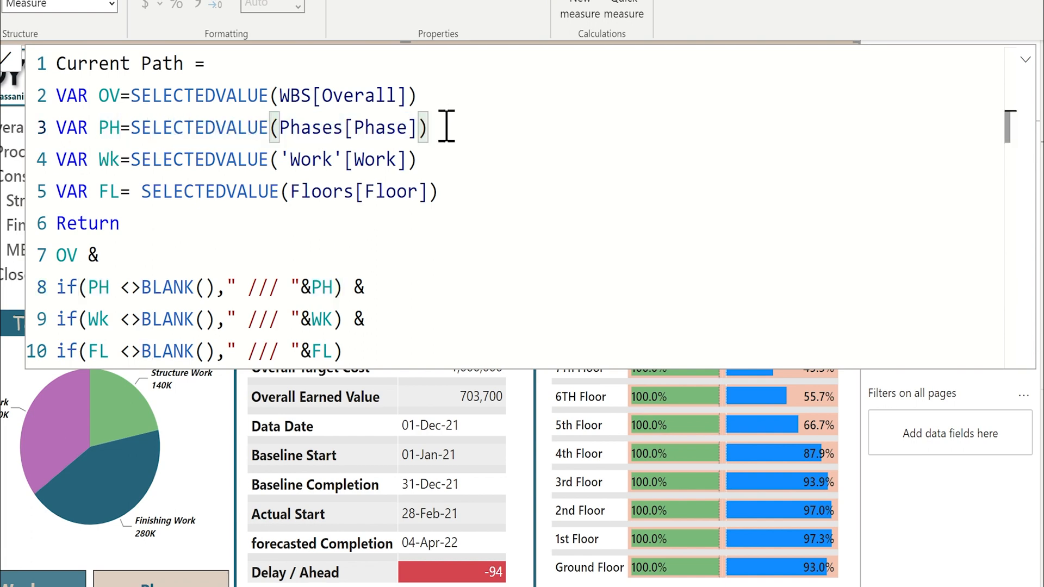
left_click(84, 288)
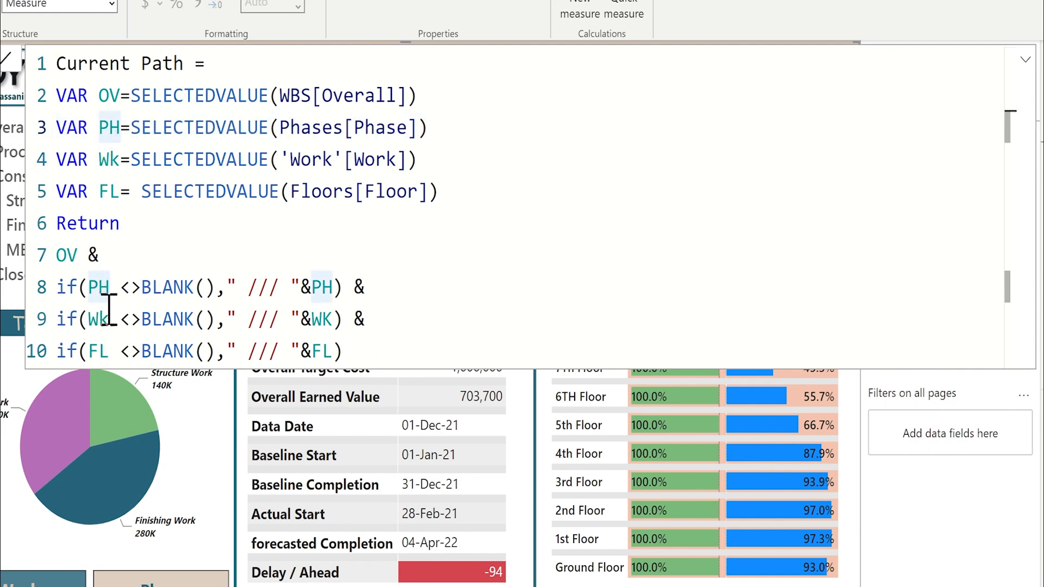
double_click(264, 287)
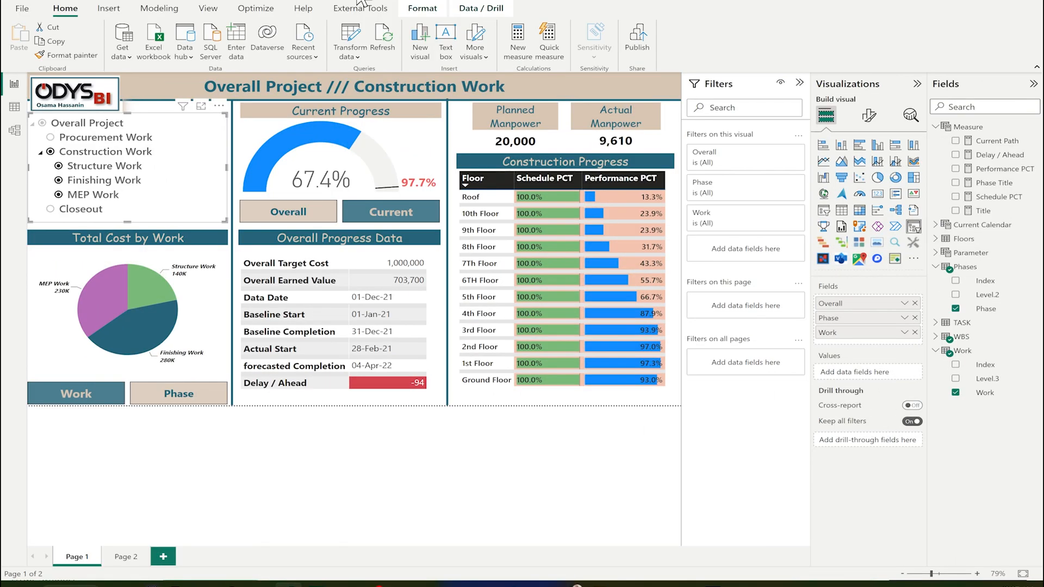
mouse_move(163, 557)
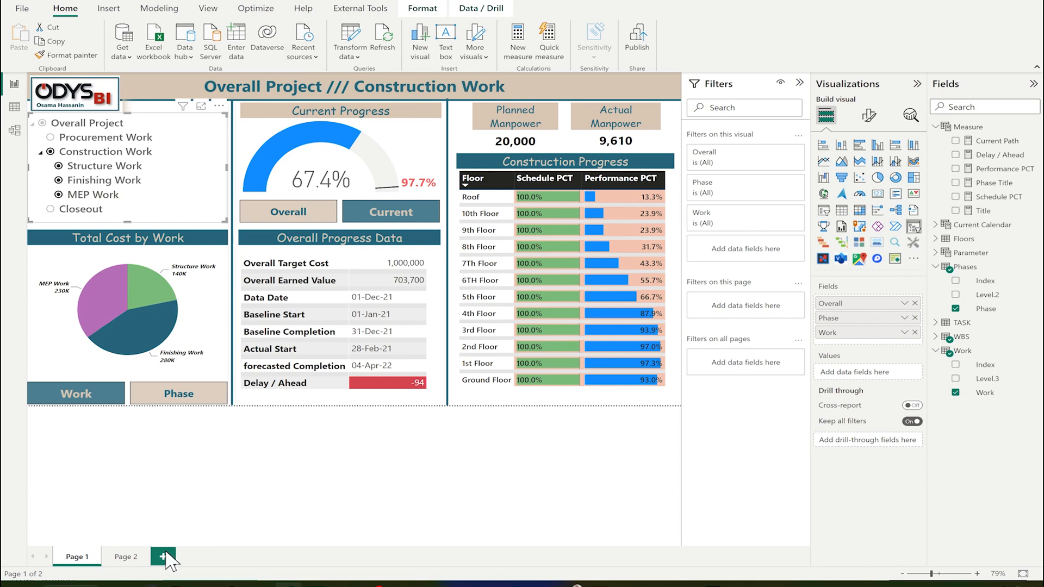
- Import the HTML Content custom visual from Get more visuals by searching 'HTML'
left_click(163, 556)
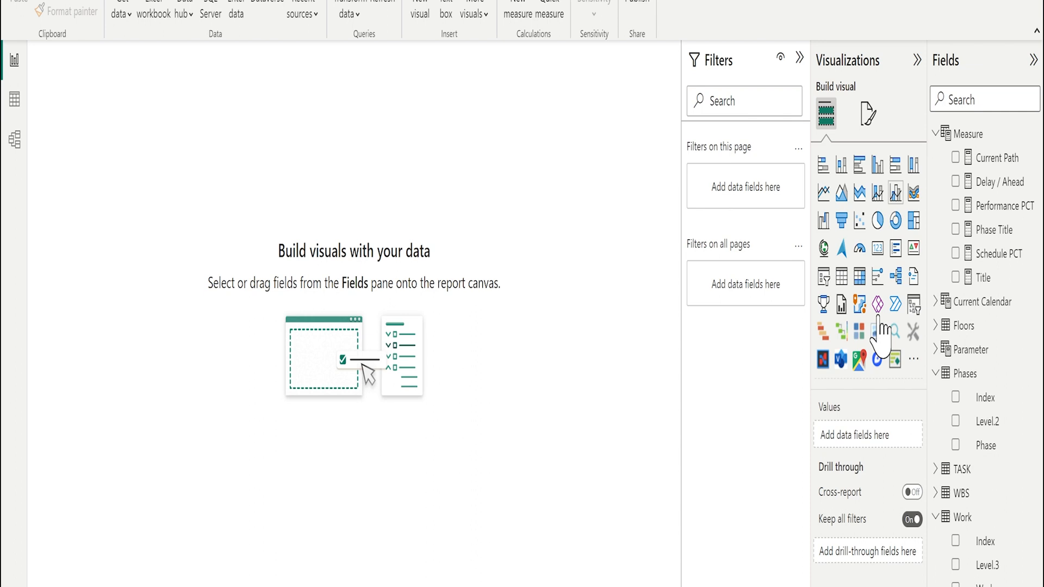
mouse_move(915, 361)
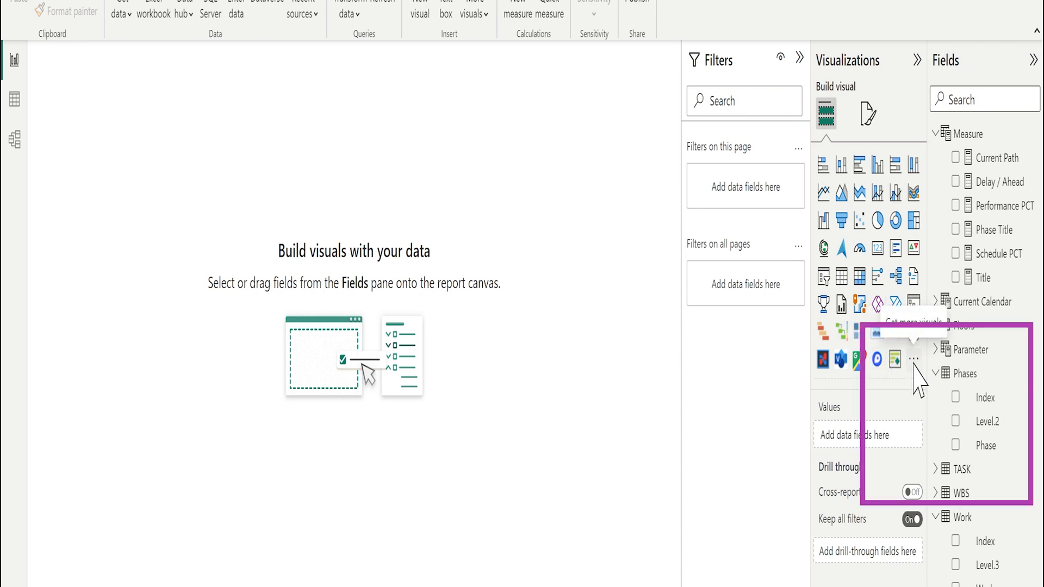
left_click(914, 360)
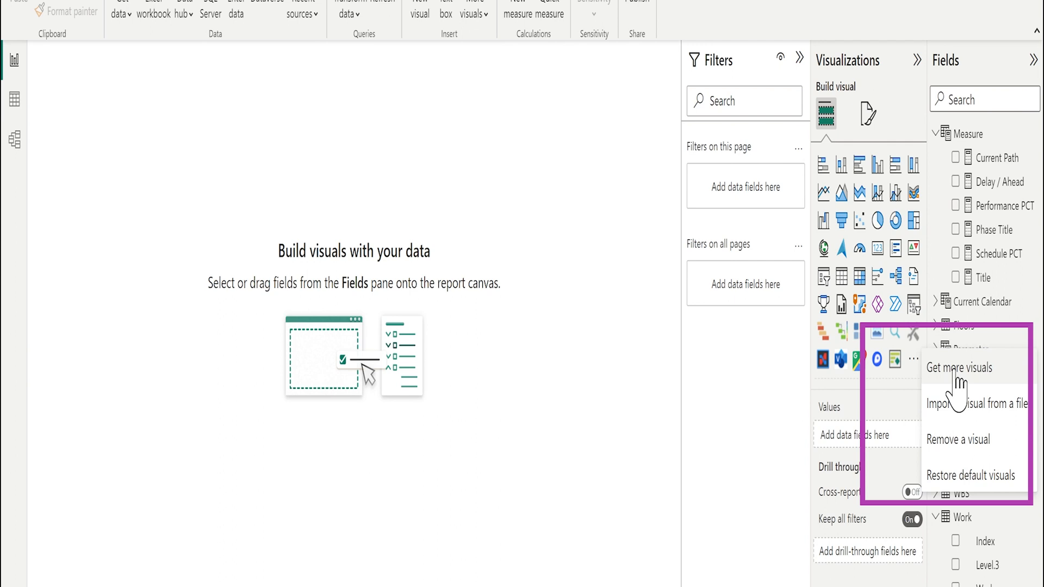
left_click(959, 367)
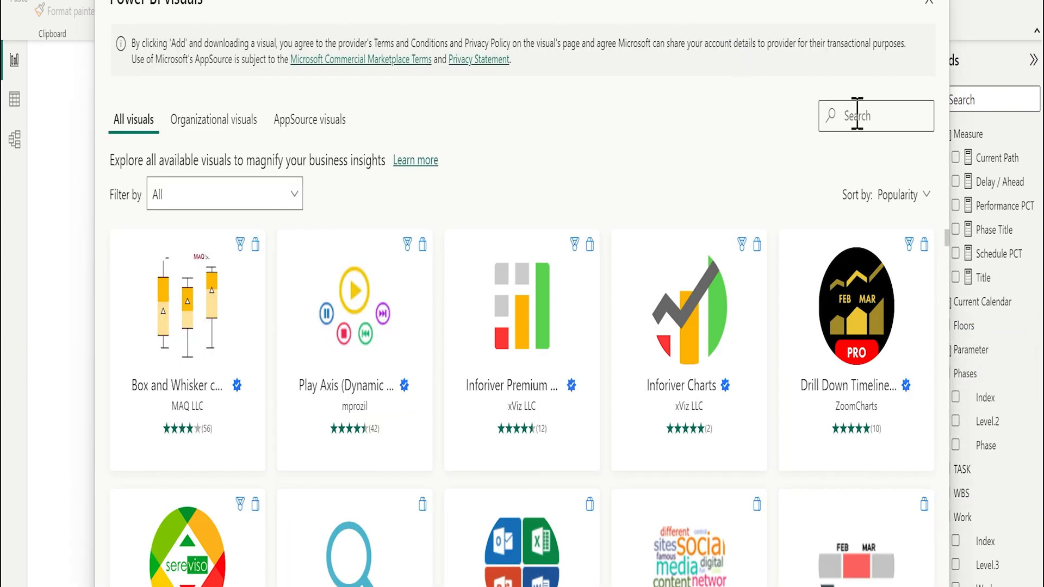
type("H")
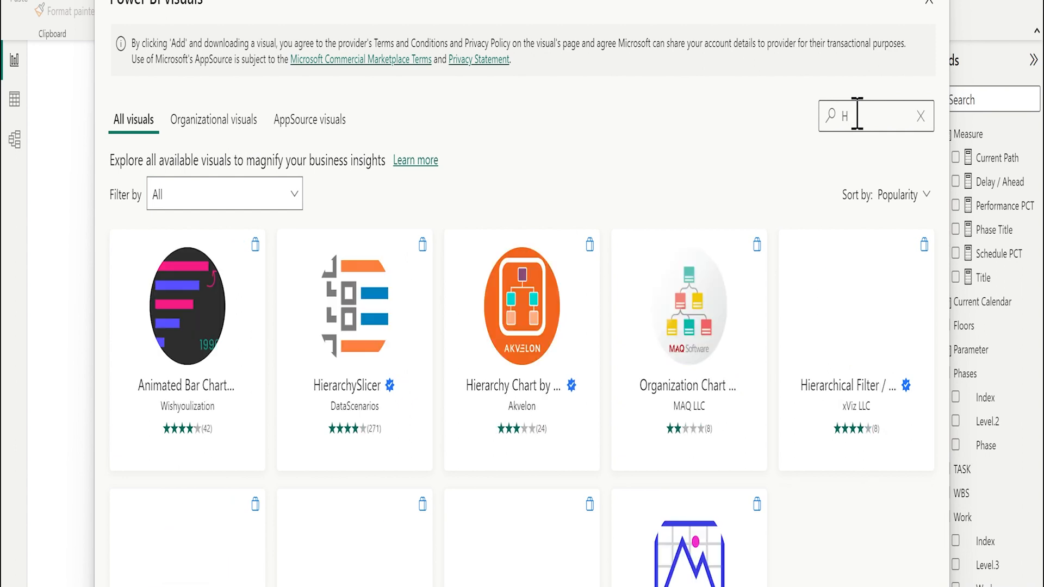
type("TML")
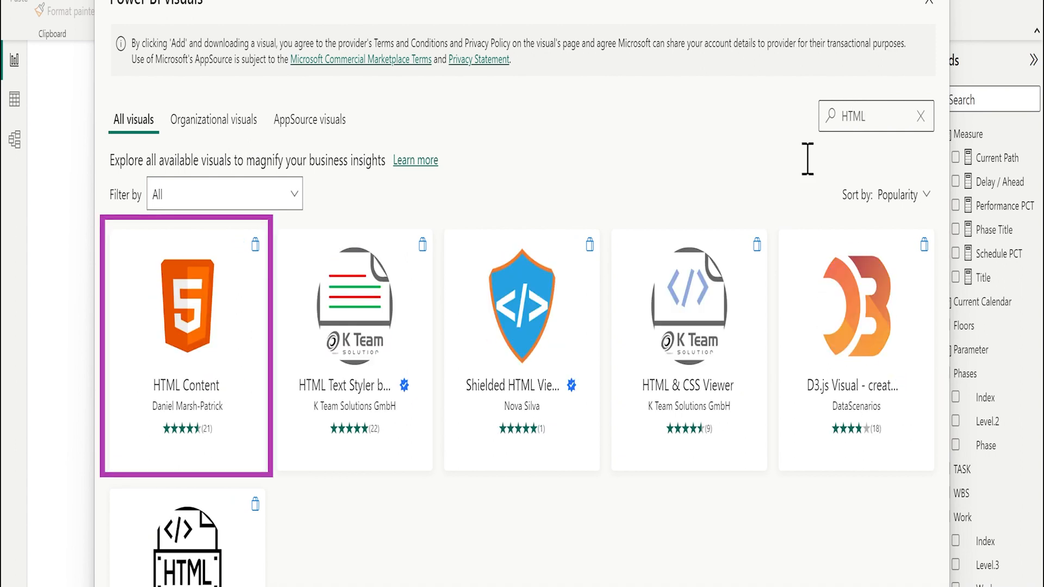
left_click(187, 304)
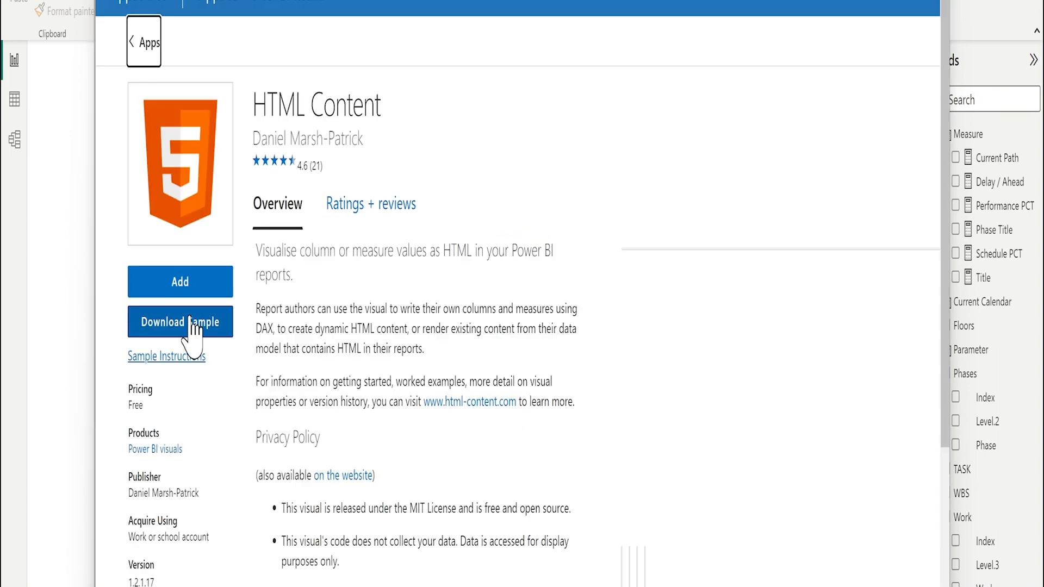
left_click(180, 281)
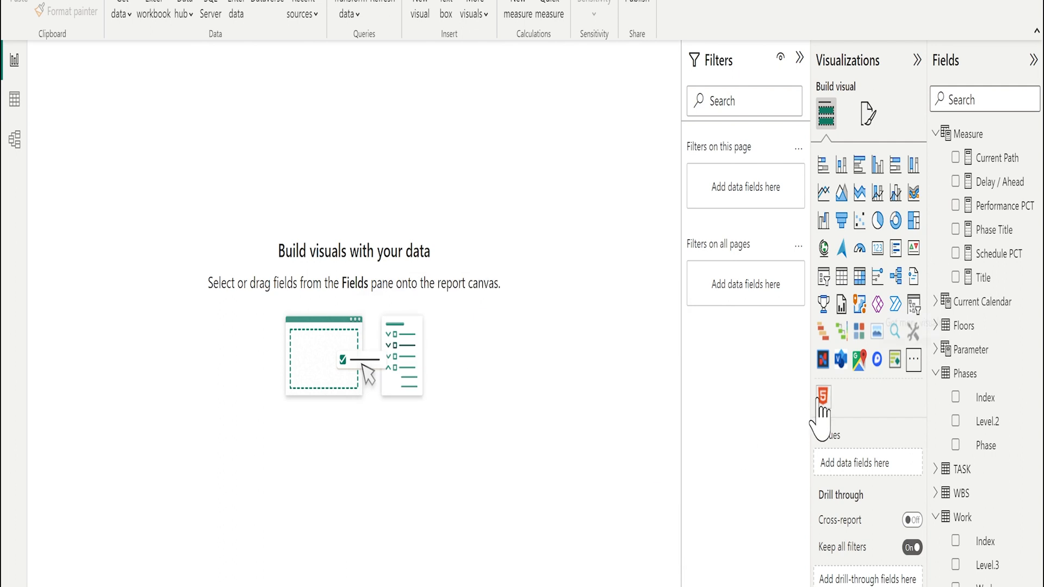
mouse_move(823, 399)
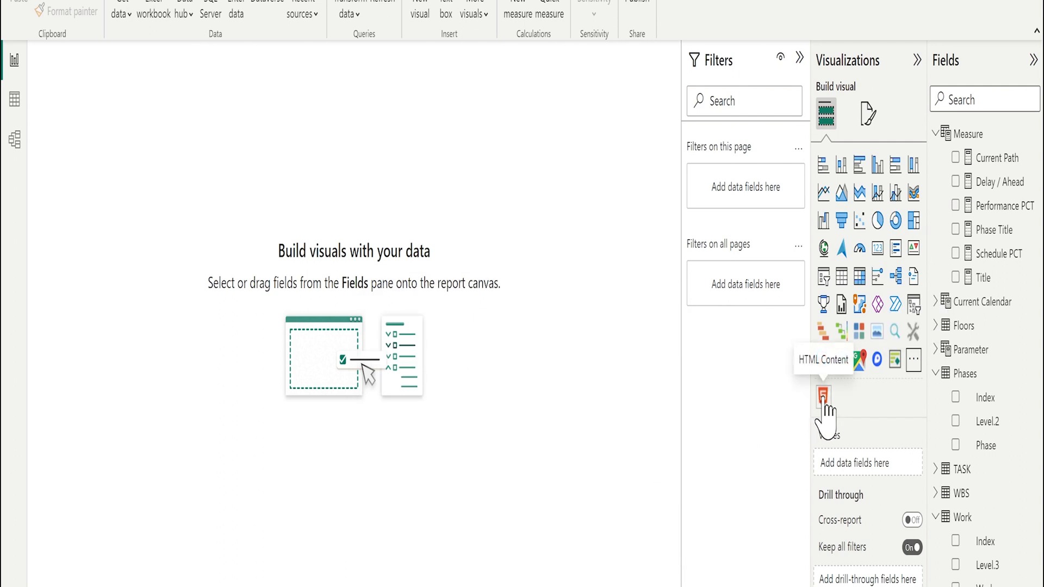
- Place an HTML Content visual and define HTML Text = "Our Report for Work and Phases"
left_click(823, 397)
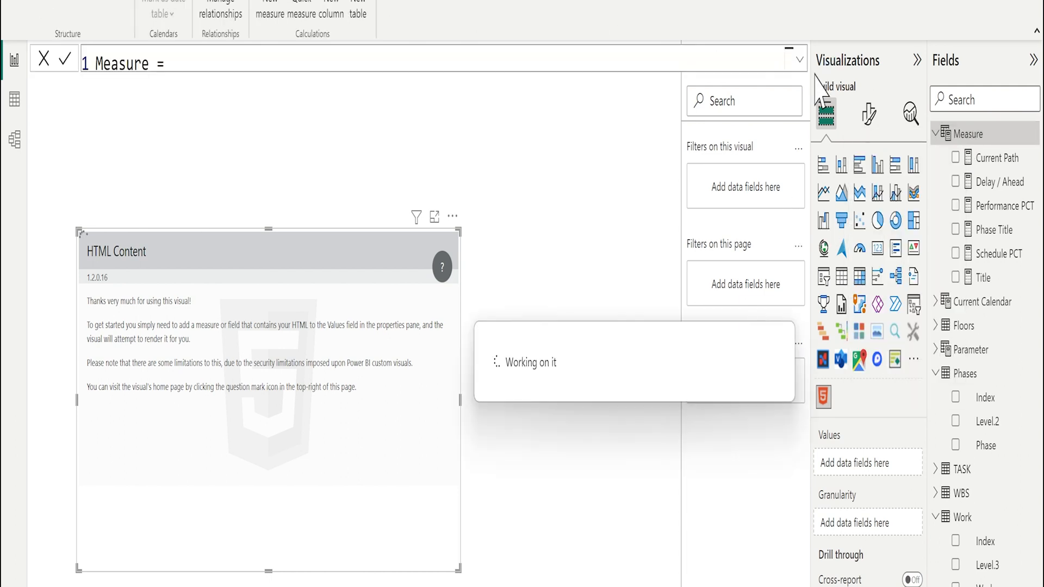
type("HTML Text")
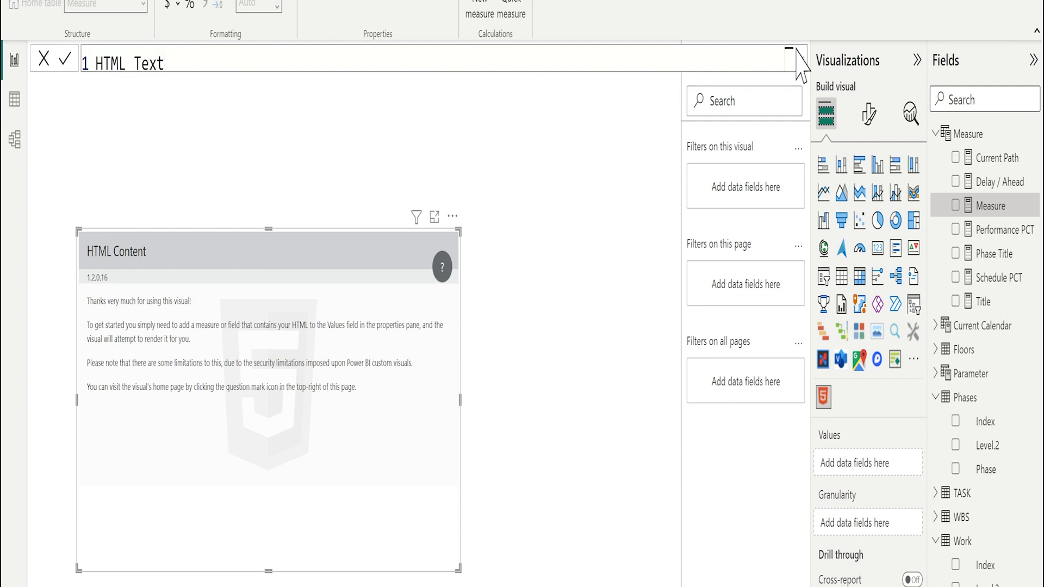
type("=")
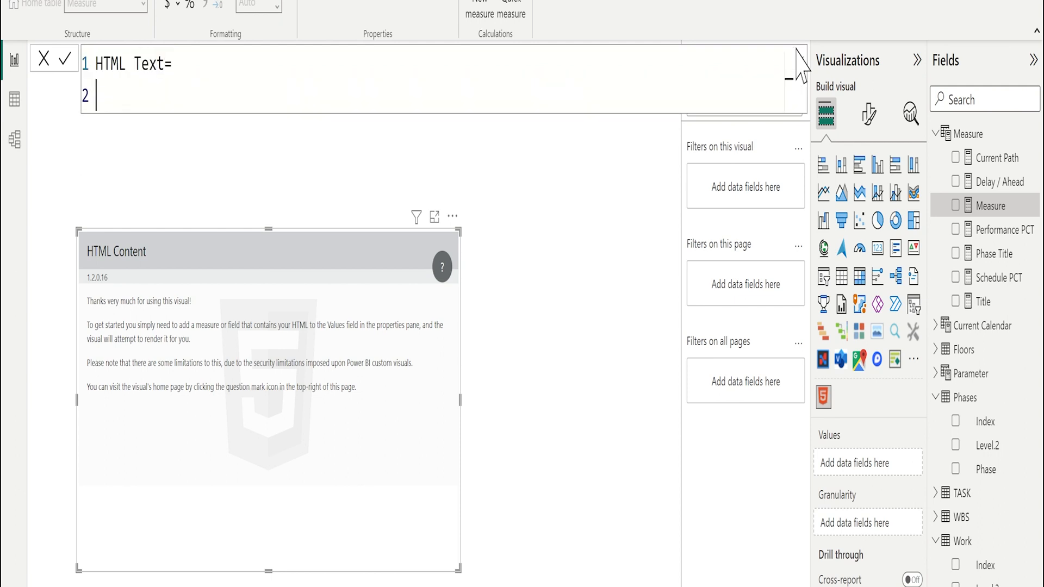
type("\"")
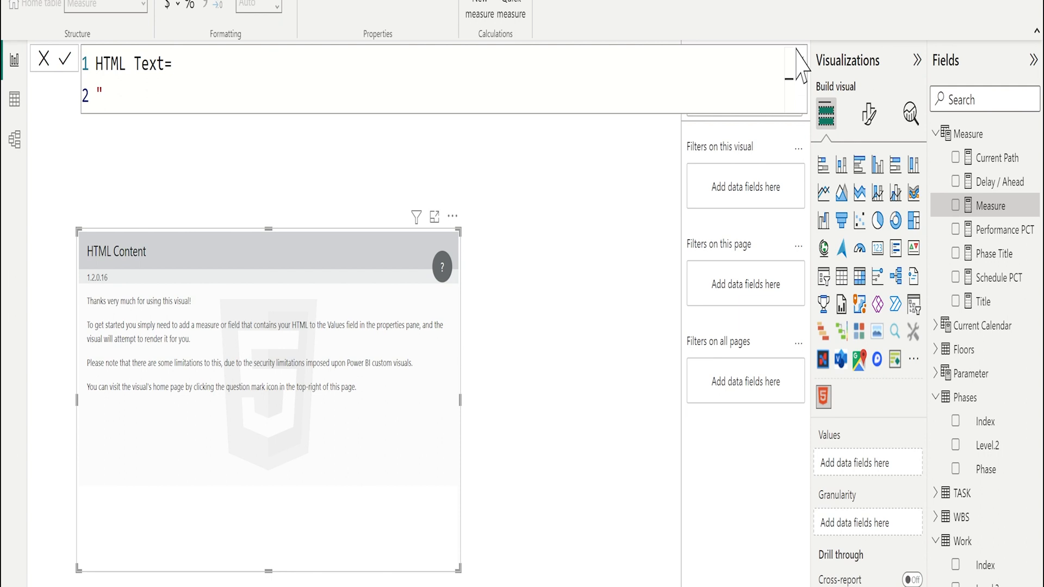
type("Our")
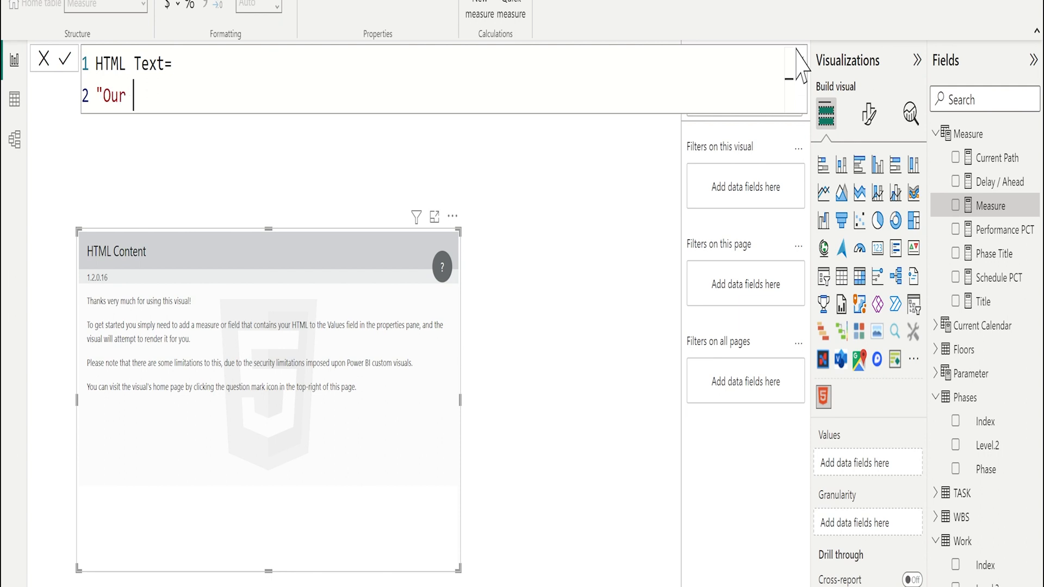
type("Report for")
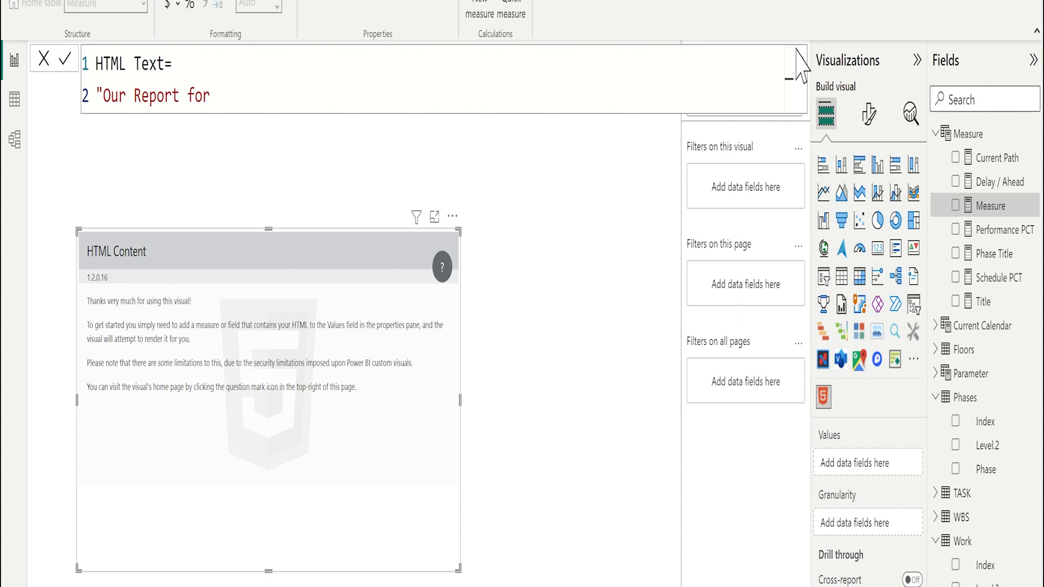
type("Work and P")
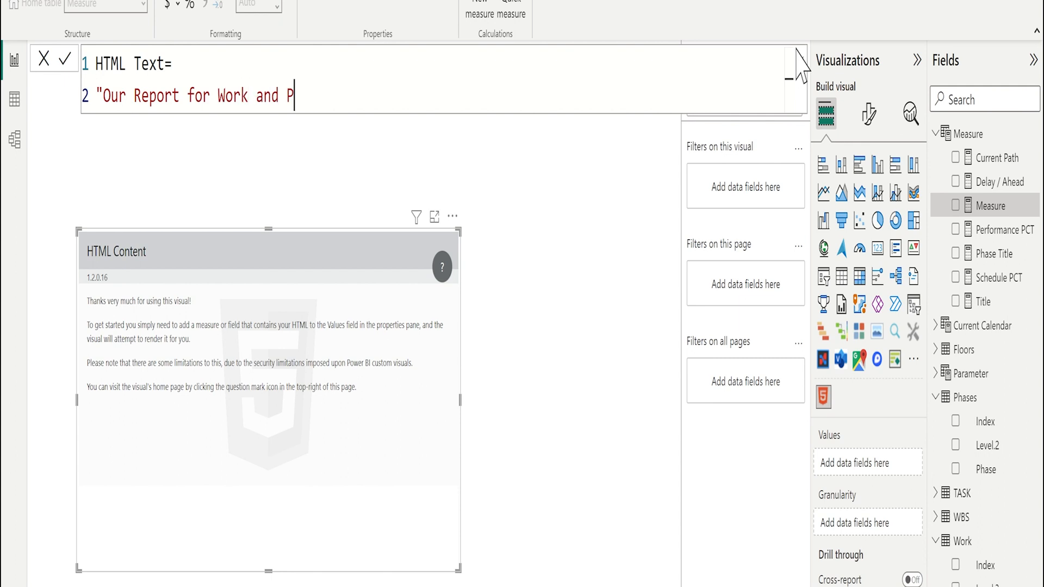
type("hases\"")
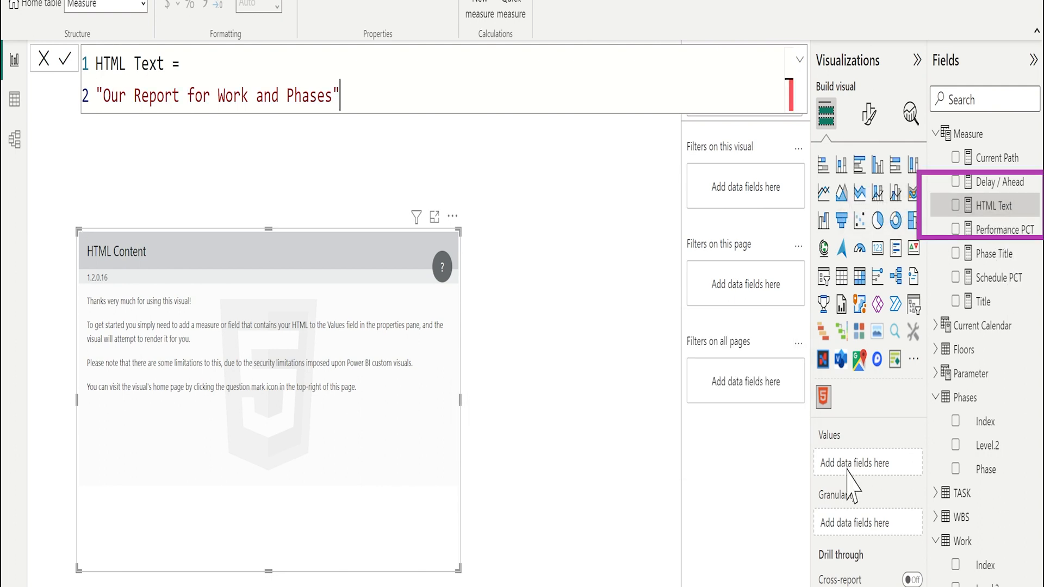
mouse_move(863, 479)
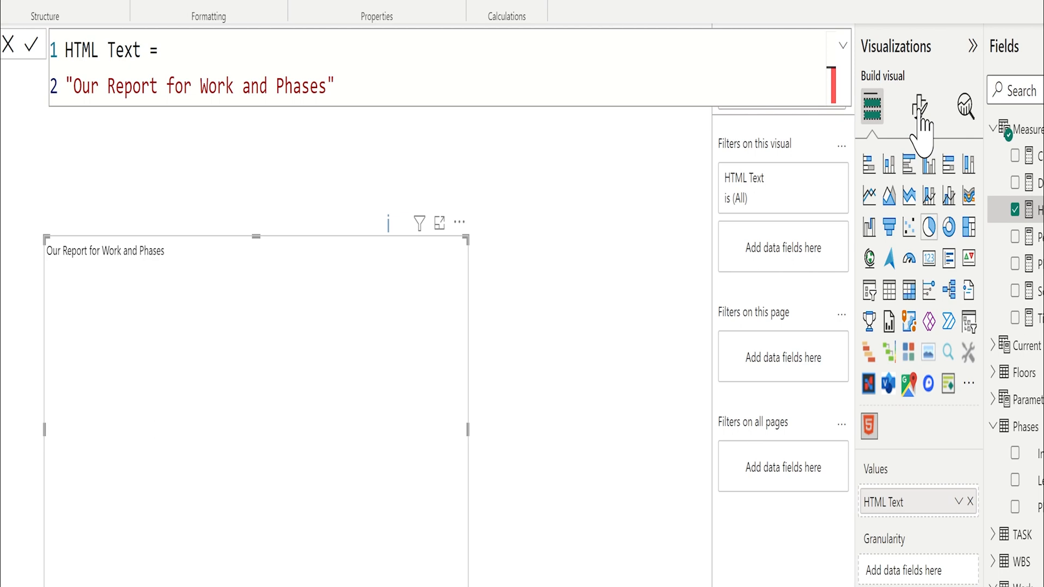
- Reach the HTML visual's Content Formatting settings to enlarge its default font
left_click(920, 107)
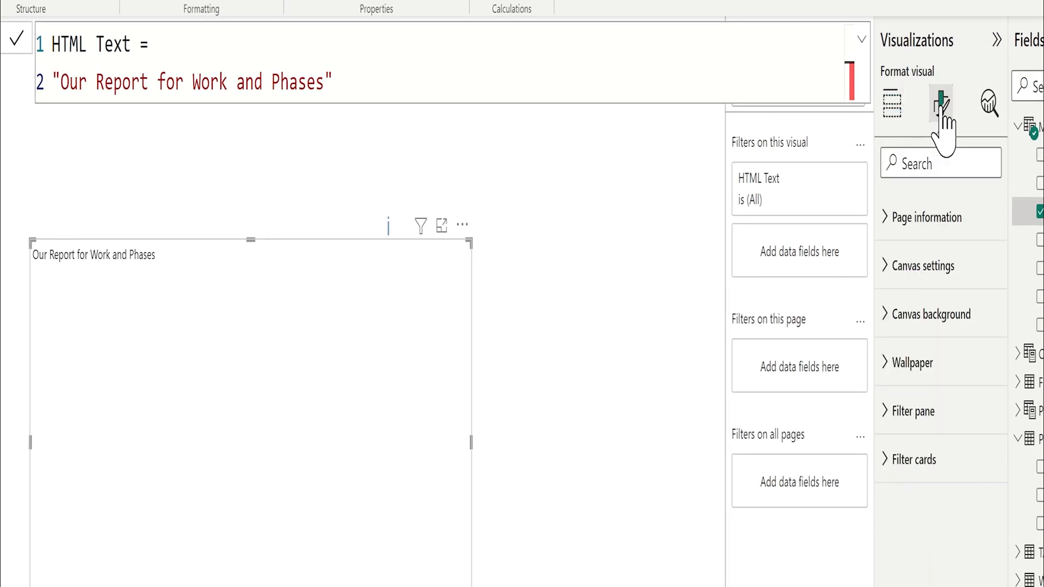
left_click(943, 103)
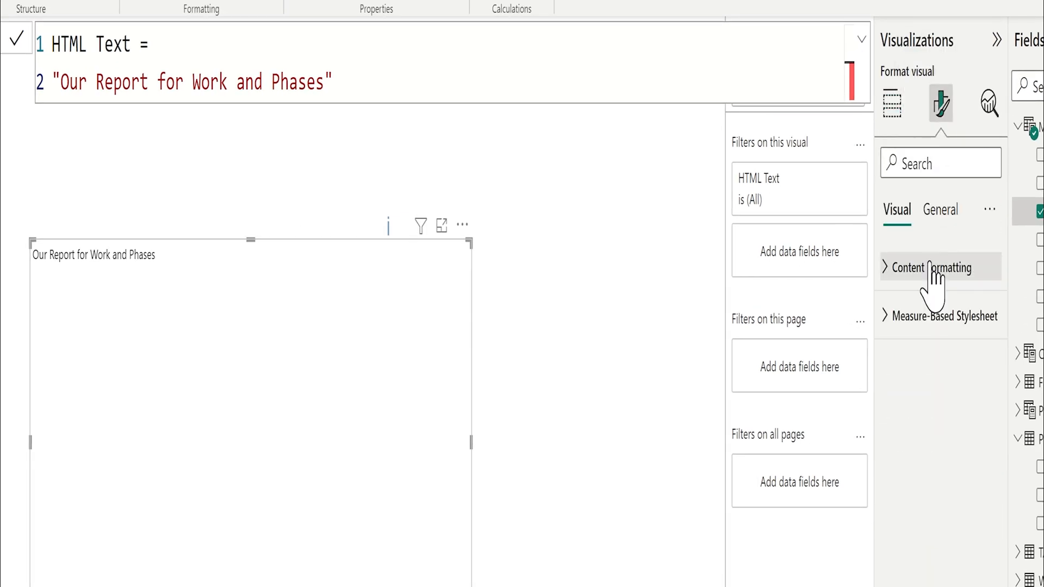
left_click(932, 267)
type("25")
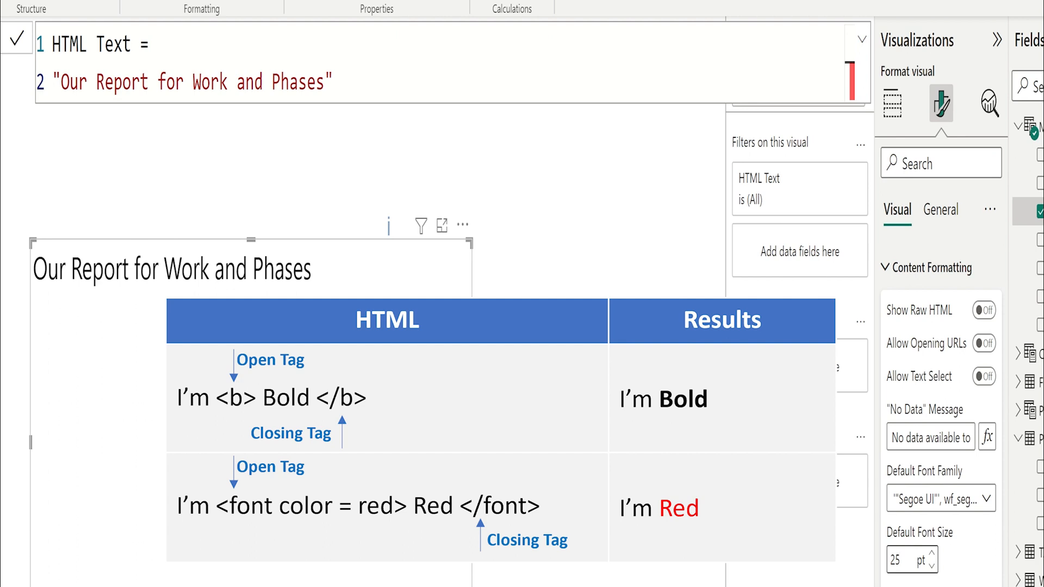
- Set default font size 25 and wrap Work in <b></b> so the title renders it bold
left_click(899, 560)
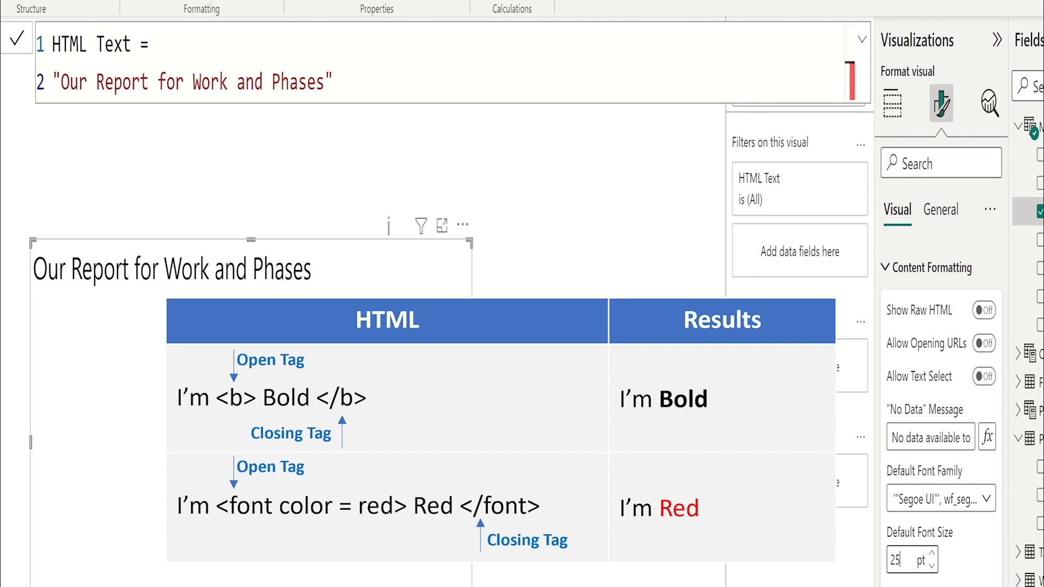
double_click(210, 81)
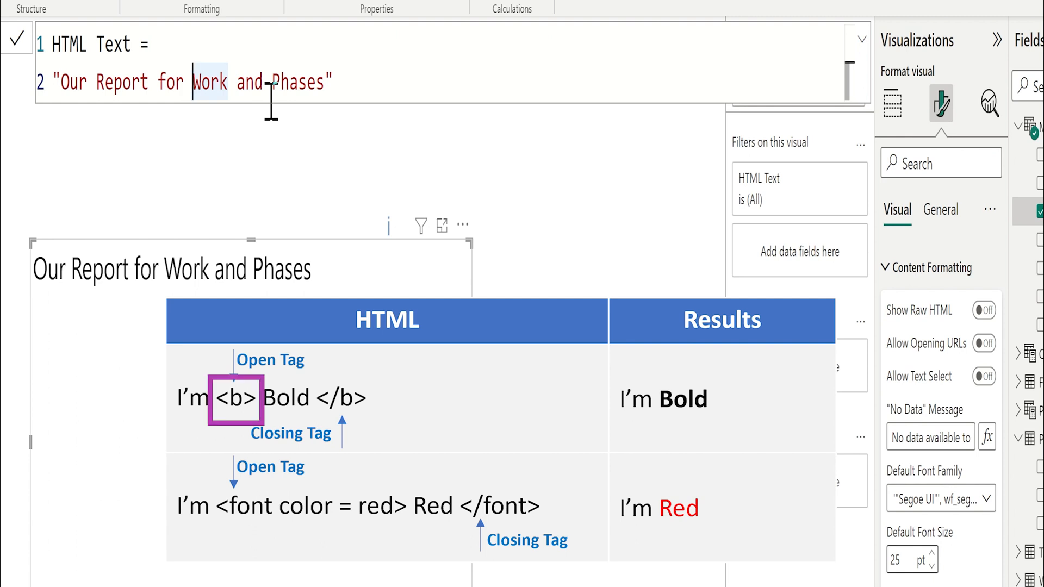
type("<b>")
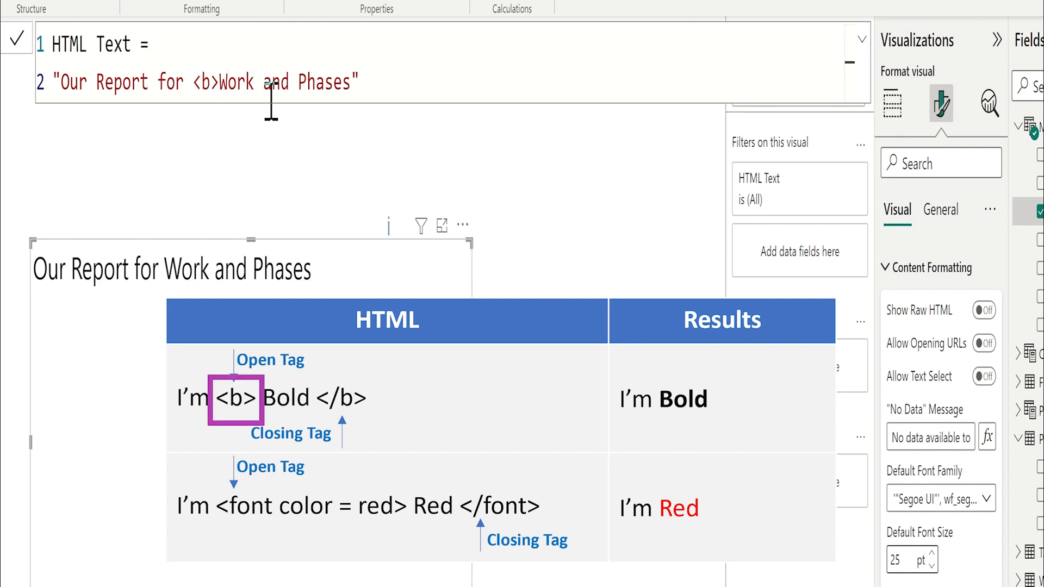
type("\" \"")
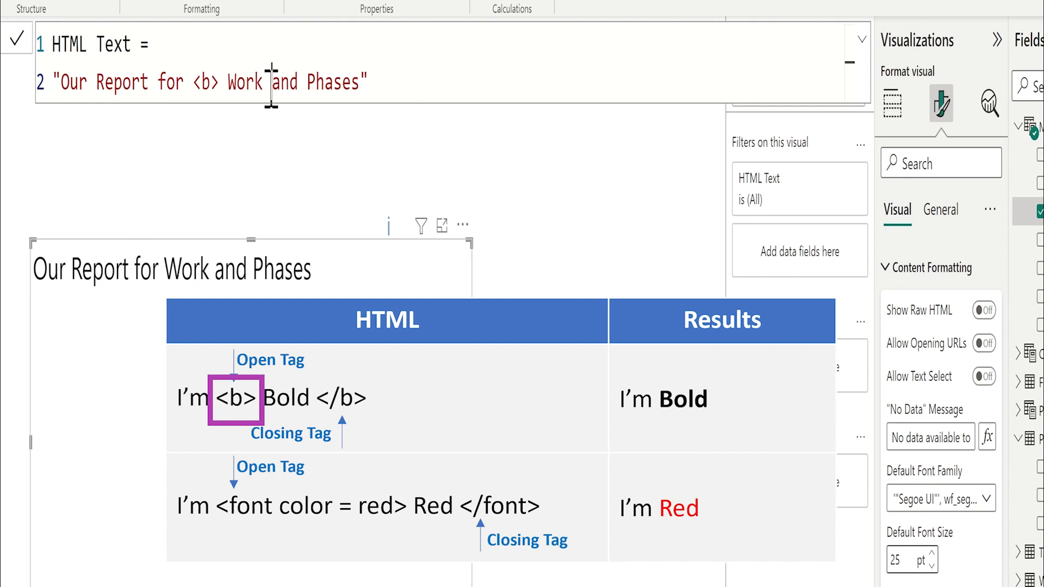
type("</b>")
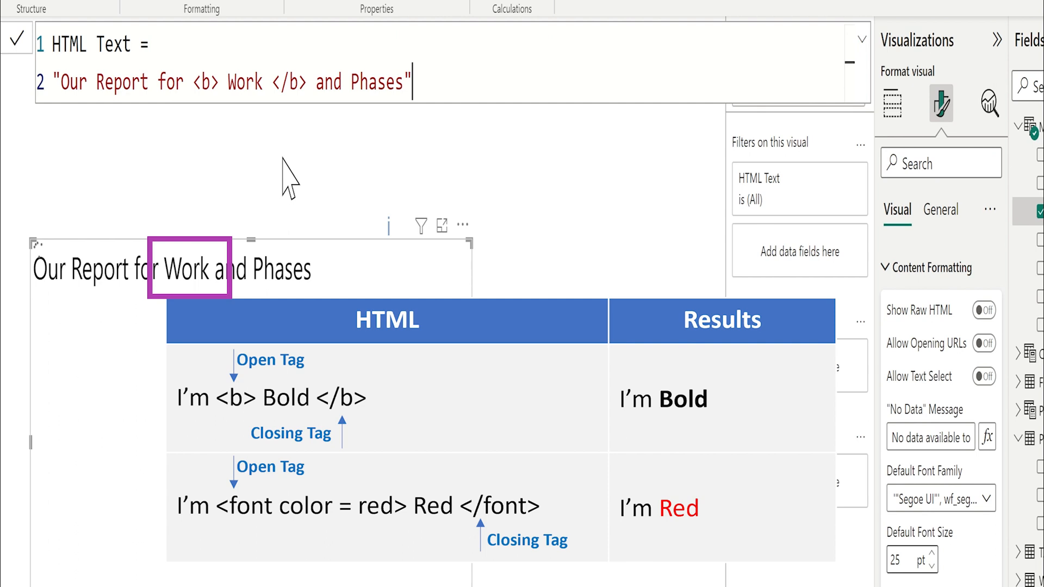
left_click(223, 81)
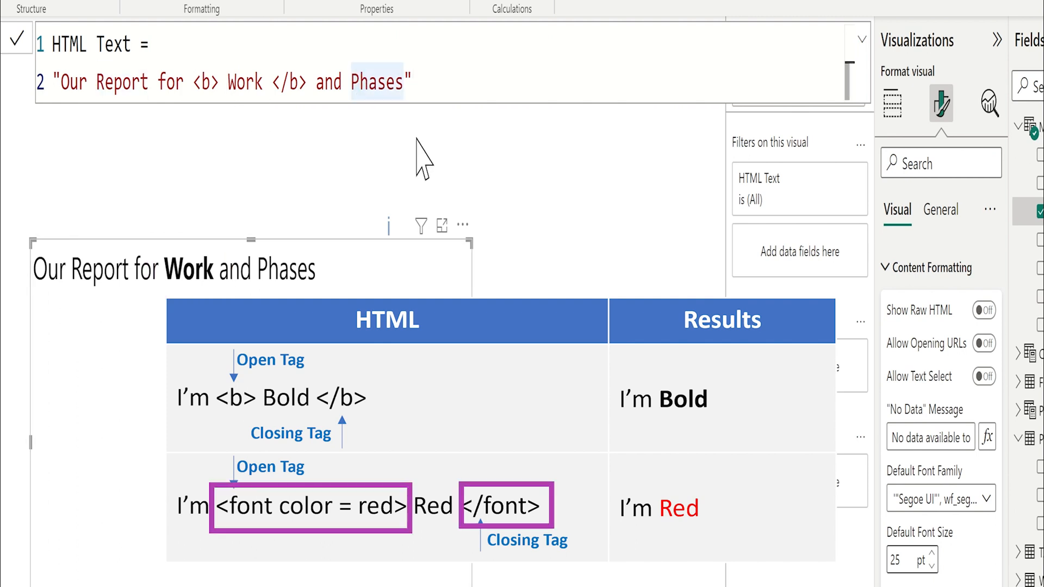
- Begin wrapping Phases in <font color= red > ... </font> tags in the measure
type("<")
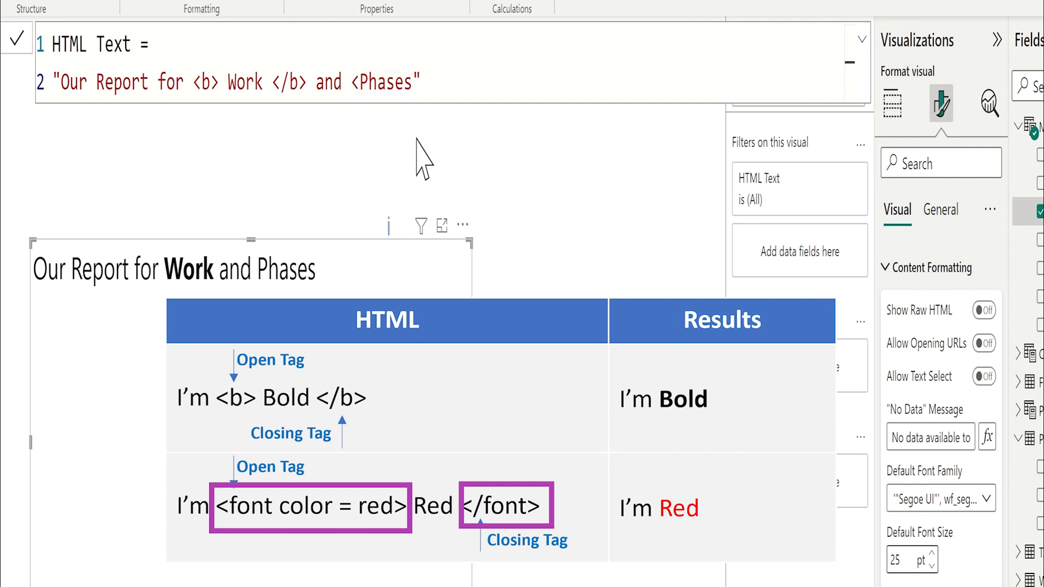
type("<font color= red >")
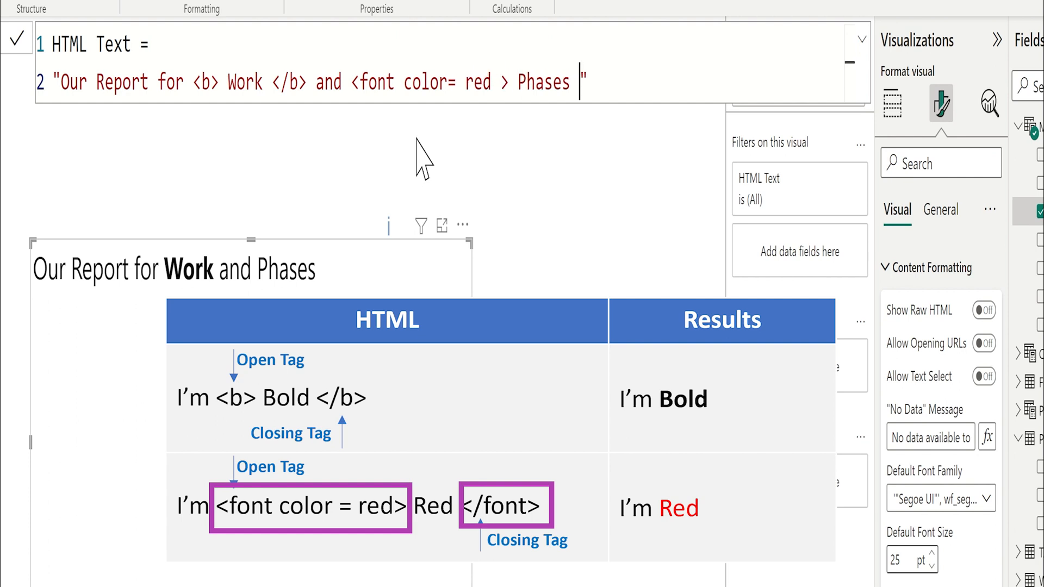
type("</fon")
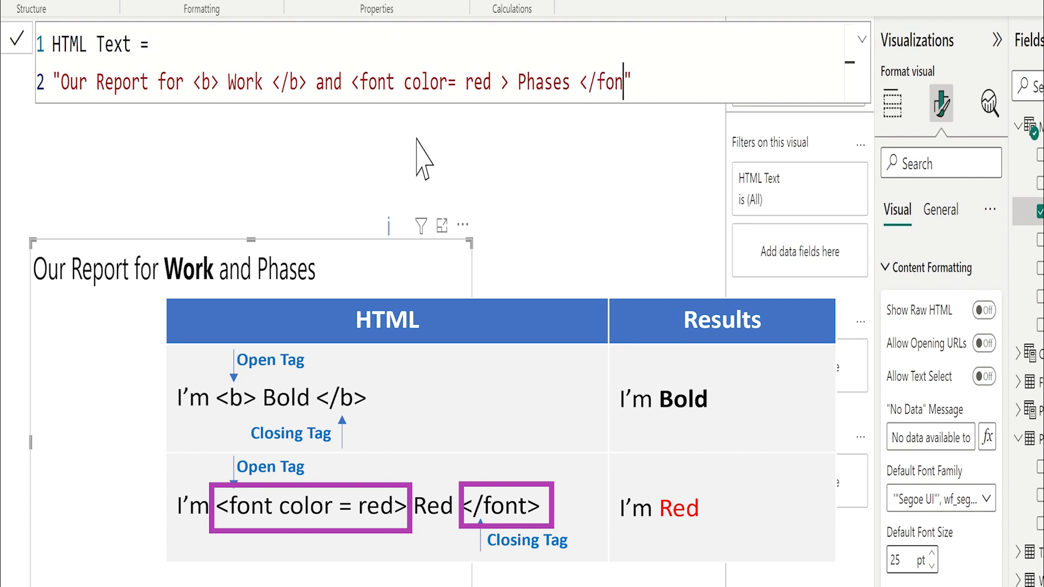
type("t>")
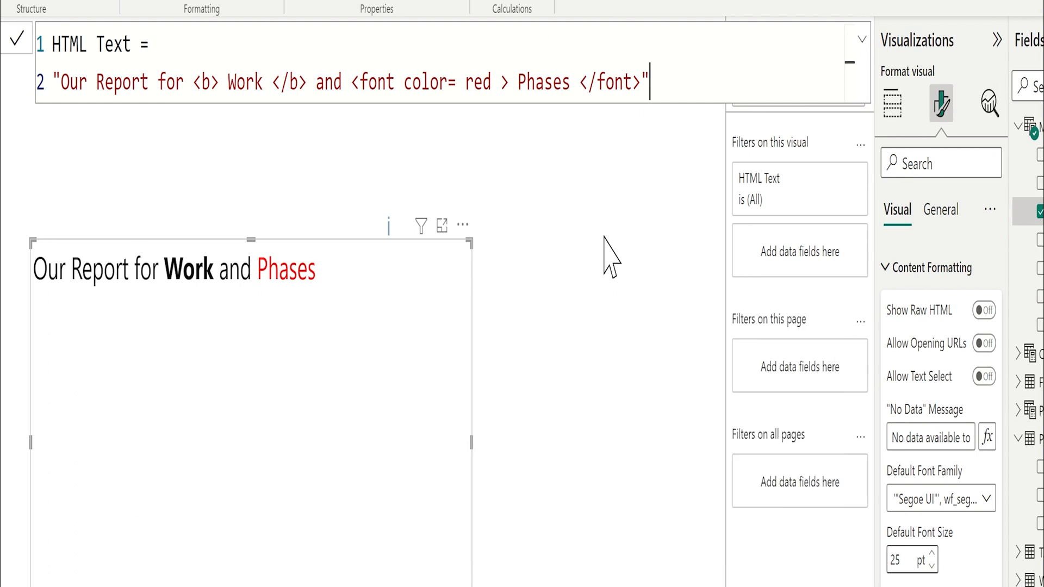
mouse_move(289, 316)
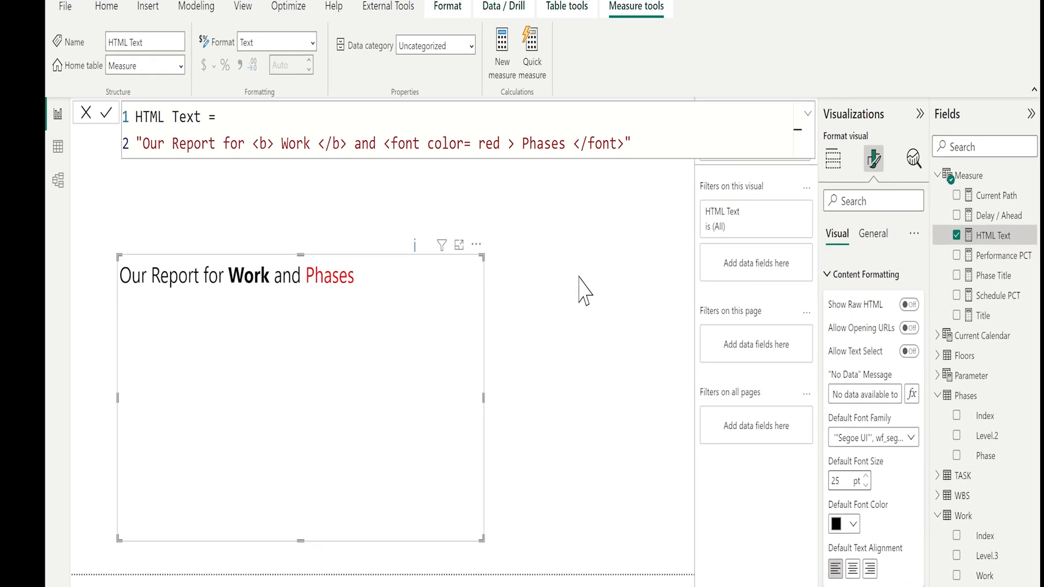
- Place a Hierarchy Slicer of Phases[Phase] and Work[Work] right of the title, expanding Construction Work
left_click(106, 6)
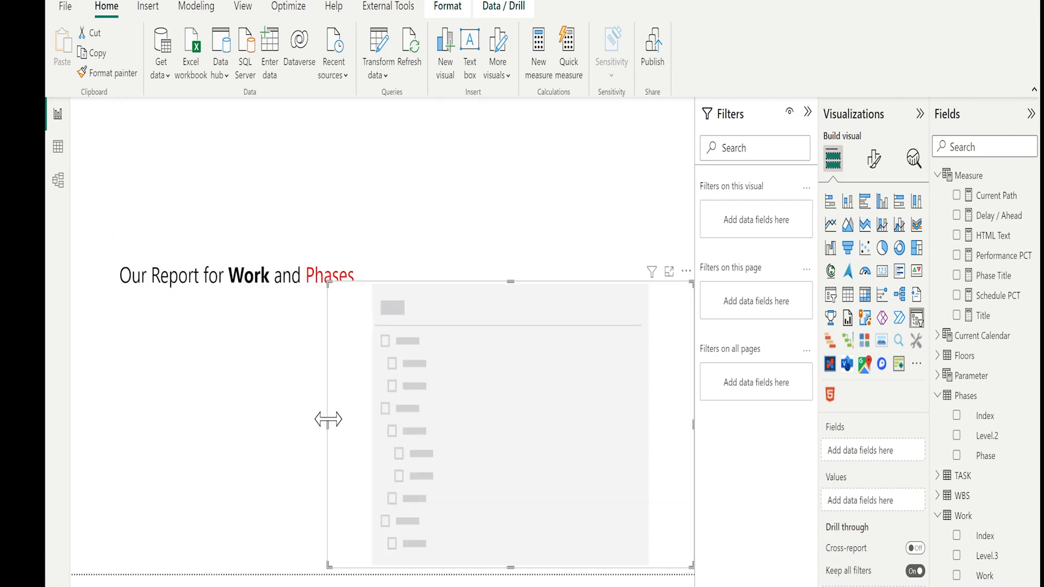
left_click_drag(328, 420, 553, 460)
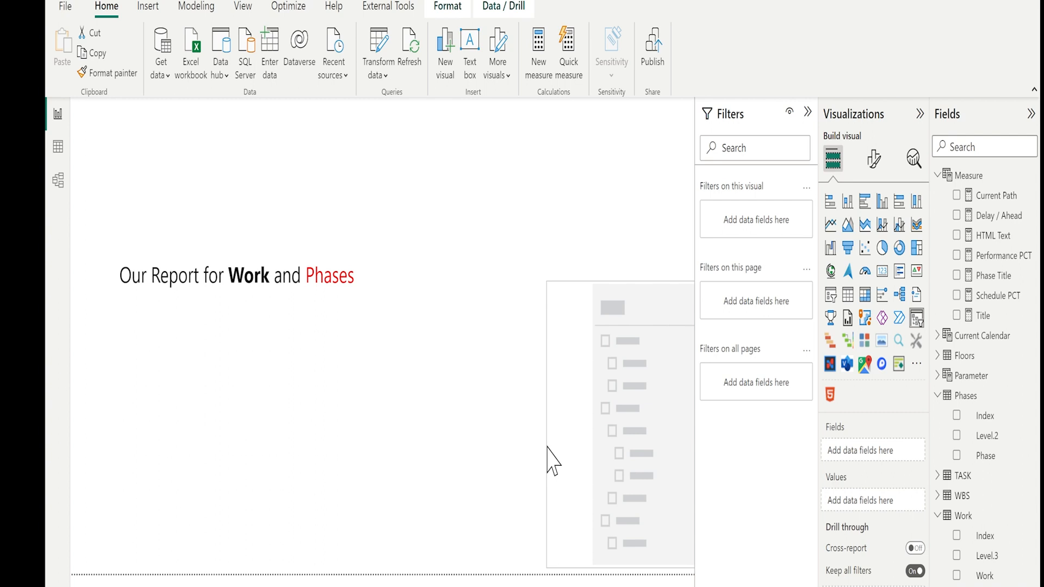
left_click(972, 456)
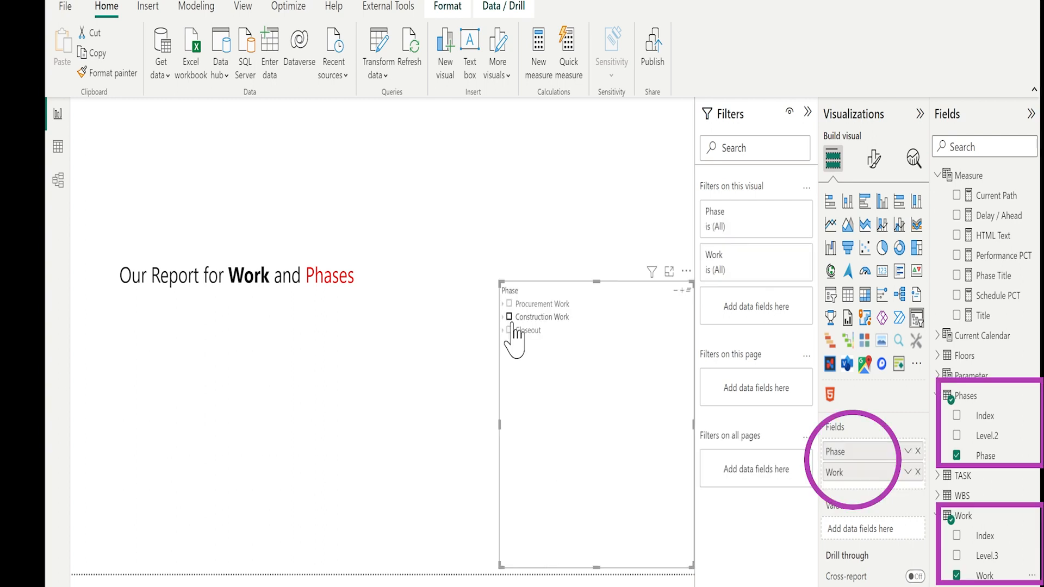
left_click(503, 317)
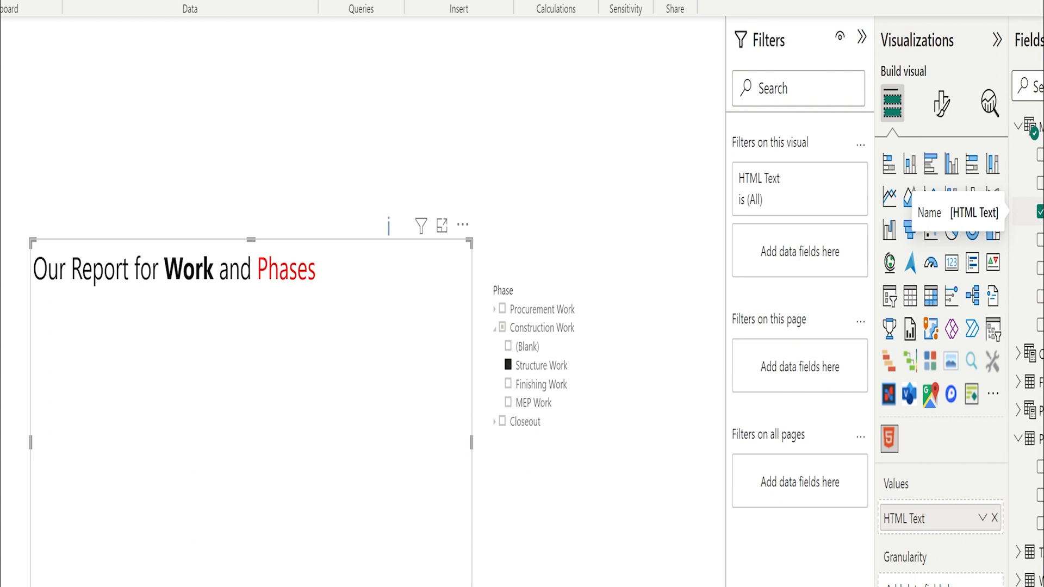
- Replace Work in the measure with " & & " ready for SELECTEDVALUE('Work'[Work])
double_click(244, 82)
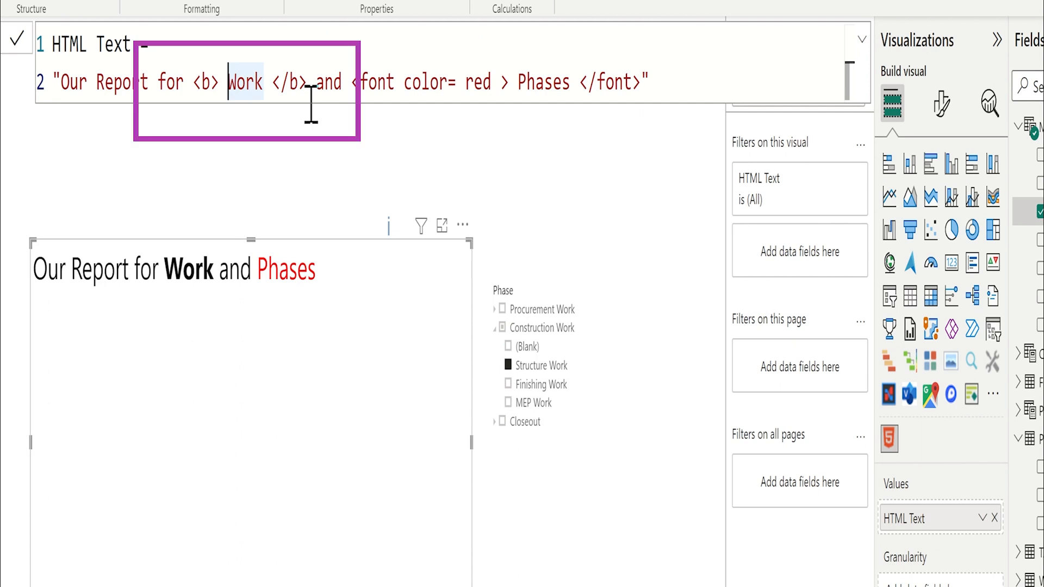
type("\" & & \"")
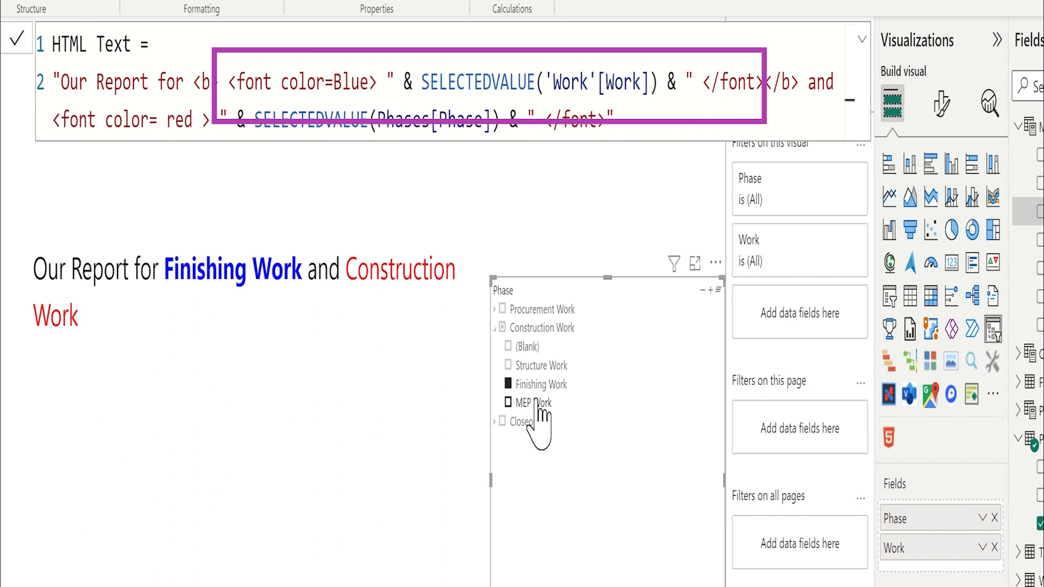
left_click(504, 402)
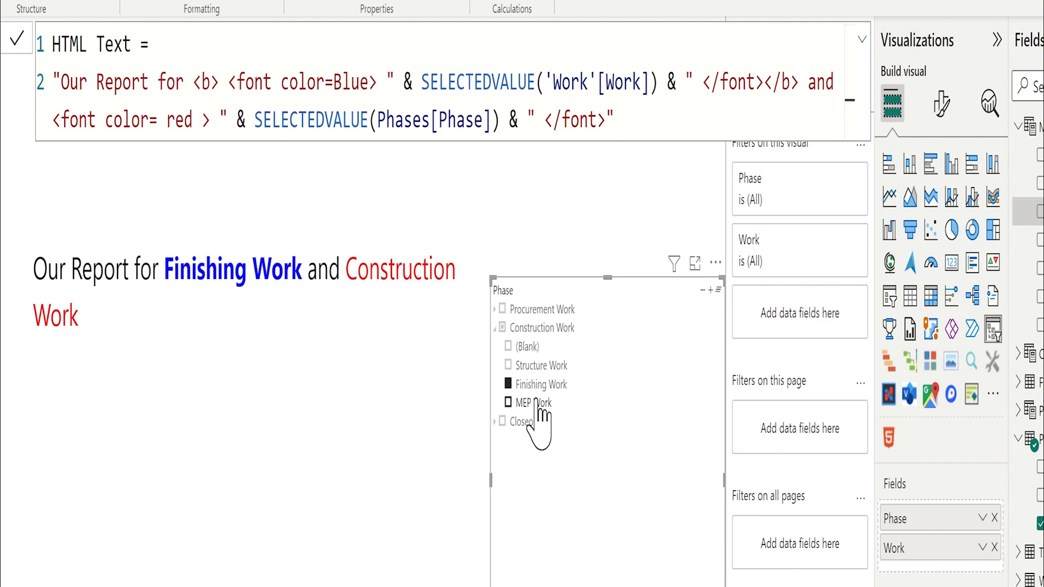
left_click(508, 402)
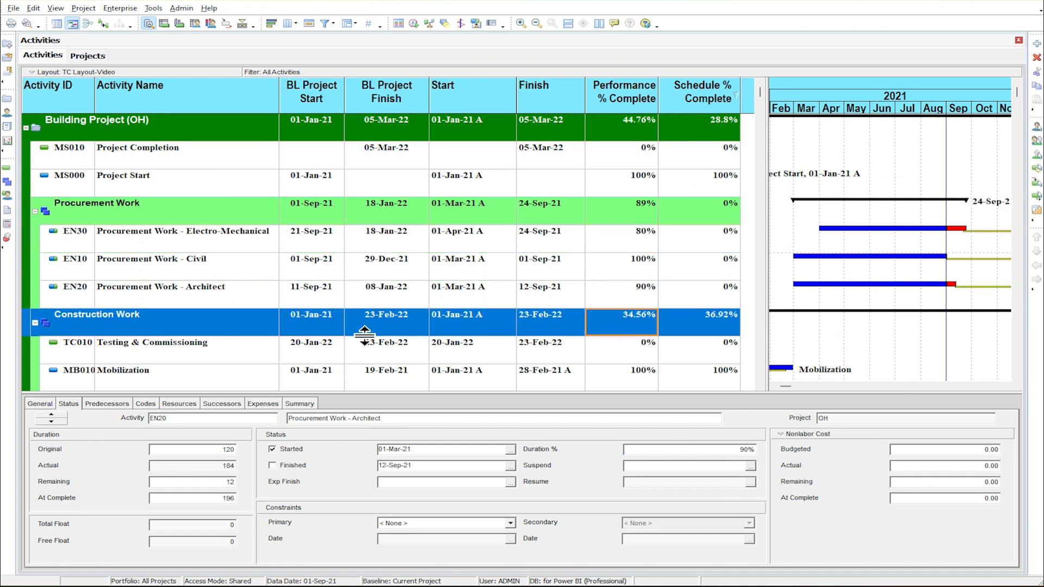
- Run Schedule with the 01-Dec-21 data date, lifting schedule percent complete to 96.2%
scroll("down", 3)
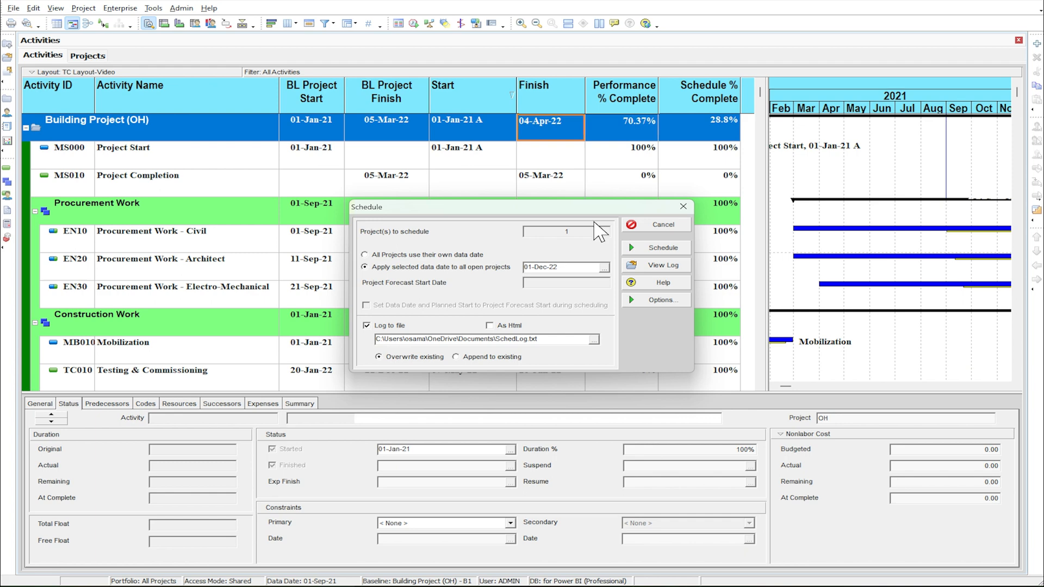
mouse_move(660, 258)
type("1")
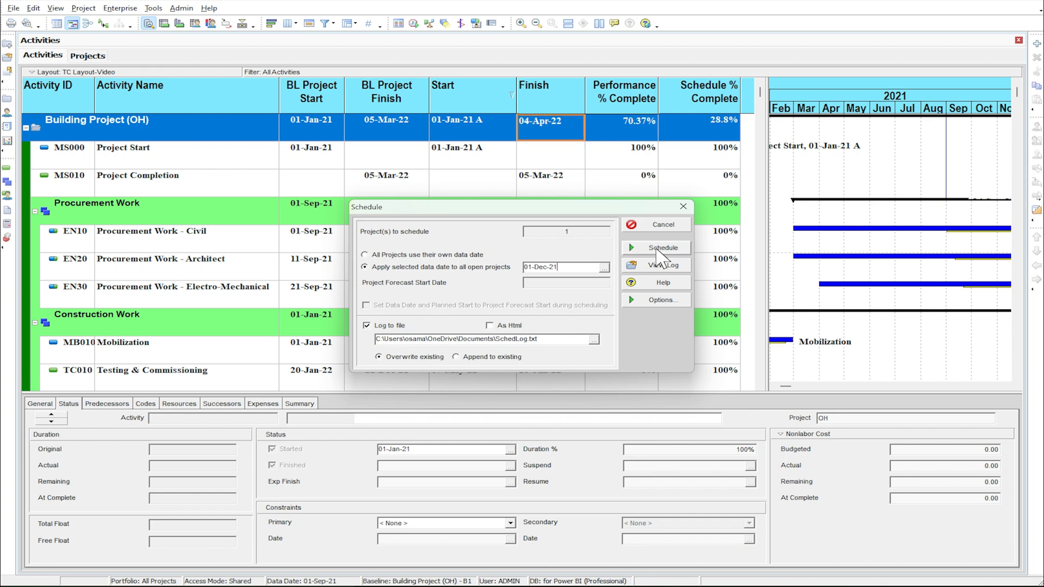
left_click(660, 248)
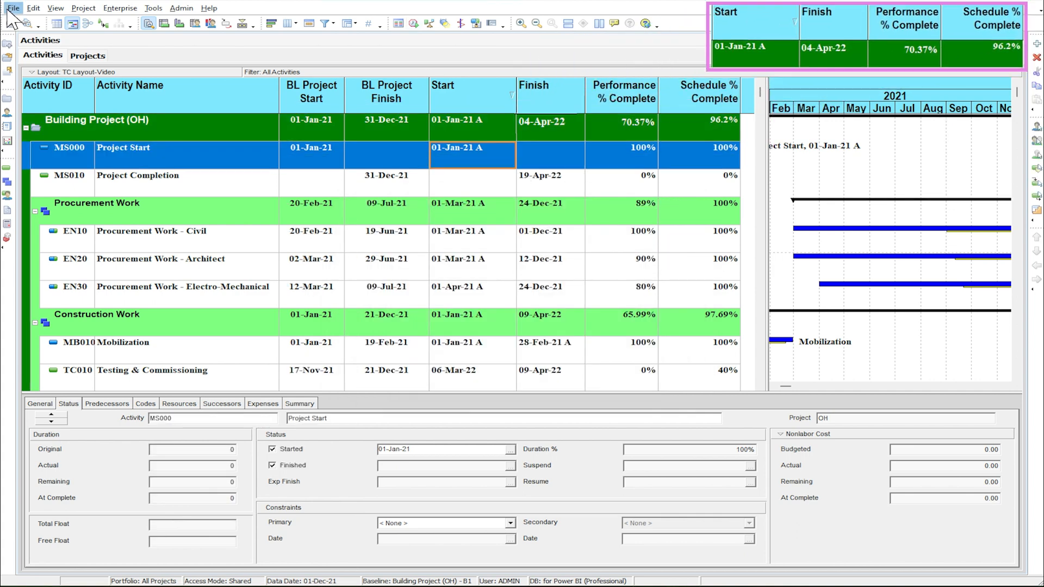
- Start a Spreadsheet (XLSX) export of Activities for project OH with a template
left_click(13, 8)
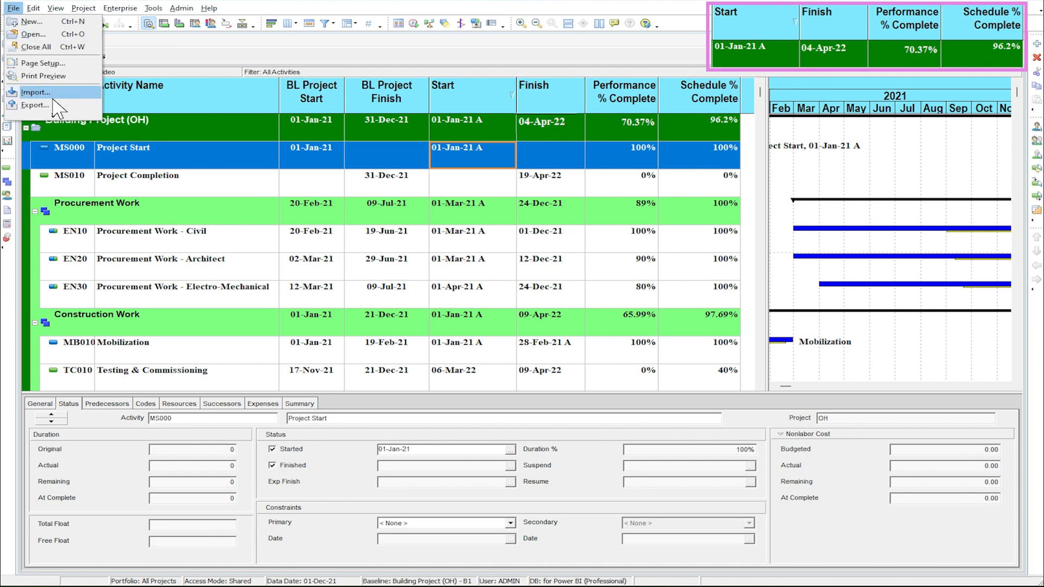
left_click(36, 105)
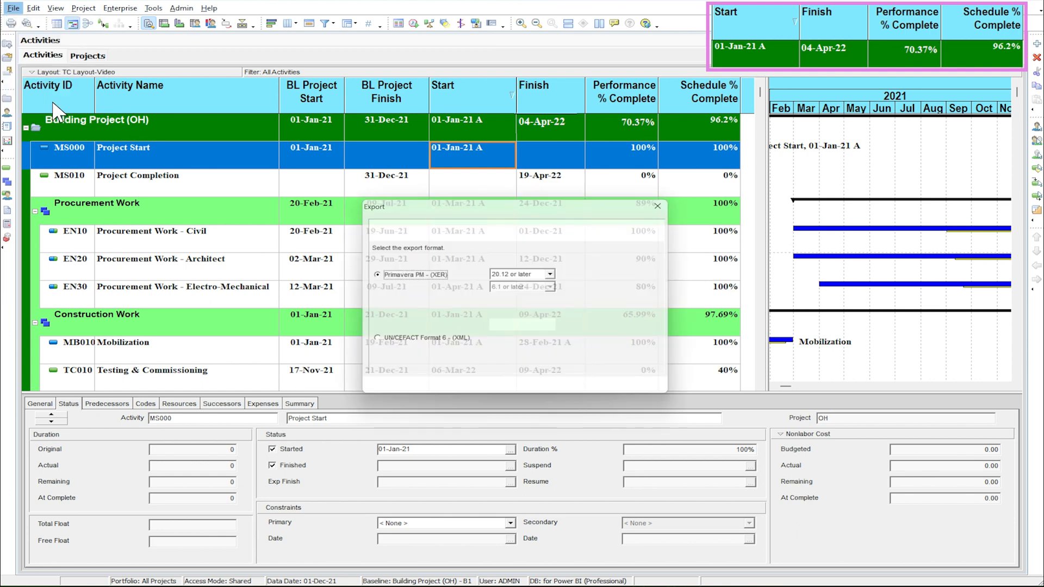
left_click(377, 317)
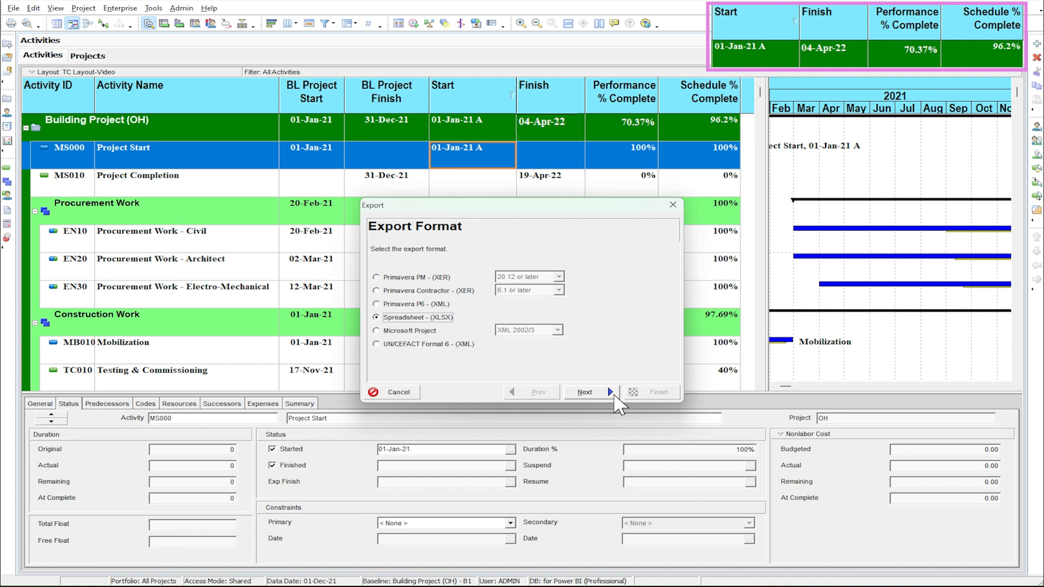
left_click(585, 391)
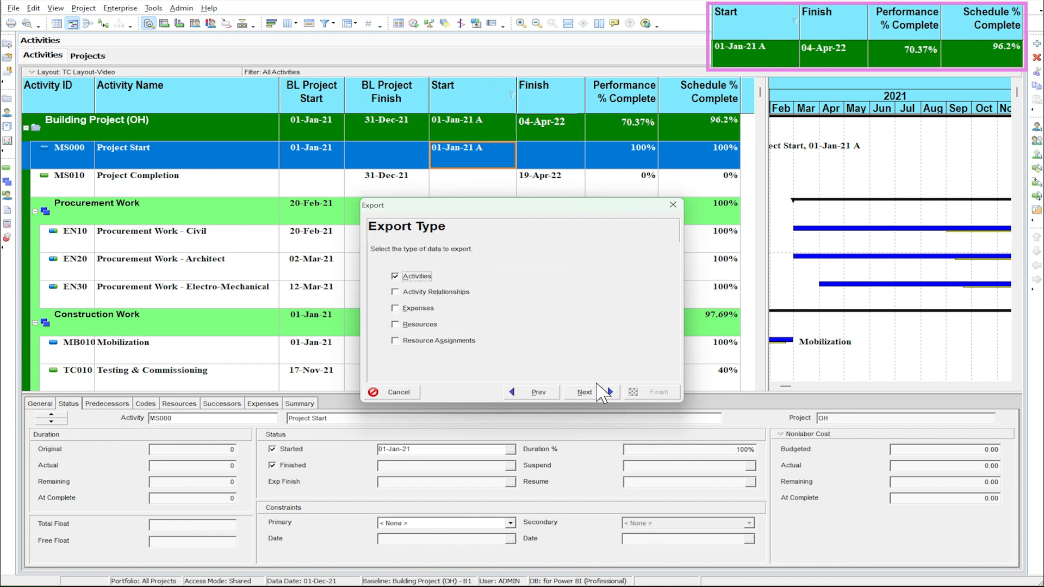
left_click(584, 391)
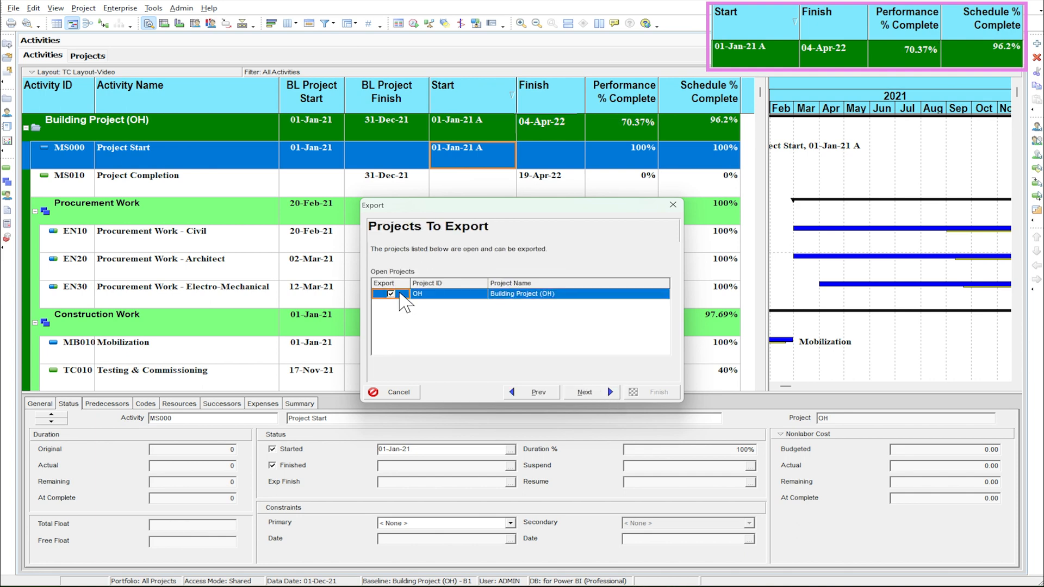
left_click(584, 392)
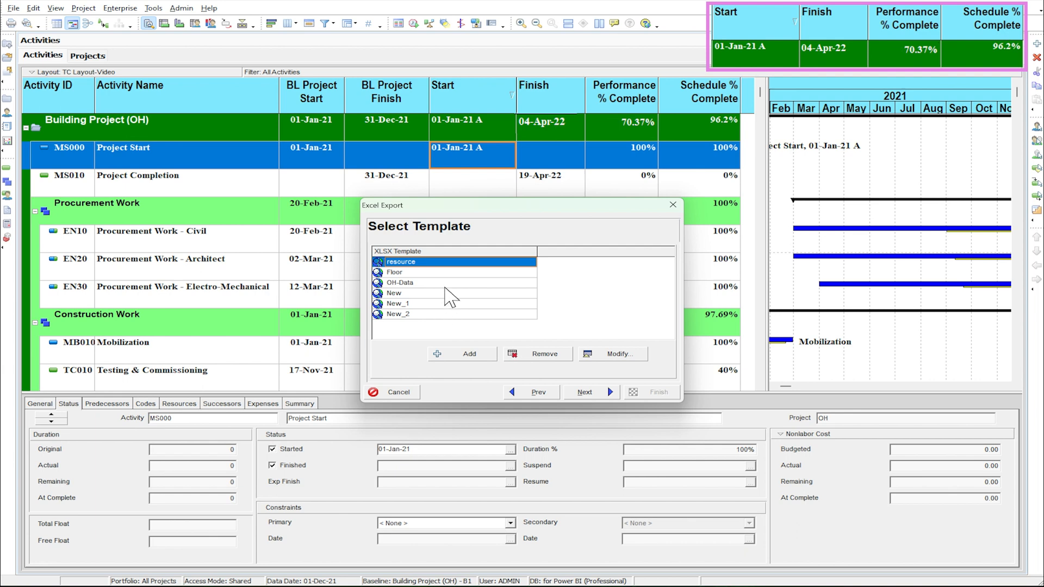
left_click(584, 391)
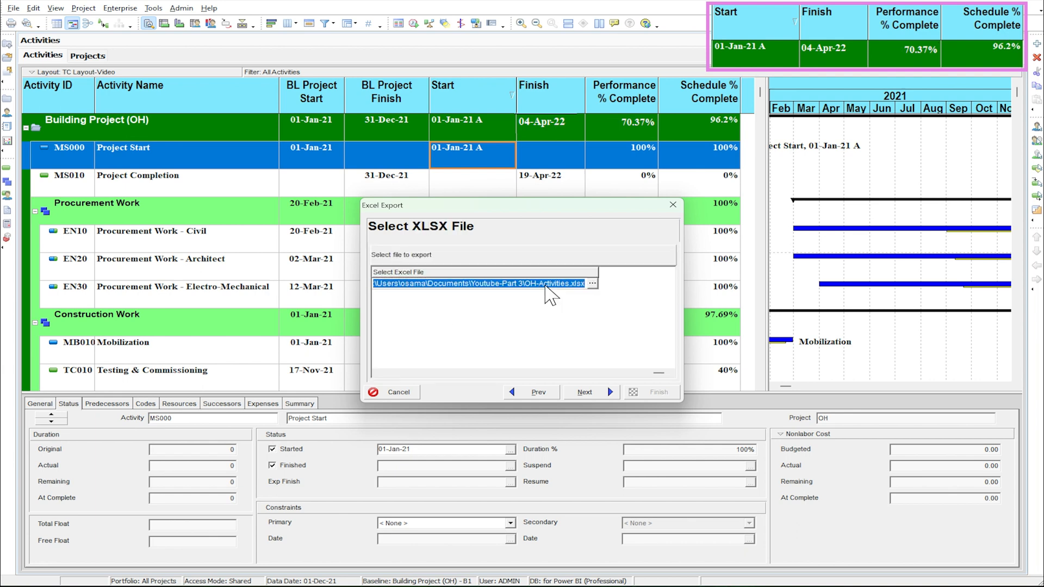
- Set the export file to OH-Activities.xlsx and finish the export
left_click(592, 282)
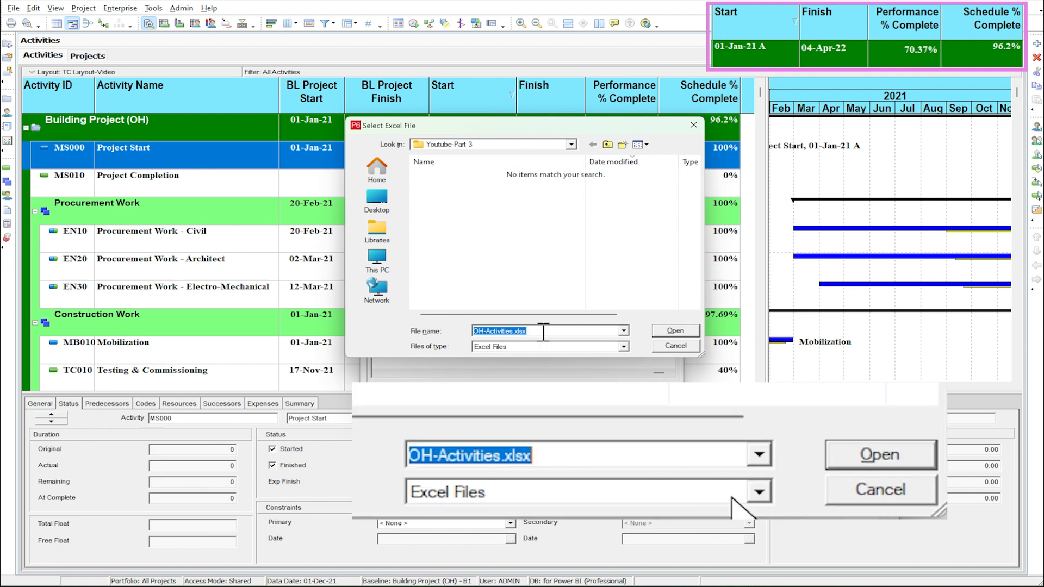
left_click(673, 330)
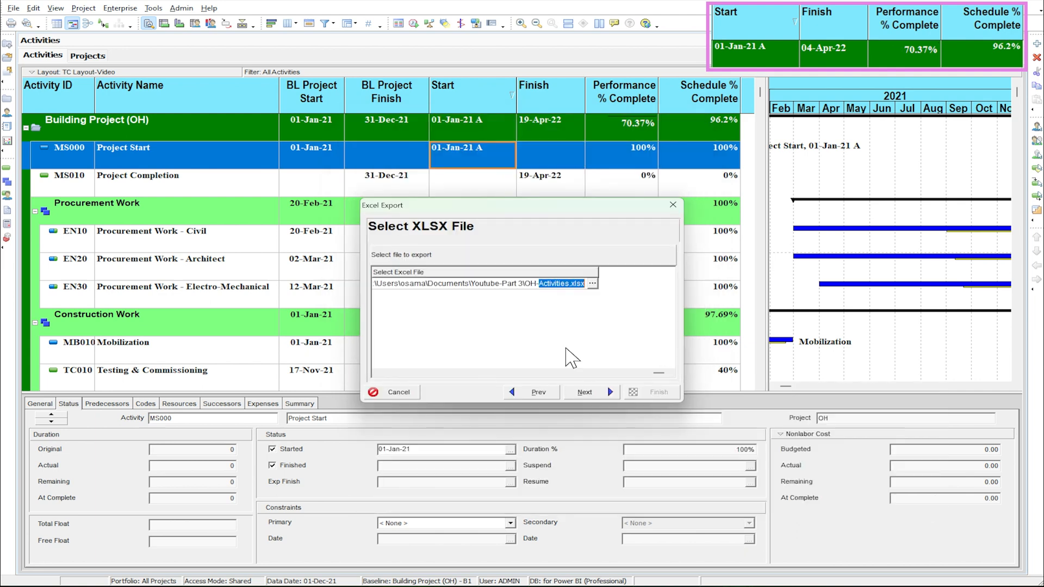
left_click(591, 392)
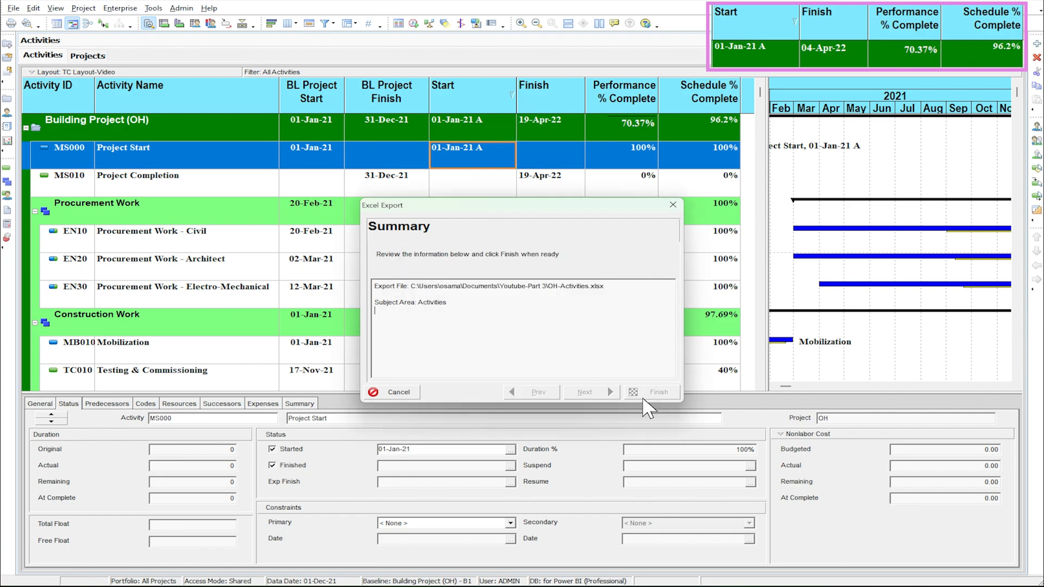
left_click(658, 391)
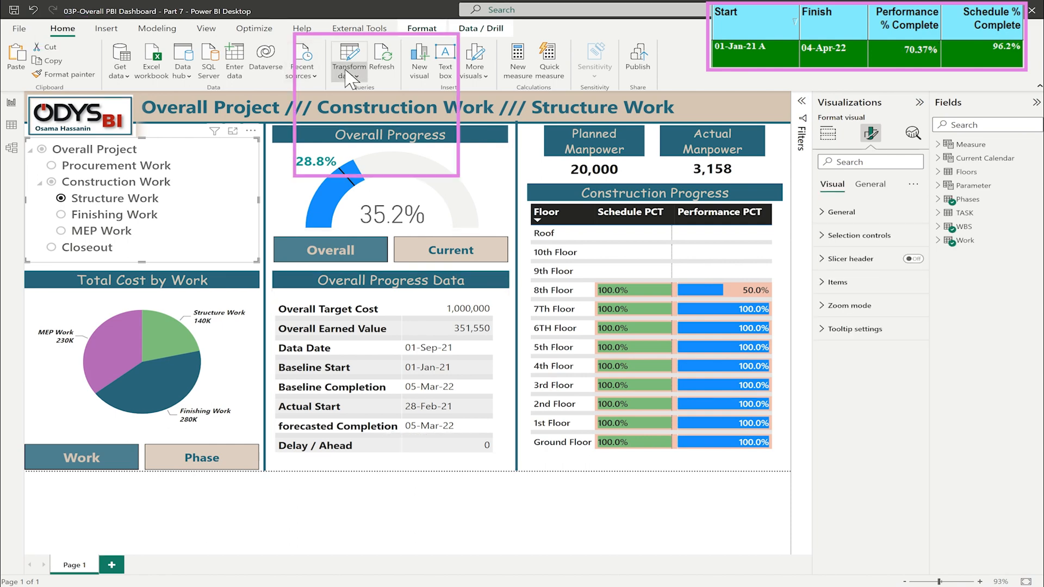
- Change the data source from OH-Data.xlsx to OH-Activities.xlsx in Data source settings
left_click(349, 53)
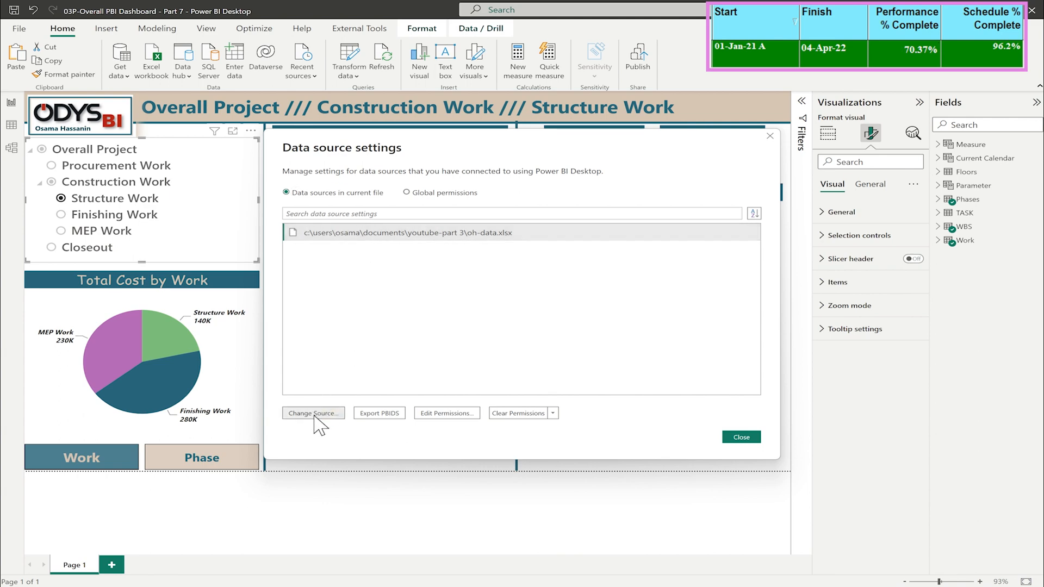
mouse_move(359, 318)
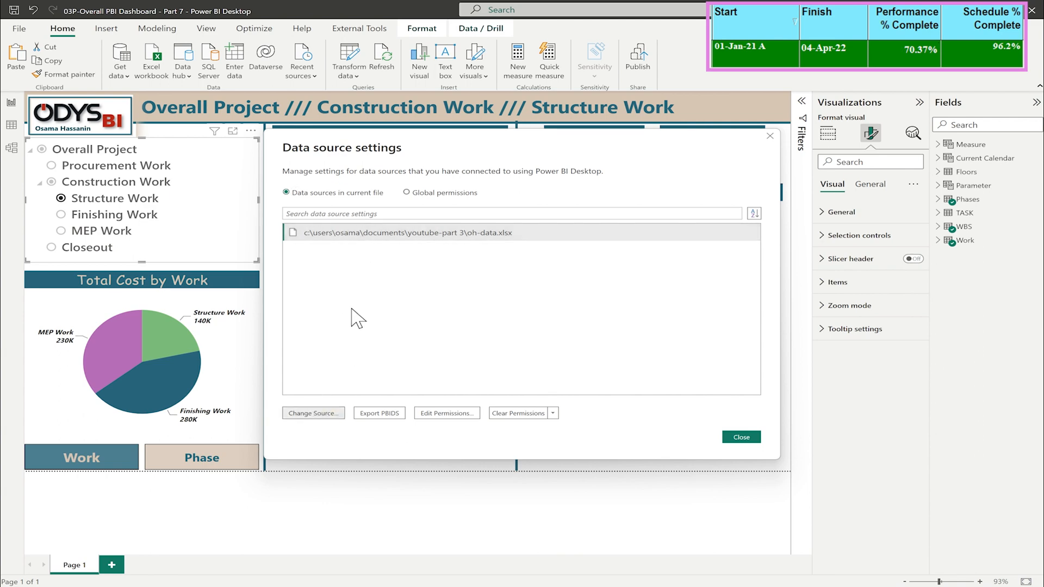
left_click(313, 413)
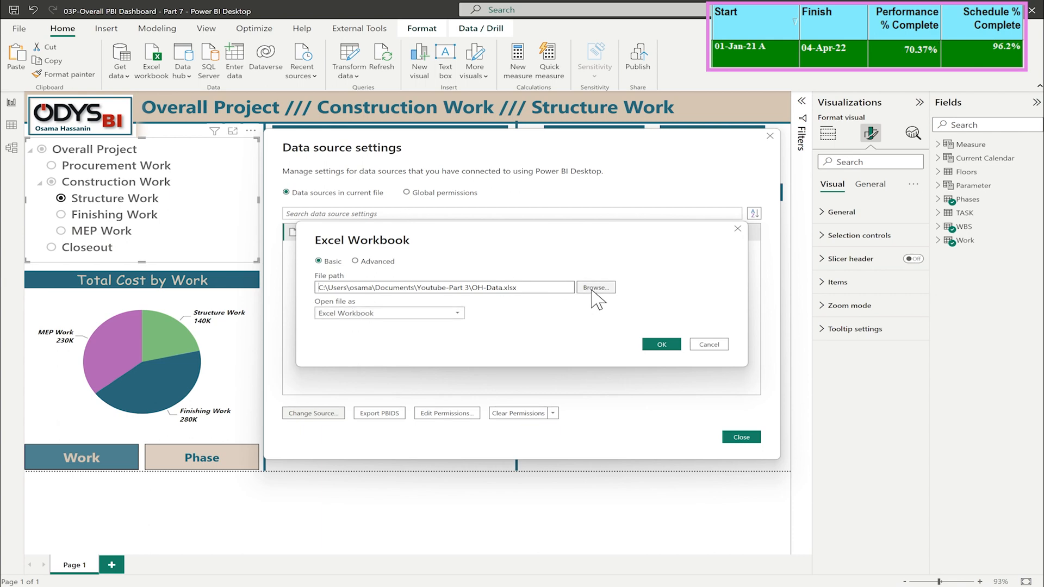
left_click(595, 287)
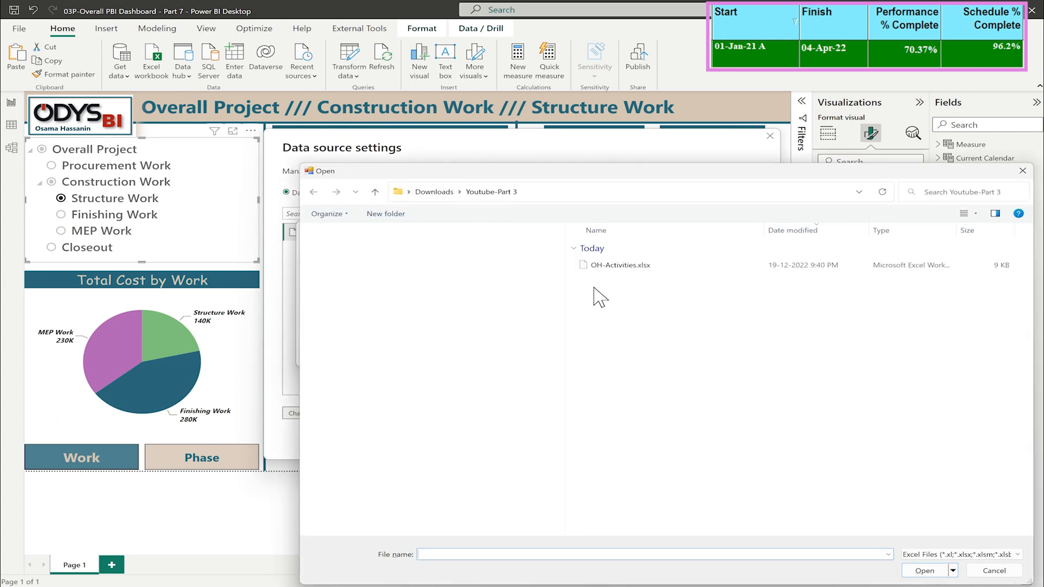
left_click(621, 265)
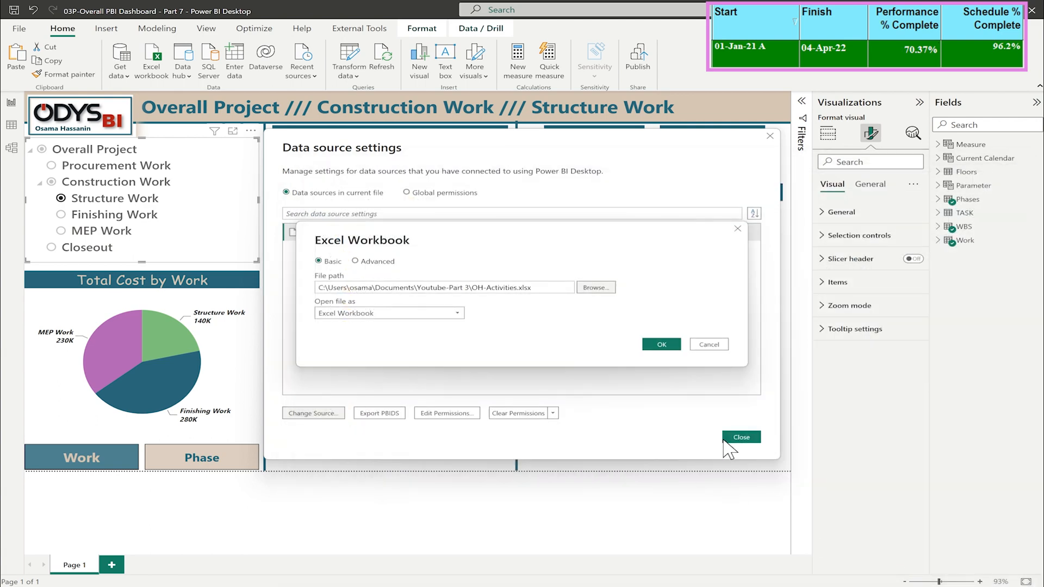
left_click(661, 345)
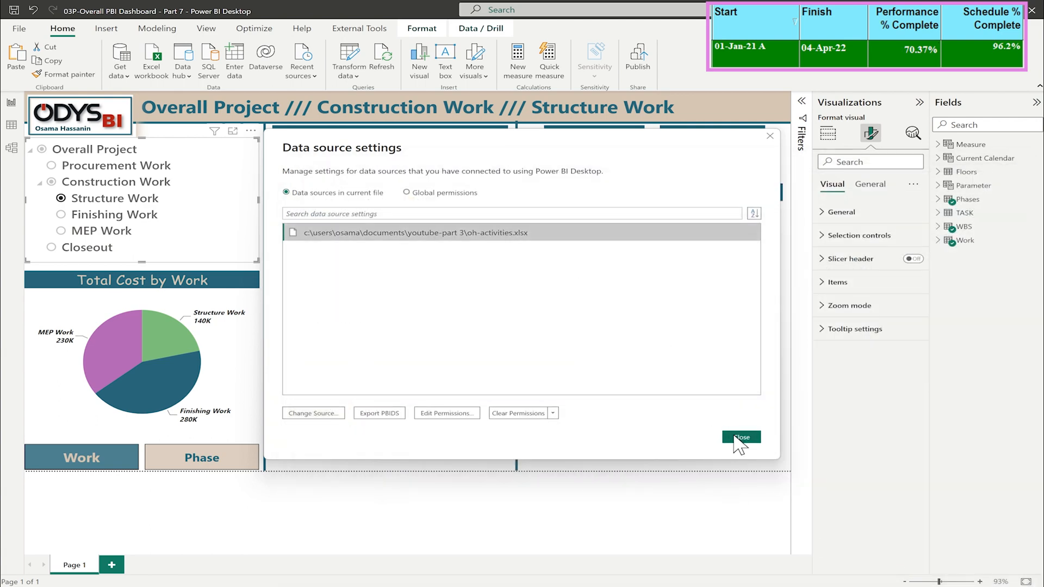
left_click(741, 437)
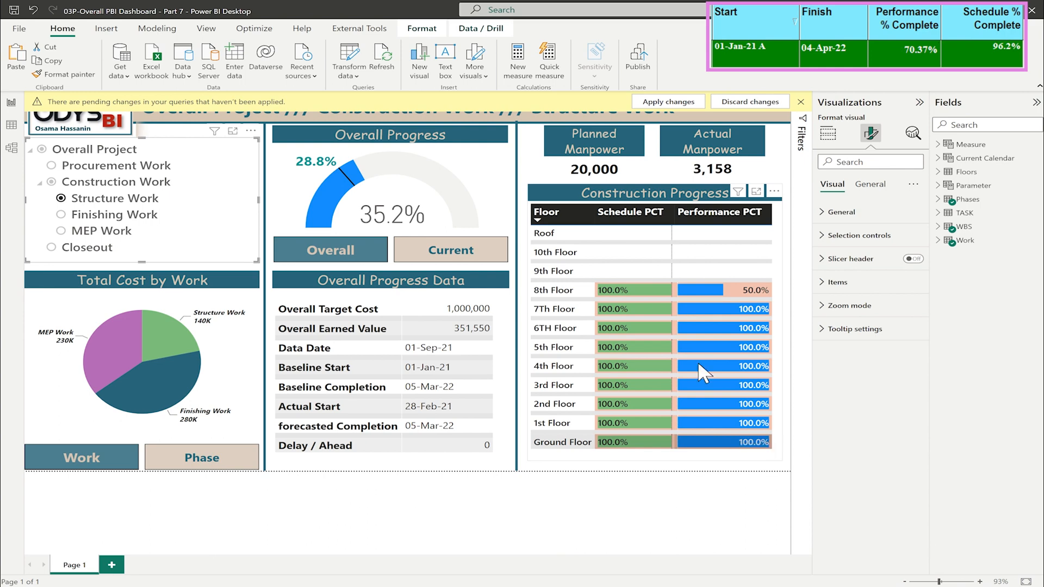
mouse_move(679, 117)
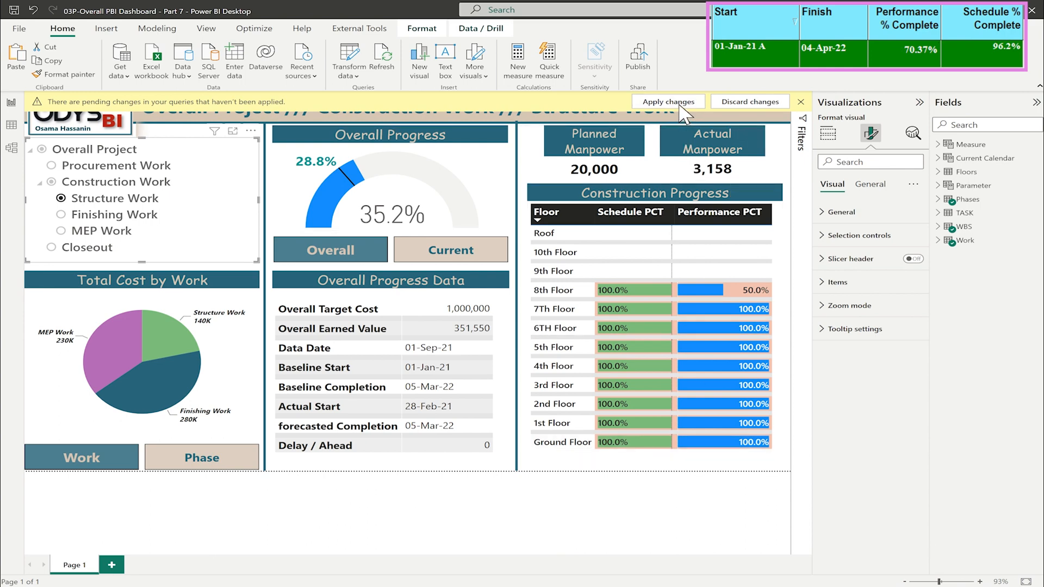
- Apply the pending query changes so the dashboard shows 70.4% progress at 01-Dec-21
left_click(668, 101)
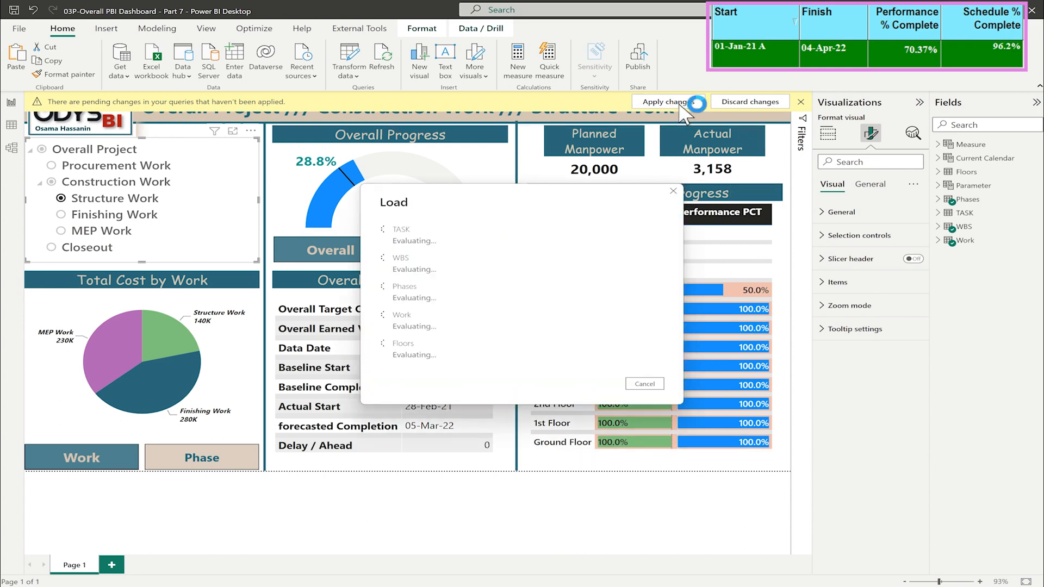
left_click(668, 102)
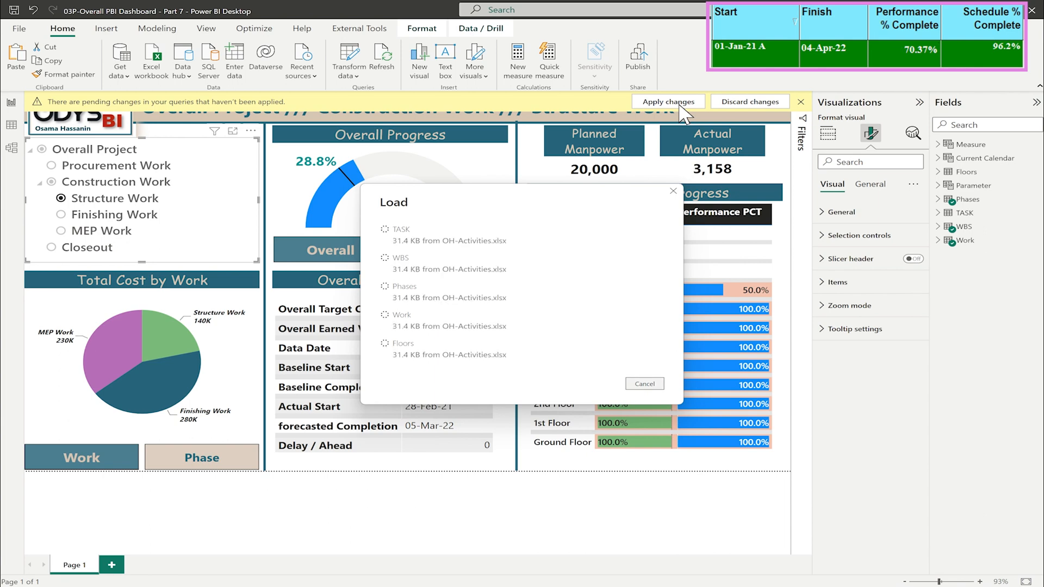
left_click(667, 101)
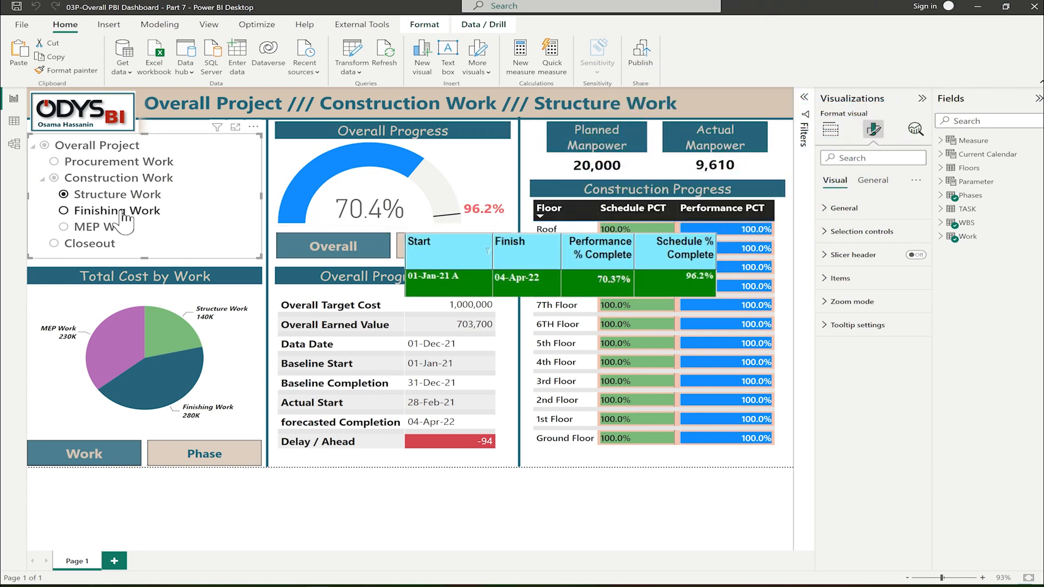
- Filter the dashboard to MEP, Finishing and Procurement Work in turn, ending on MEP Work
left_click(64, 210)
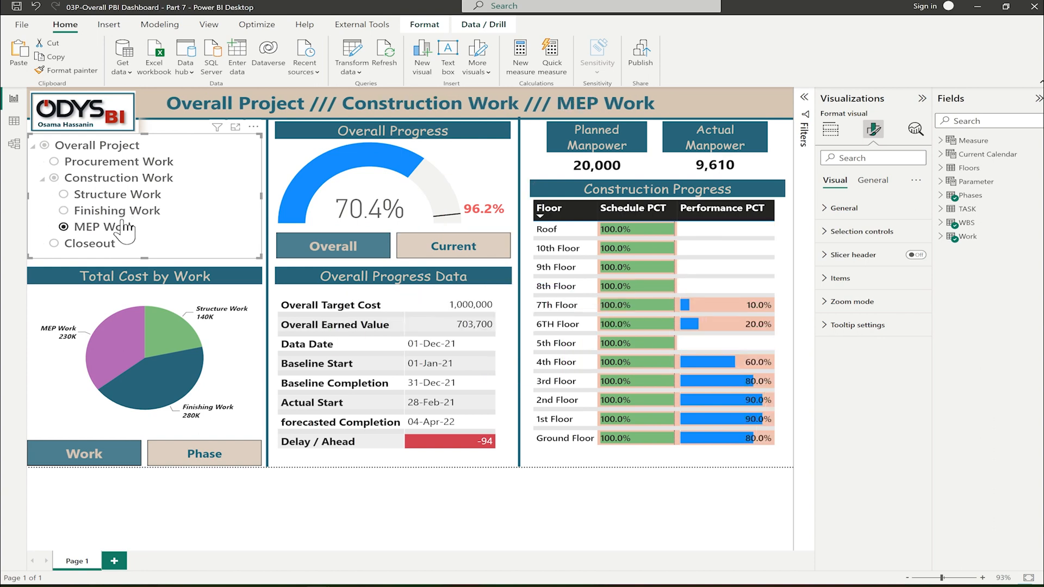
left_click(109, 24)
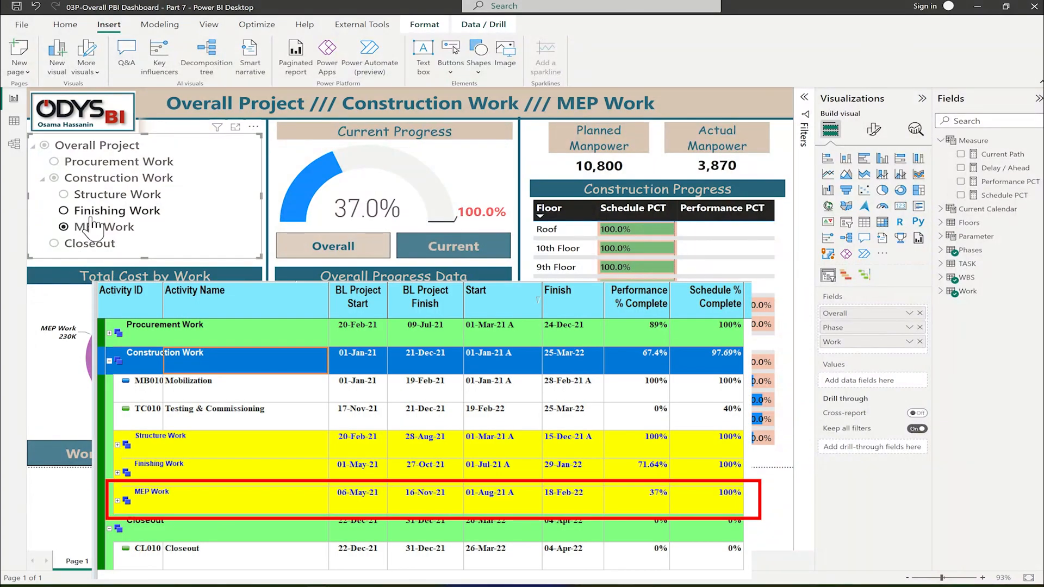
left_click(63, 210)
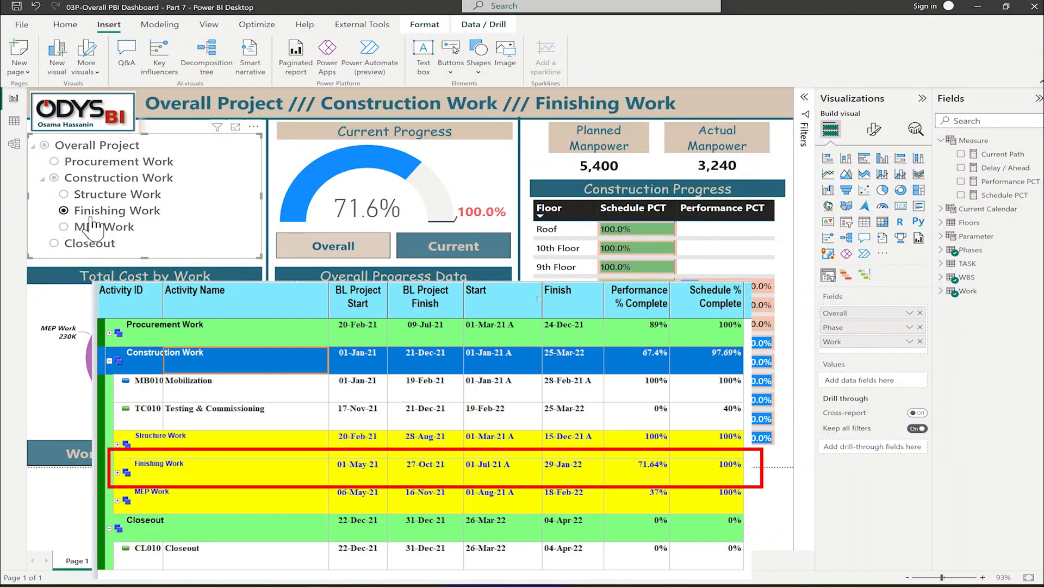
left_click(65, 195)
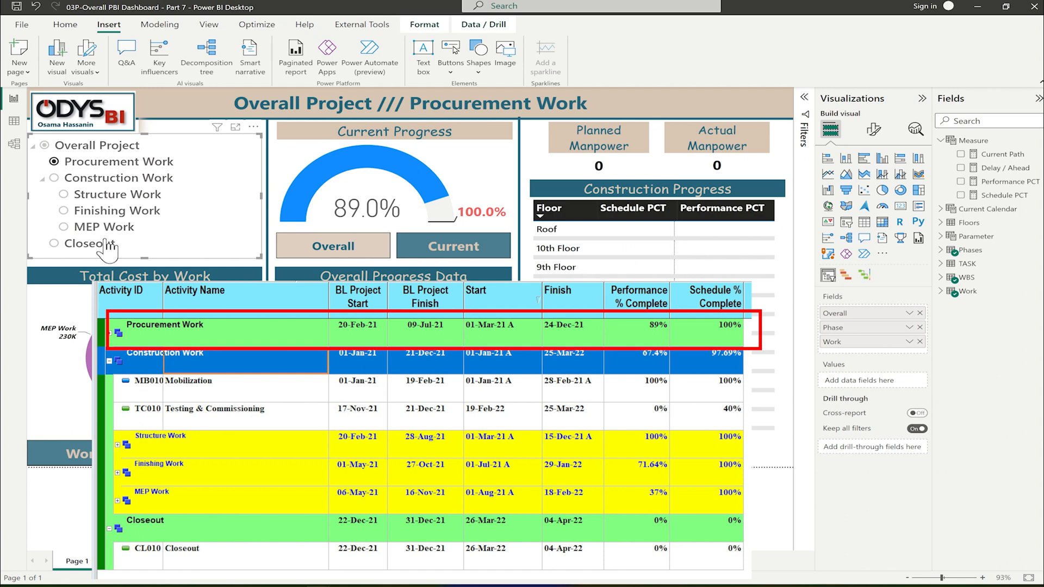
left_click(63, 228)
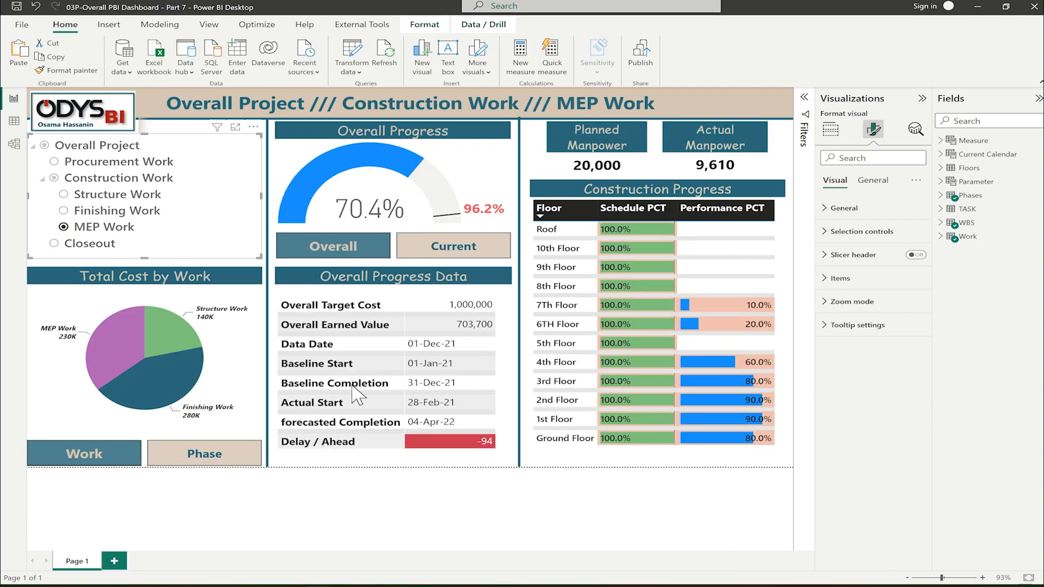